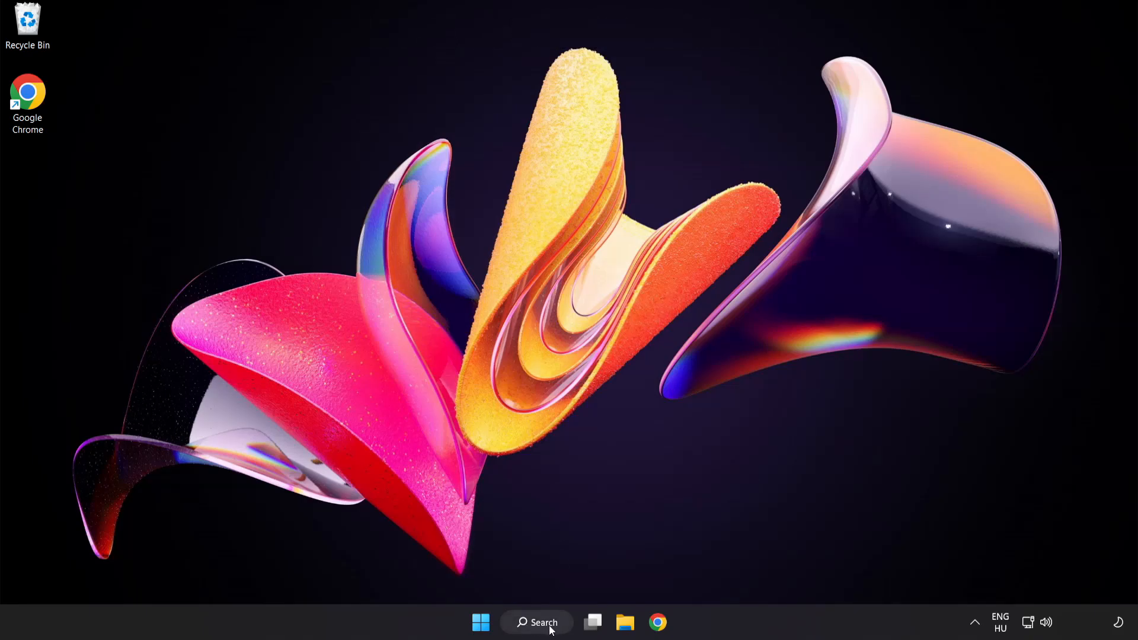
Step: Search for Device Manager from the taskbar and launch it
{"action": "left_click", "coordinate": [536, 623]}
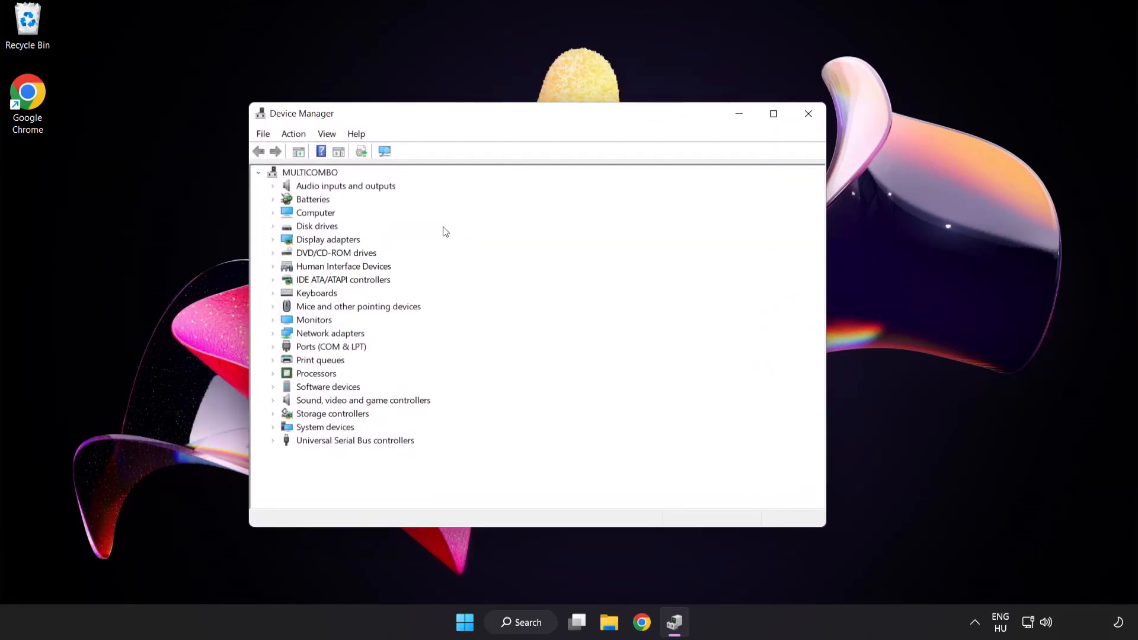
Step: Expand Display adapters and bring up the context menu for VMware SVGA 3D
{"action": "left_click", "coordinate": [327, 239]}
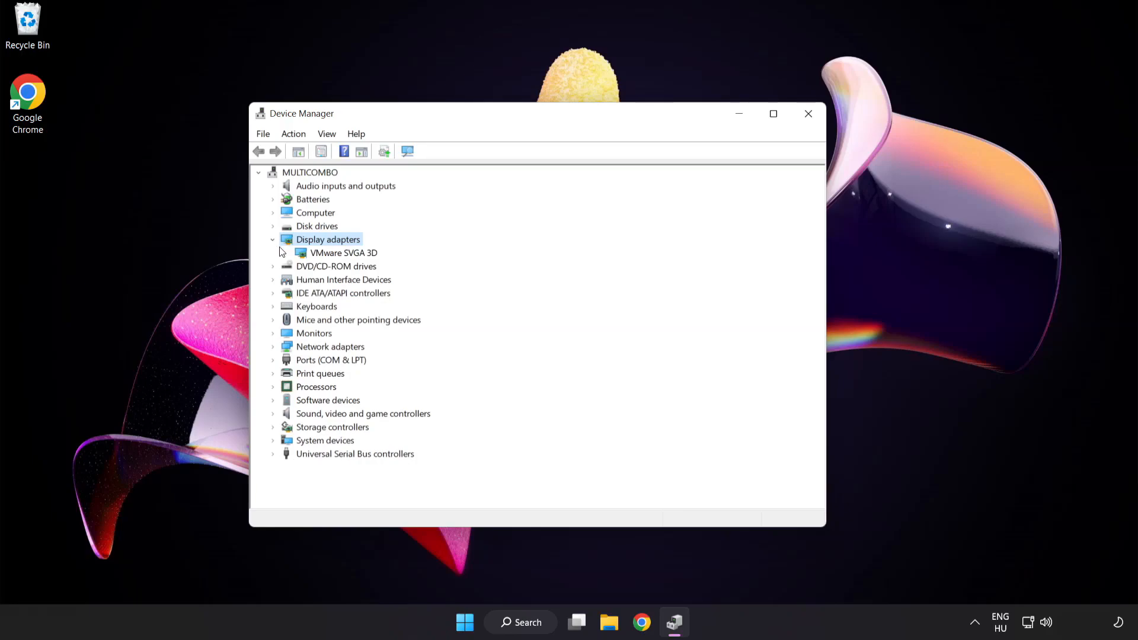
{"action": "left_click", "coordinate": [344, 253]}
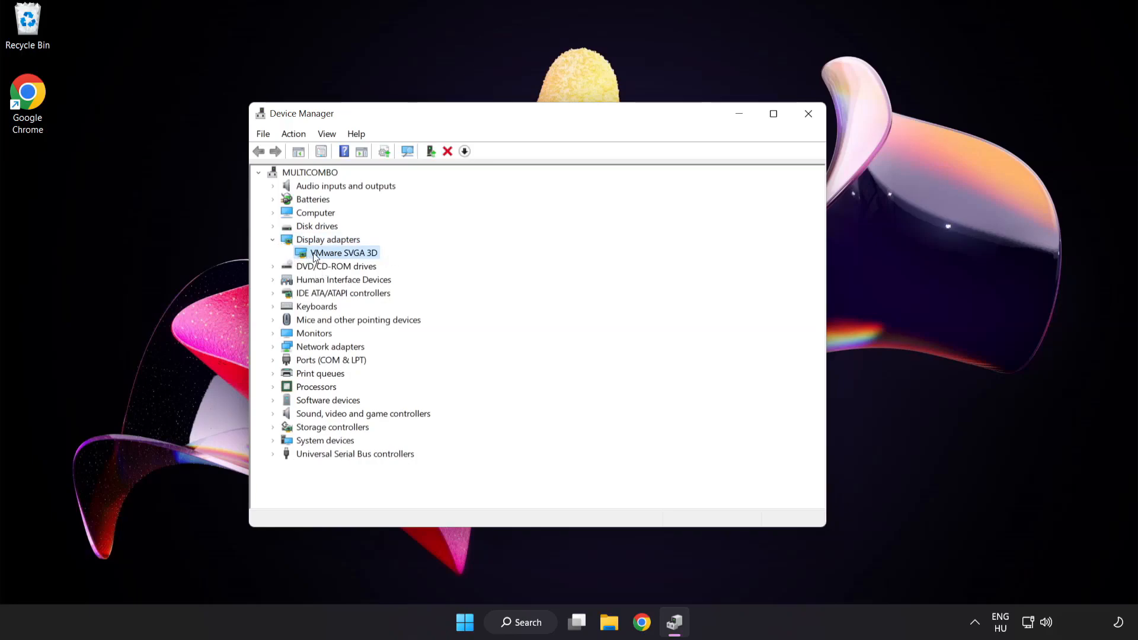
{"action": "right_click", "coordinate": [344, 253]}
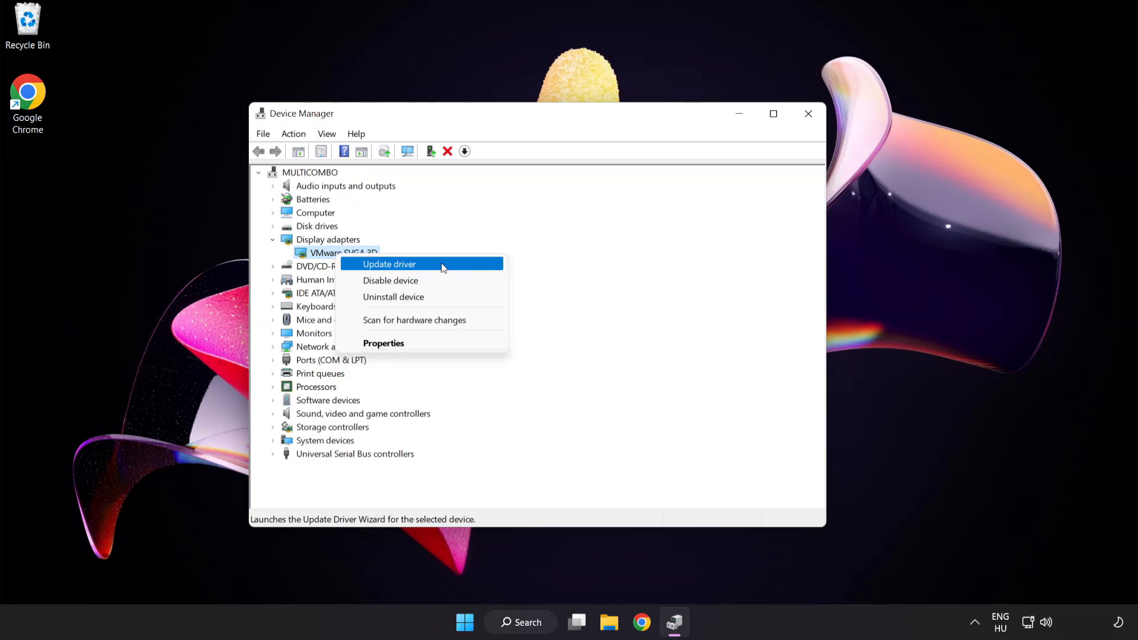
Step: Update the VMware SVGA 3D driver via automatic search, dismiss the already-best result and close Device Manager
{"action": "left_click", "coordinate": [389, 264]}
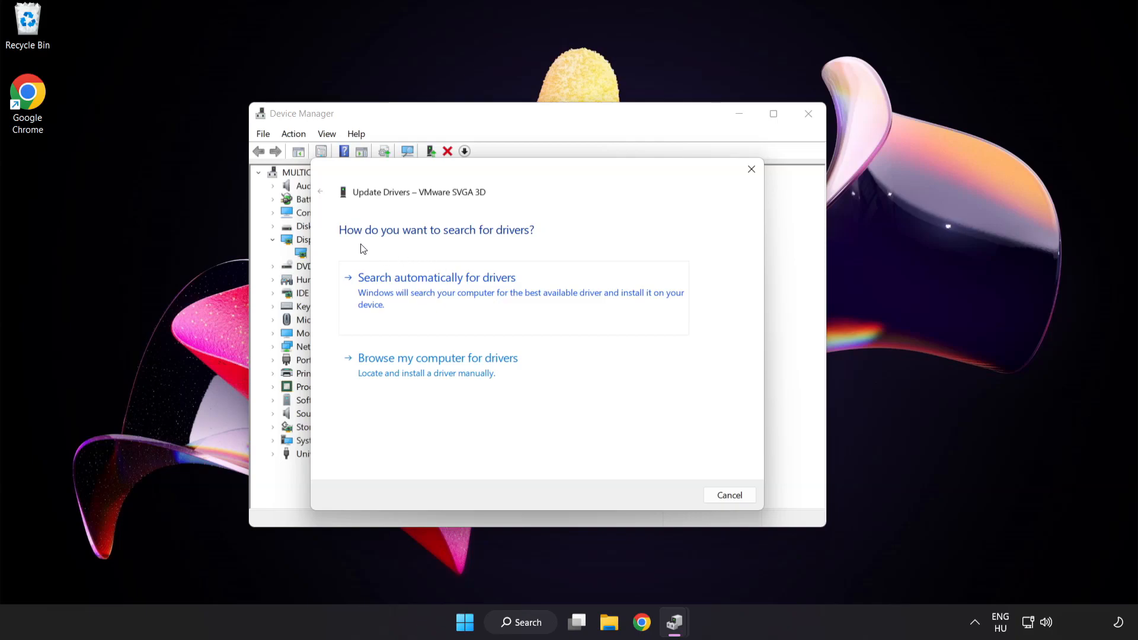
{"action": "mouse_move", "coordinate": [516, 285]}
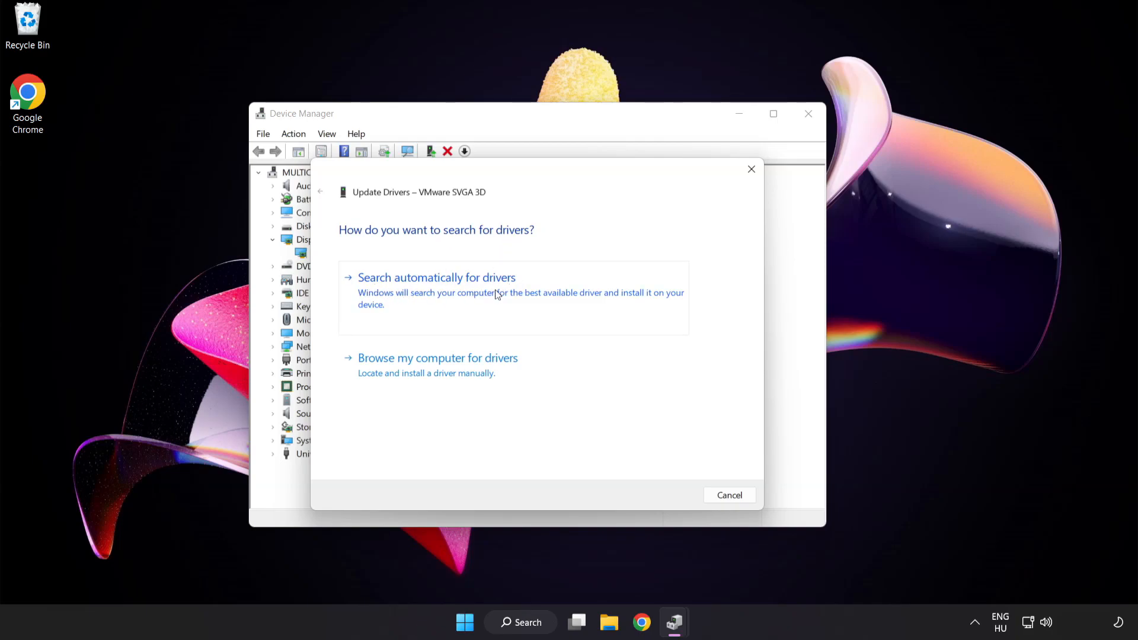
{"action": "left_click", "coordinate": [437, 277]}
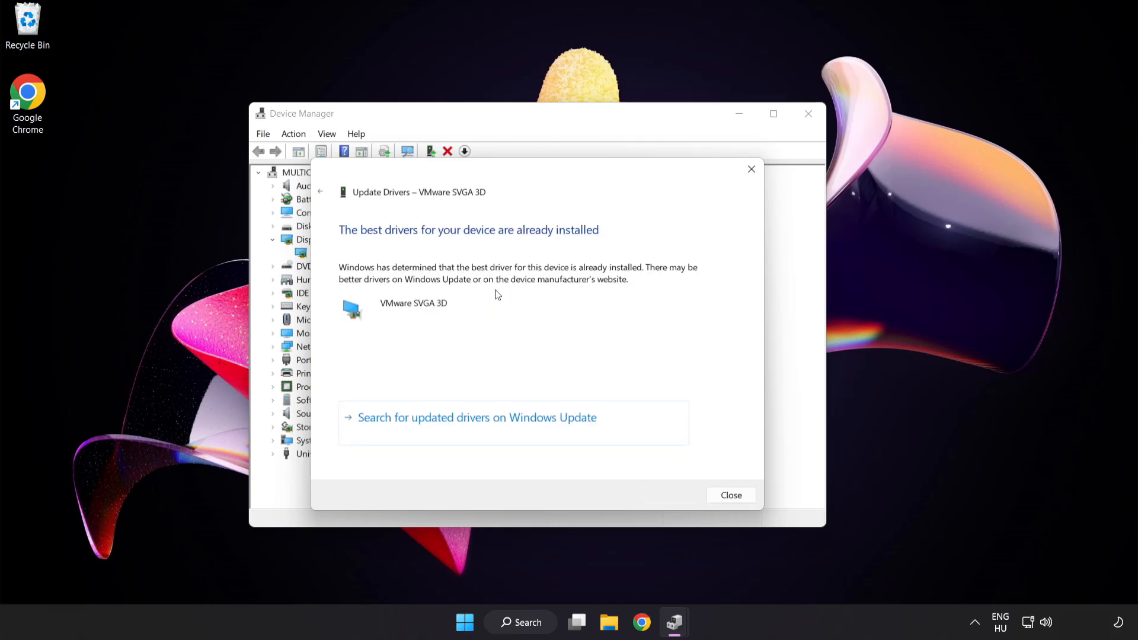
{"action": "mouse_move", "coordinate": [536, 245]}
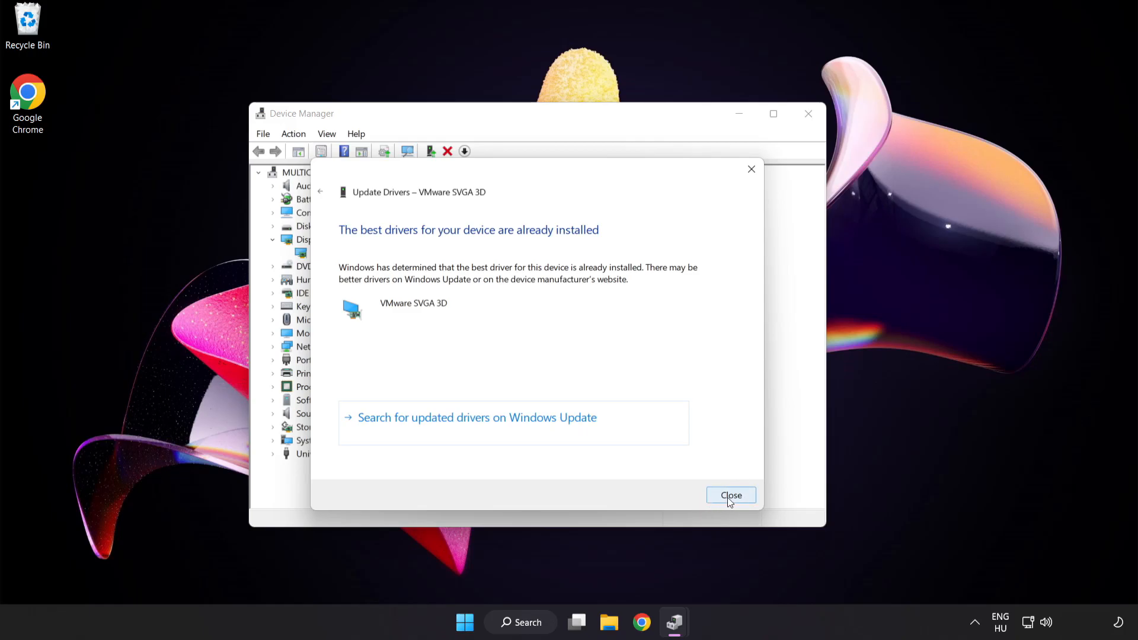
{"action": "left_click", "coordinate": [730, 495]}
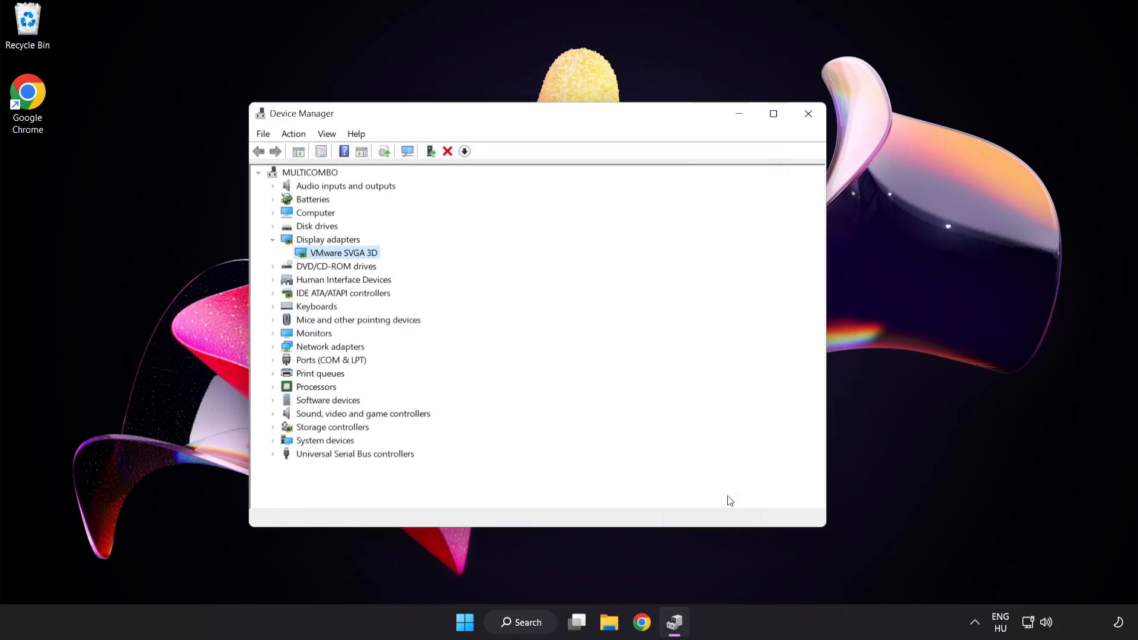
{"action": "mouse_move", "coordinate": [808, 114]}
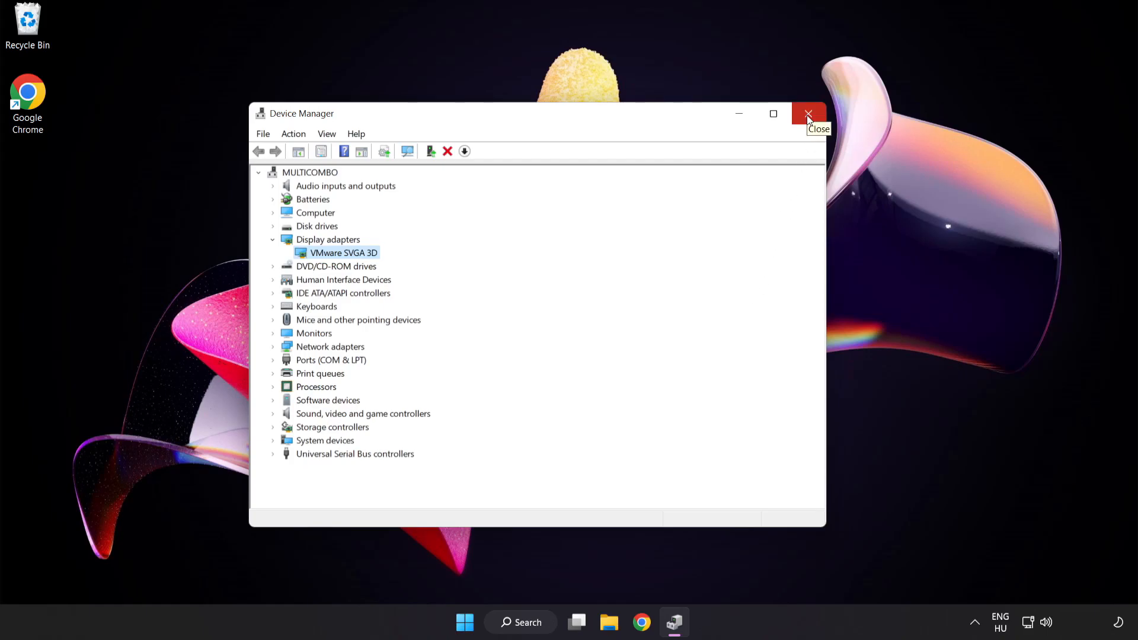
{"action": "left_click", "coordinate": [807, 114]}
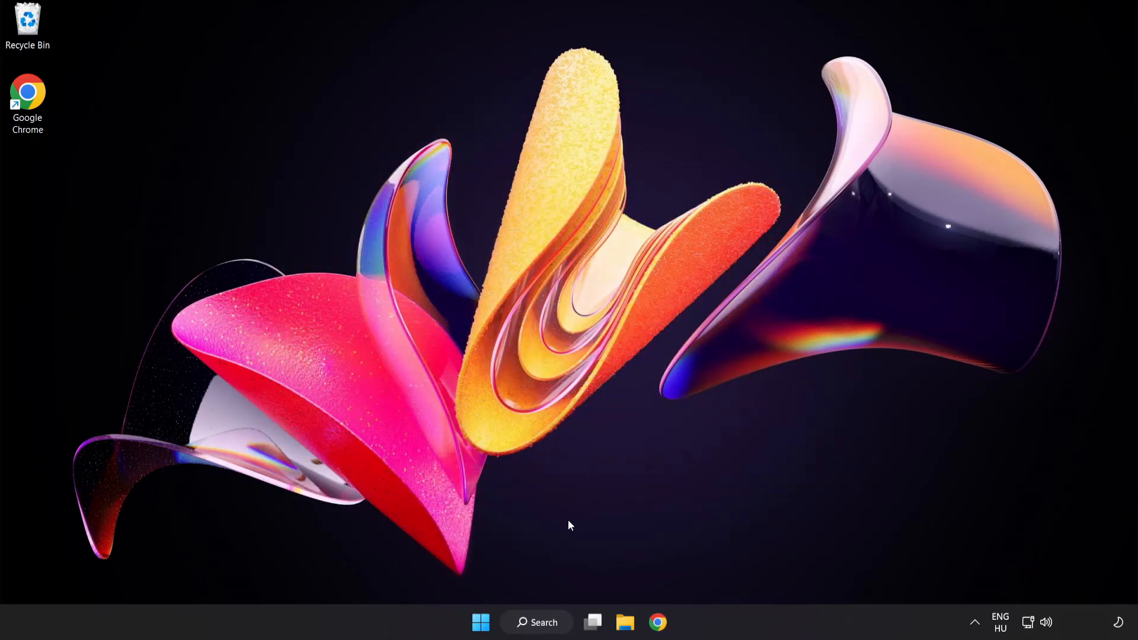
Step: Search the taskbar for 'update' to surface Windows Update settings
{"action": "left_click", "coordinate": [536, 623]}
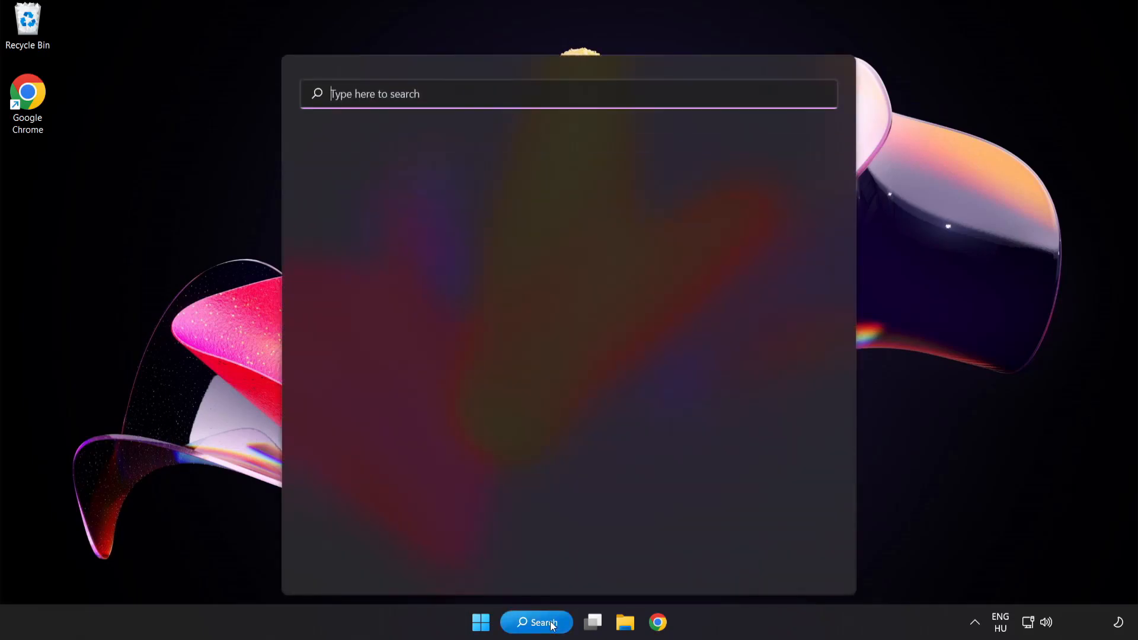
{"action": "type", "text": "u"}
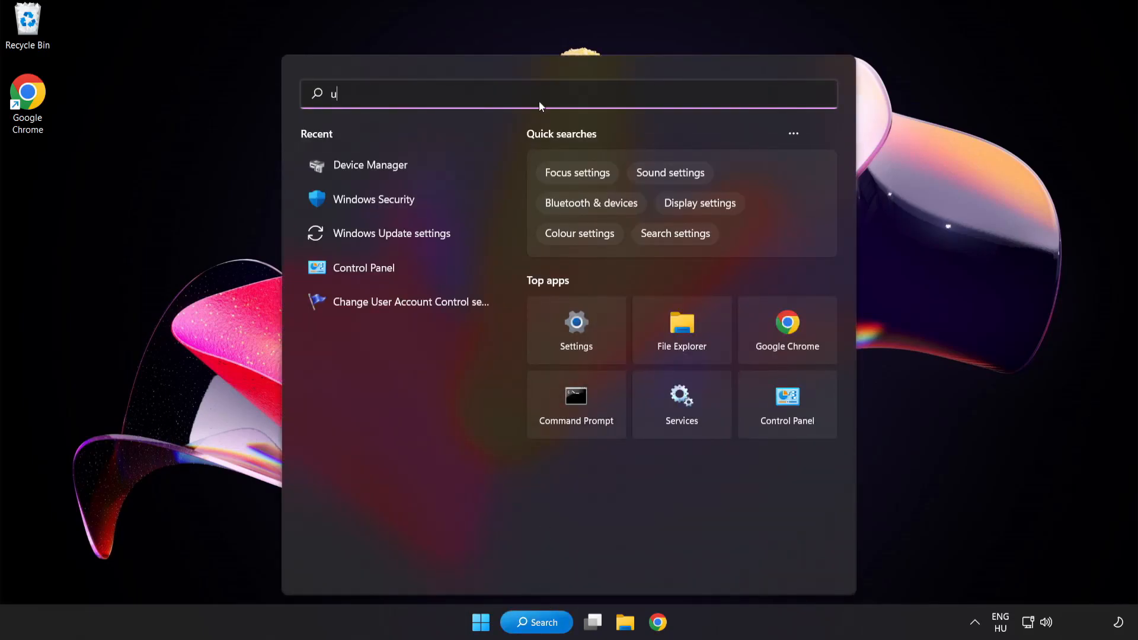
{"action": "type", "text": "pdate"}
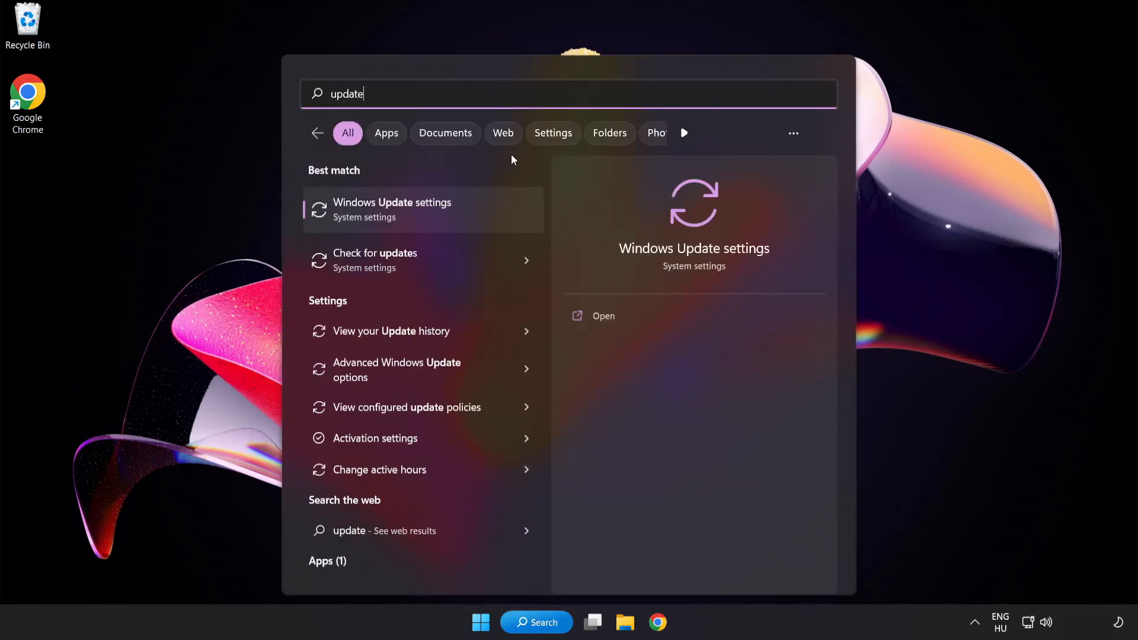
{"action": "mouse_move", "coordinate": [435, 221]}
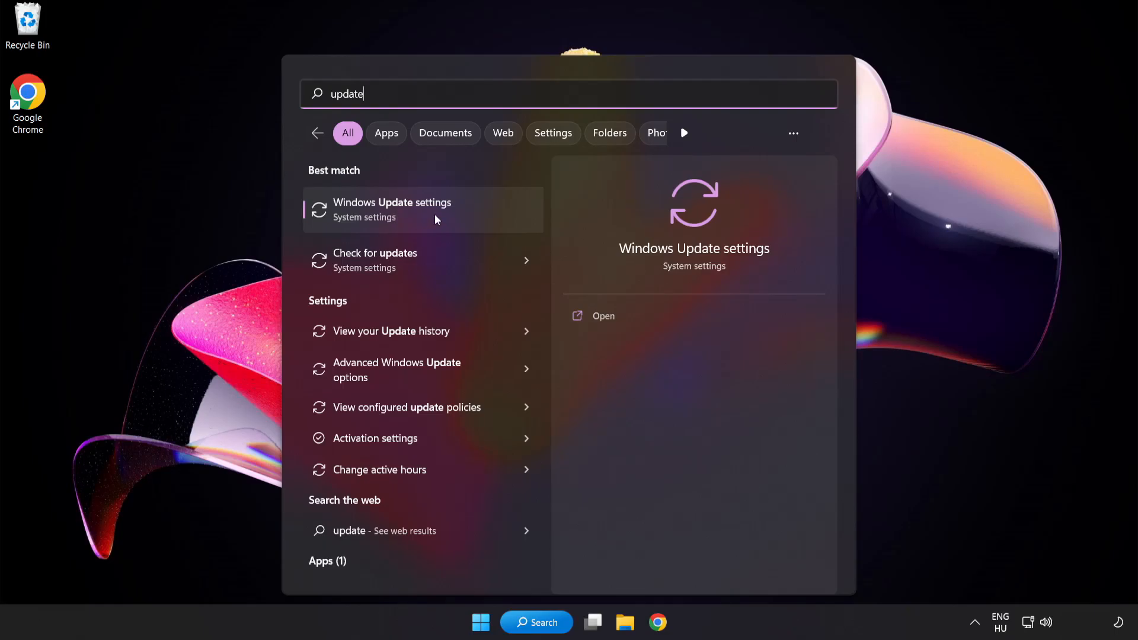
Step: Run Check for updates in Windows Update, confirm the PC is up to date, and close Settings
{"action": "left_click", "coordinate": [393, 210]}
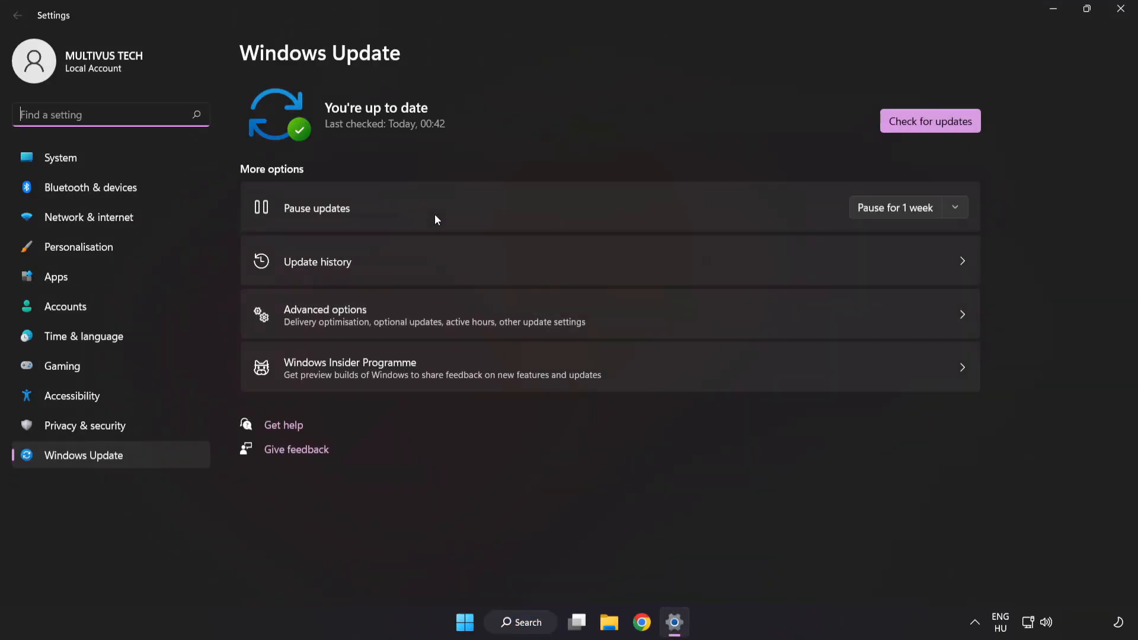
{"action": "mouse_move", "coordinate": [520, 115]}
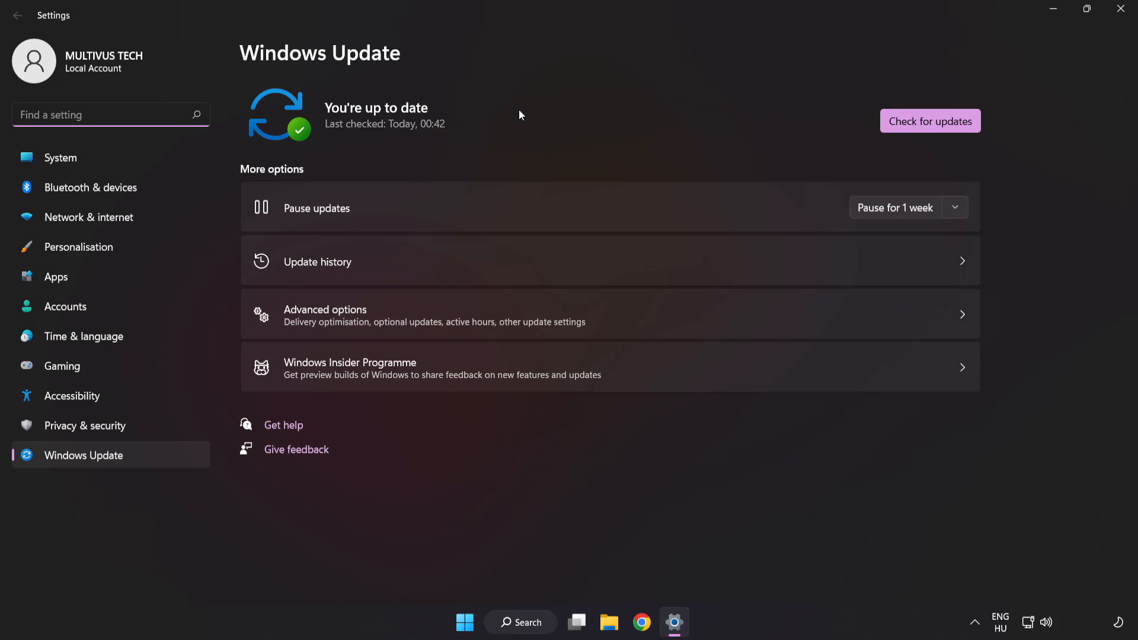
{"action": "mouse_move", "coordinate": [929, 121]}
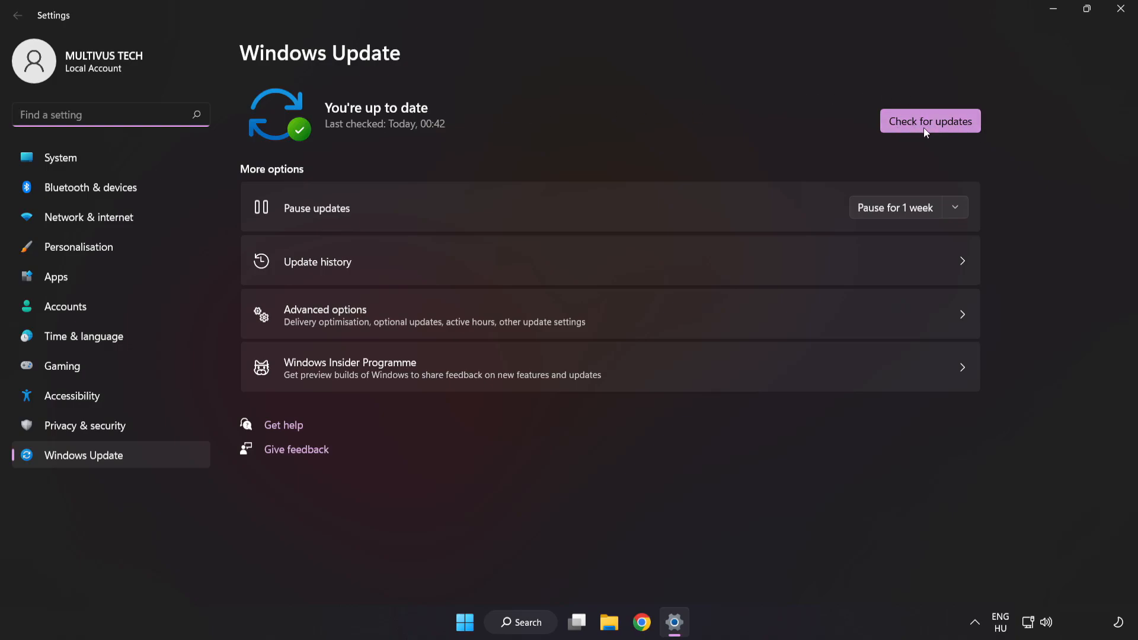
{"action": "left_click", "coordinate": [930, 120]}
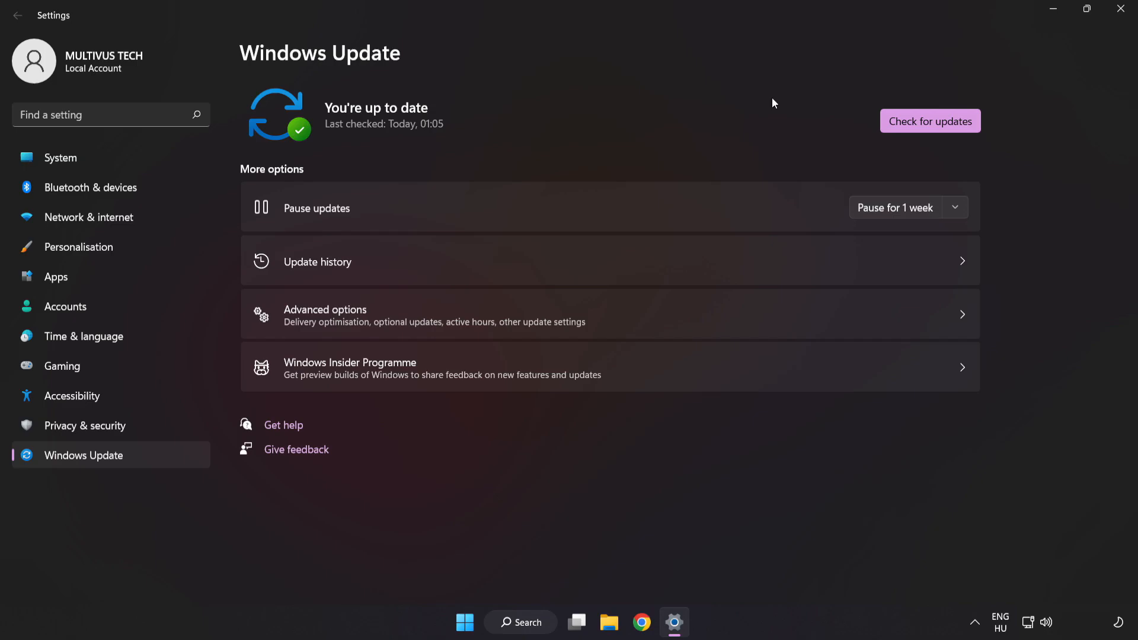
{"action": "mouse_move", "coordinate": [1121, 13]}
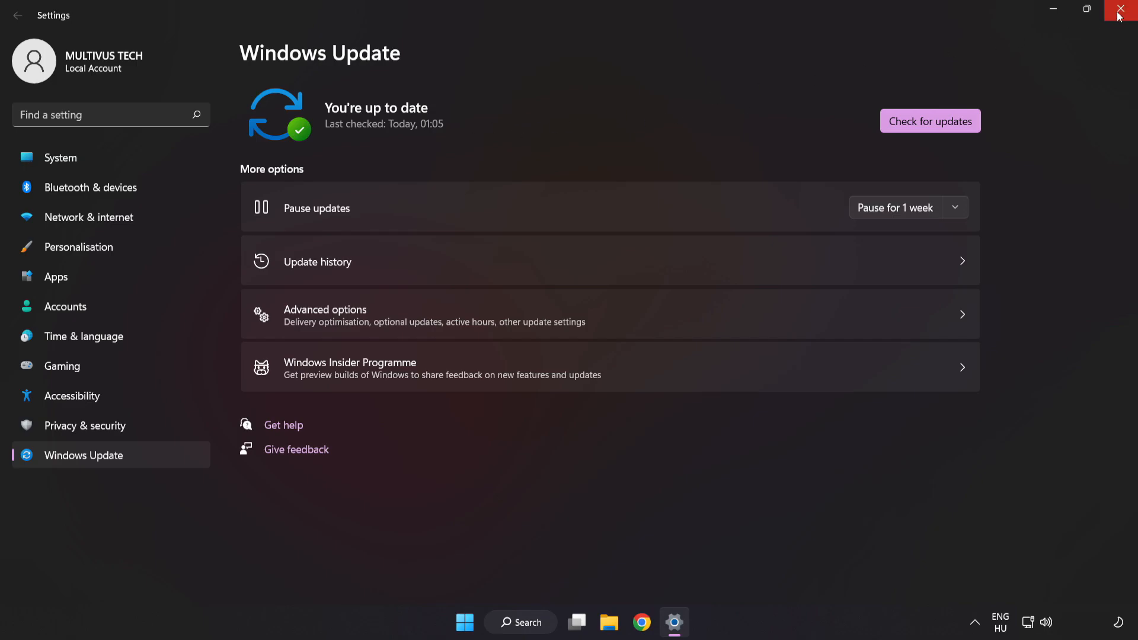
{"action": "left_click", "coordinate": [1124, 11]}
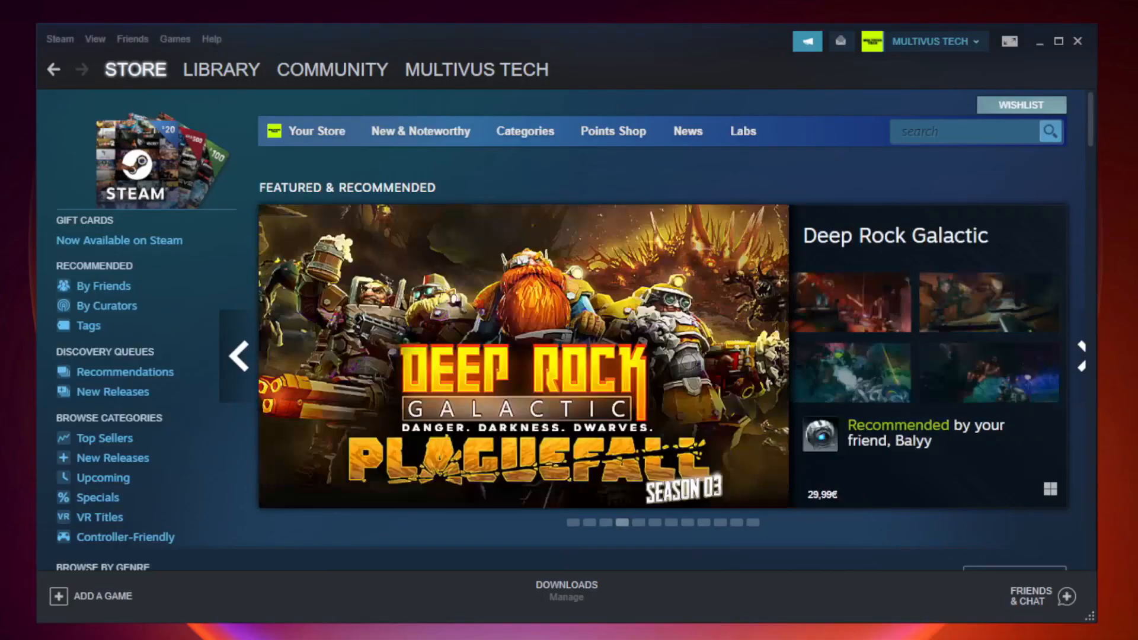
Step: Switch Steam to the Library listing the favorited not-working game
{"action": "left_click", "coordinate": [222, 69]}
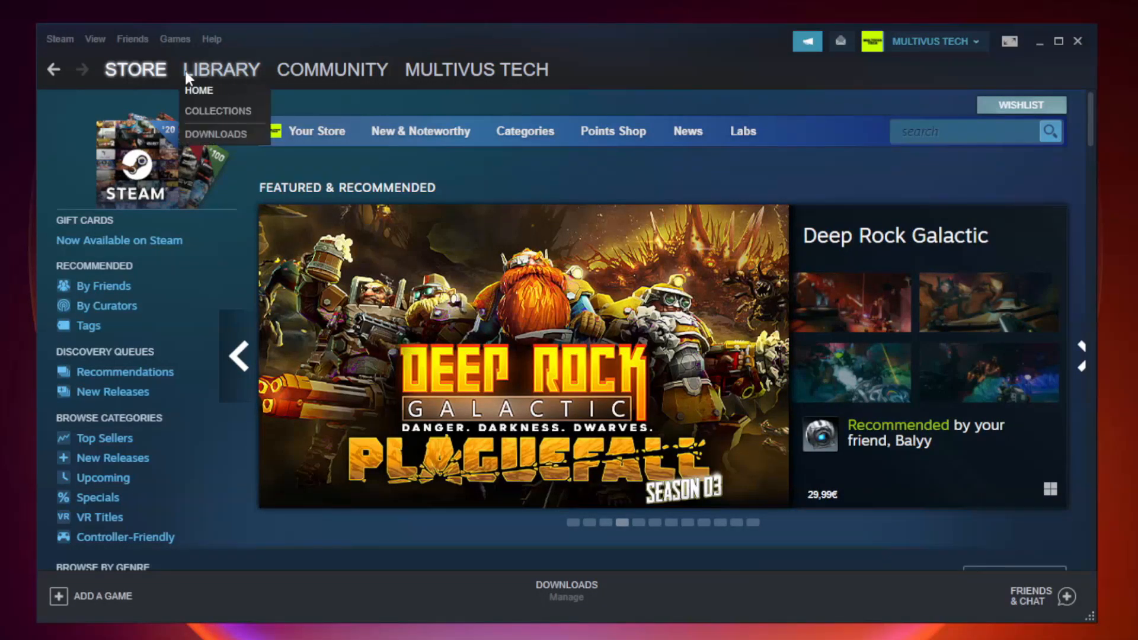
{"action": "mouse_move", "coordinate": [231, 76]}
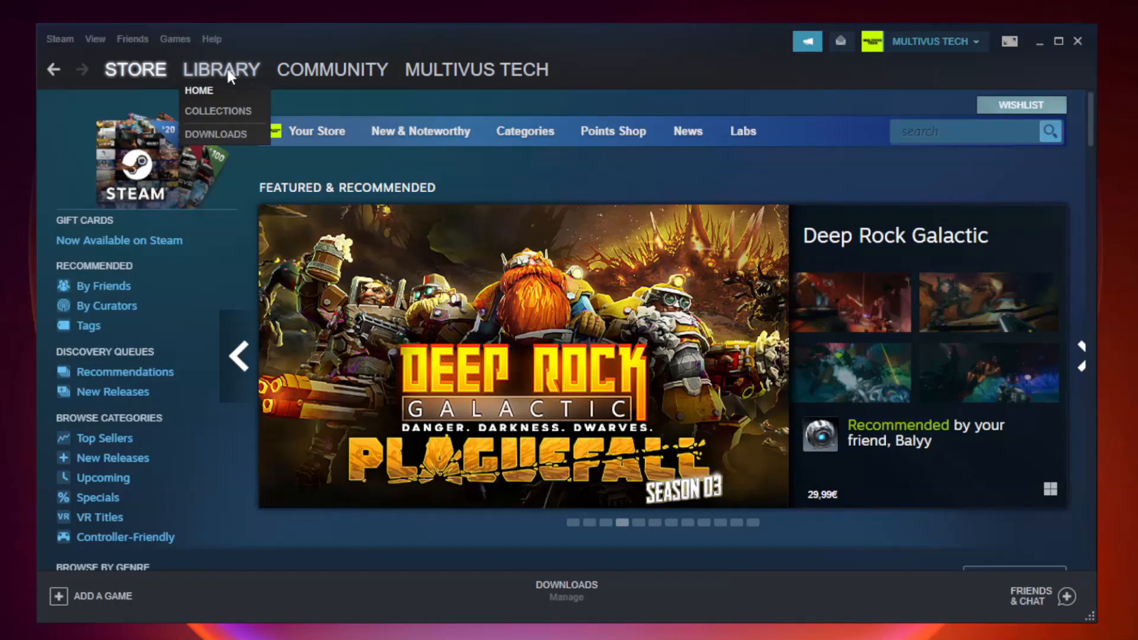
{"action": "left_click", "coordinate": [199, 91]}
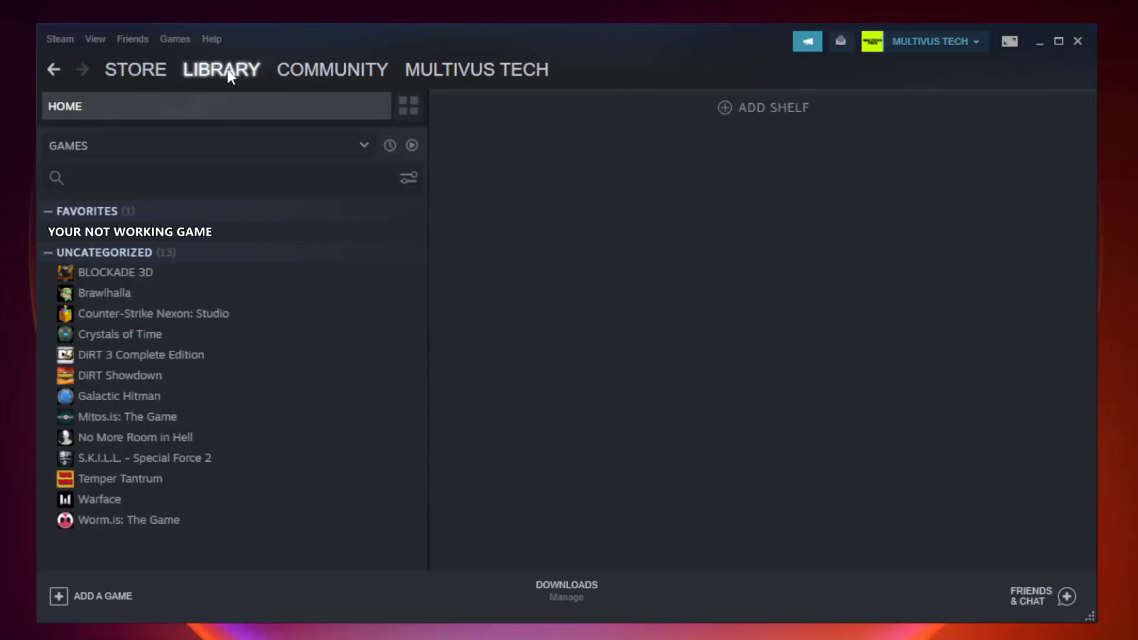
{"action": "mouse_move", "coordinate": [305, 236]}
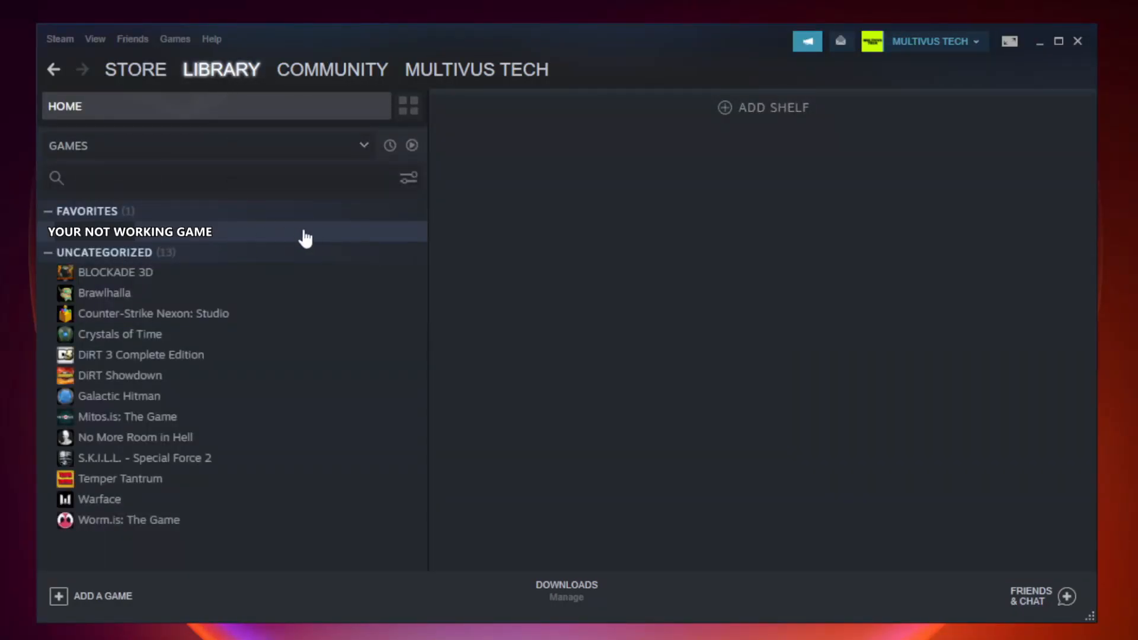
{"action": "mouse_move", "coordinate": [247, 237]}
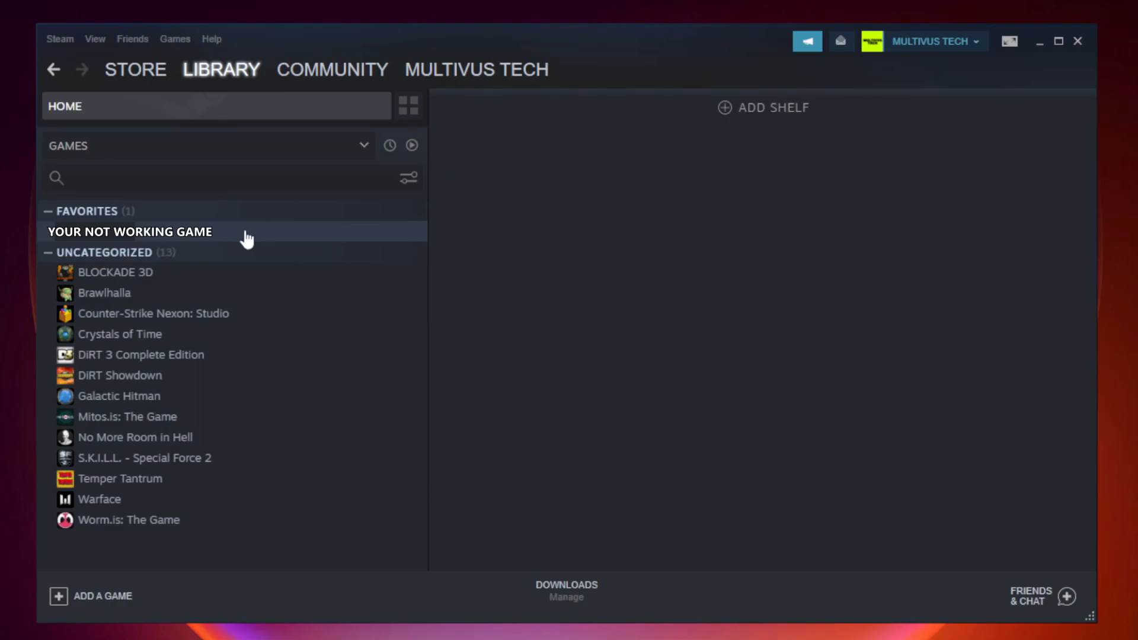
Step: Bring up Properties for the not-working game from its library context menu
{"action": "right_click", "coordinate": [130, 232]}
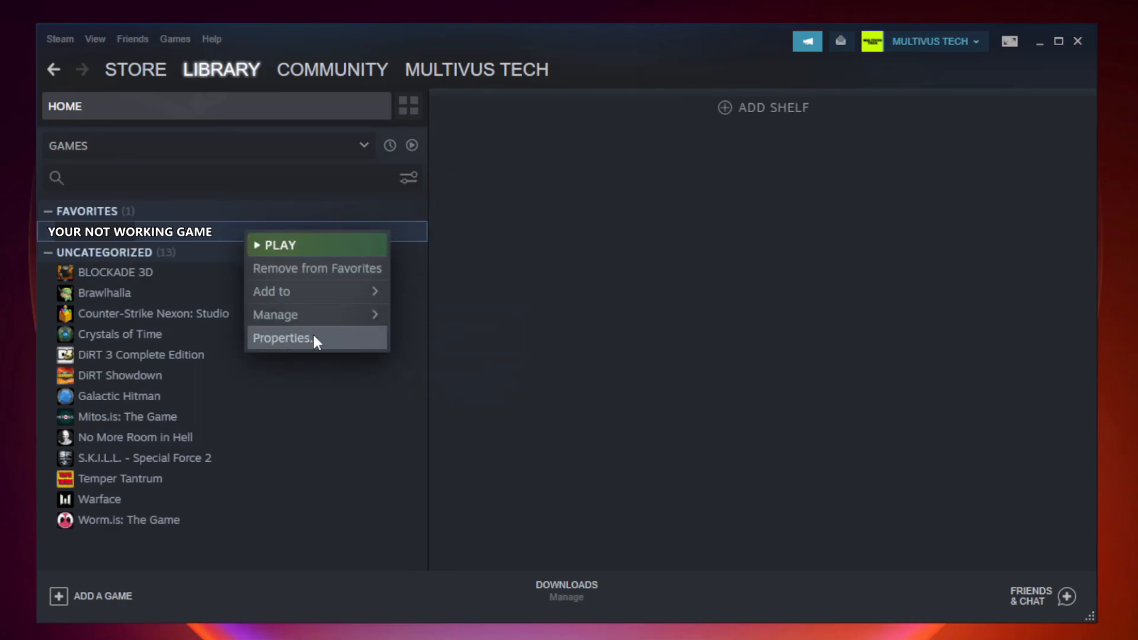
{"action": "left_click", "coordinate": [282, 338]}
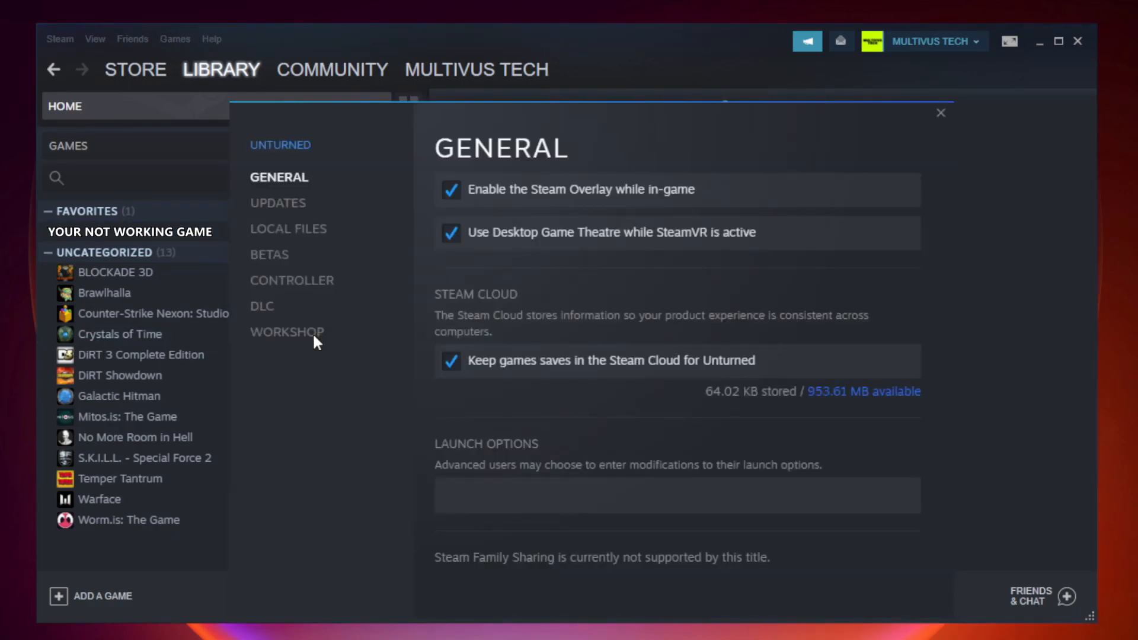
{"action": "mouse_move", "coordinate": [302, 236]}
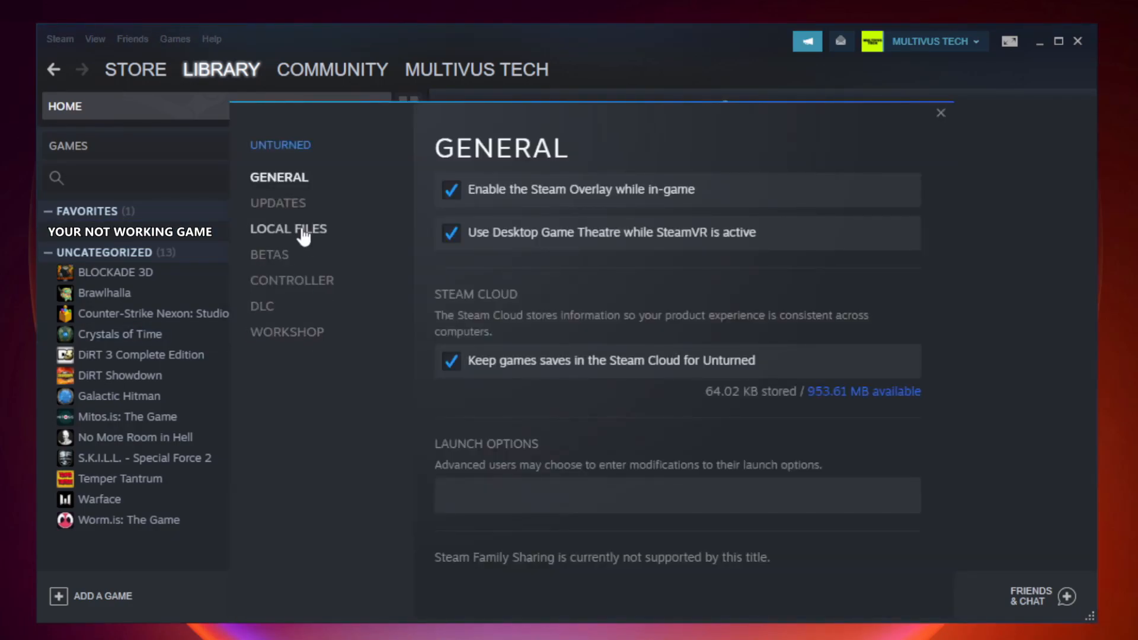
{"action": "mouse_move", "coordinate": [302, 250]}
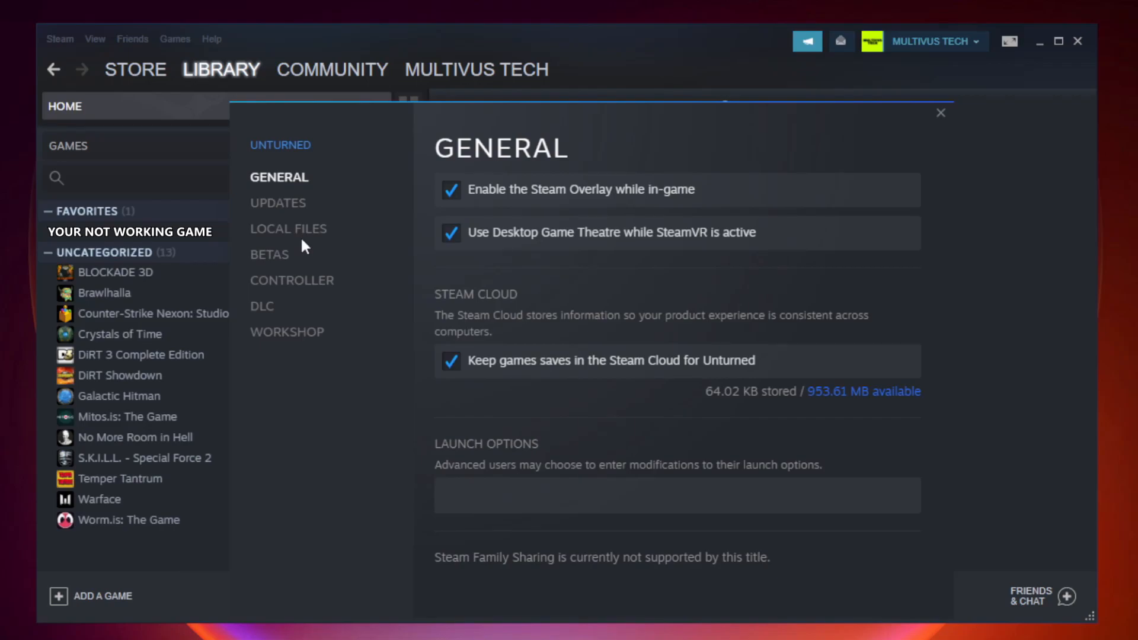
Step: Verify integrity of game files under Local Files, validating all 9192 files
{"action": "left_click", "coordinate": [288, 229]}
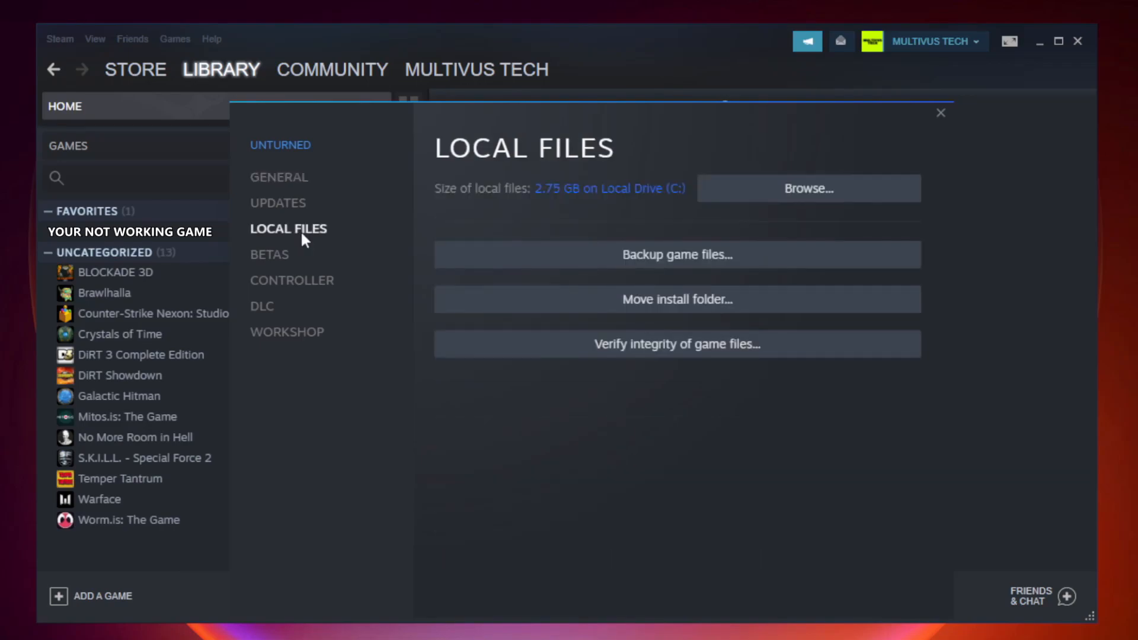
{"action": "mouse_move", "coordinate": [465, 334]}
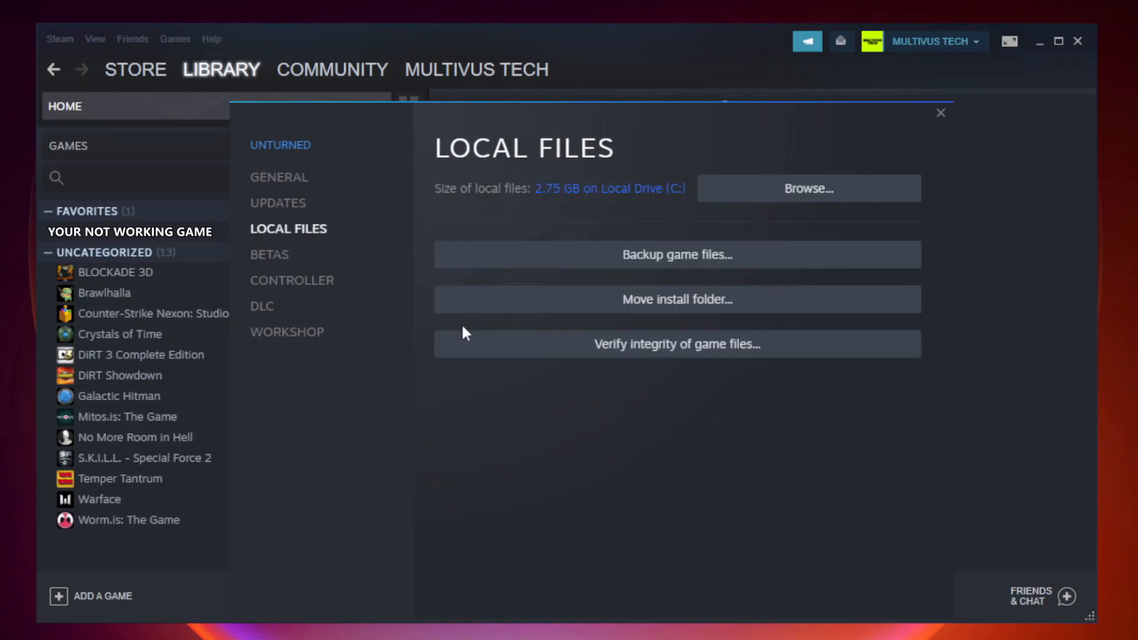
{"action": "mouse_move", "coordinate": [711, 355]}
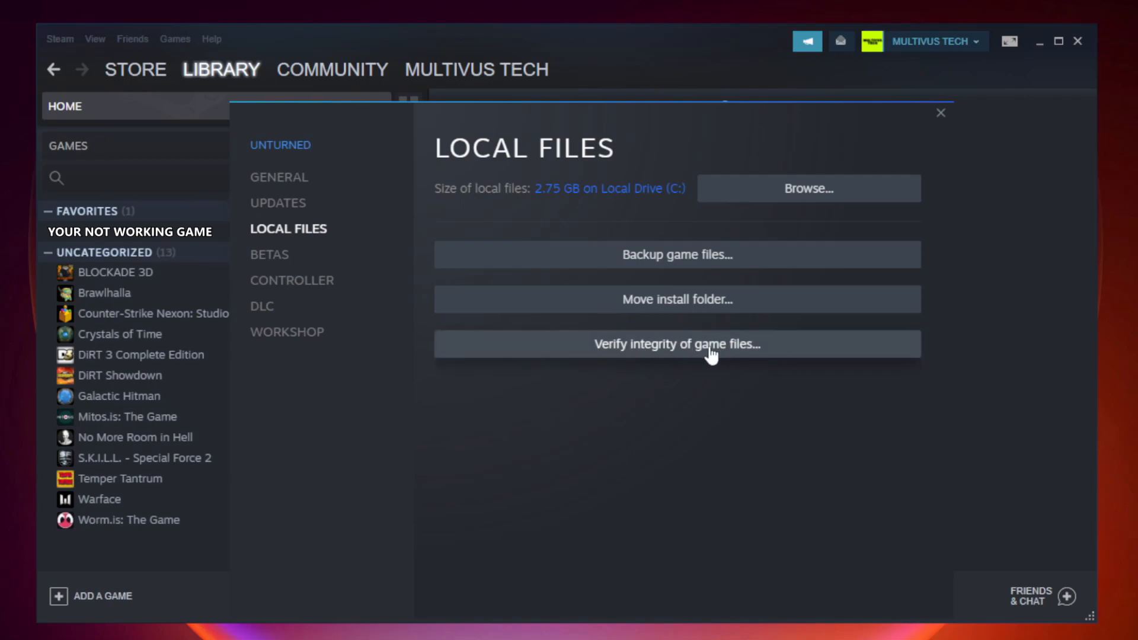
{"action": "left_click", "coordinate": [676, 343]}
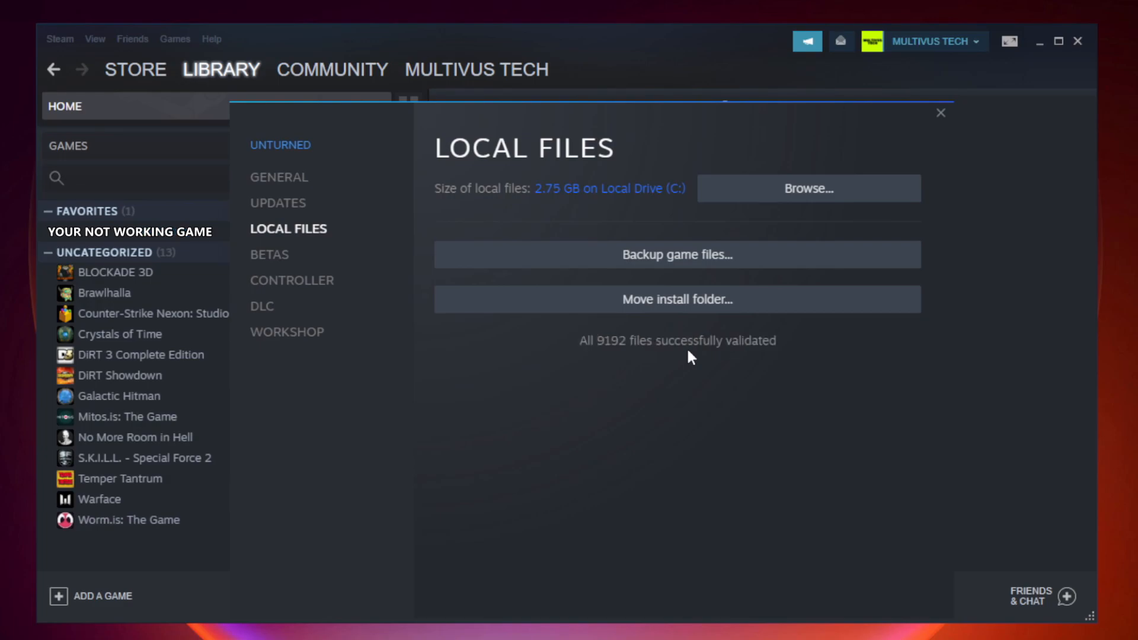
{"action": "mouse_move", "coordinate": [765, 369]}
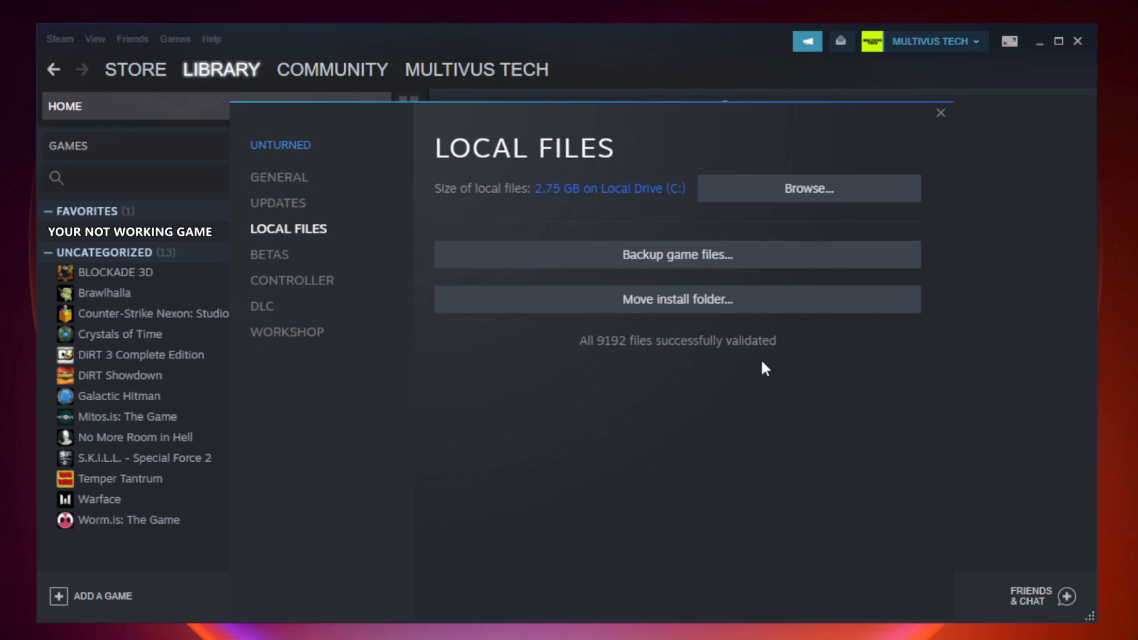
{"action": "mouse_move", "coordinate": [912, 215]}
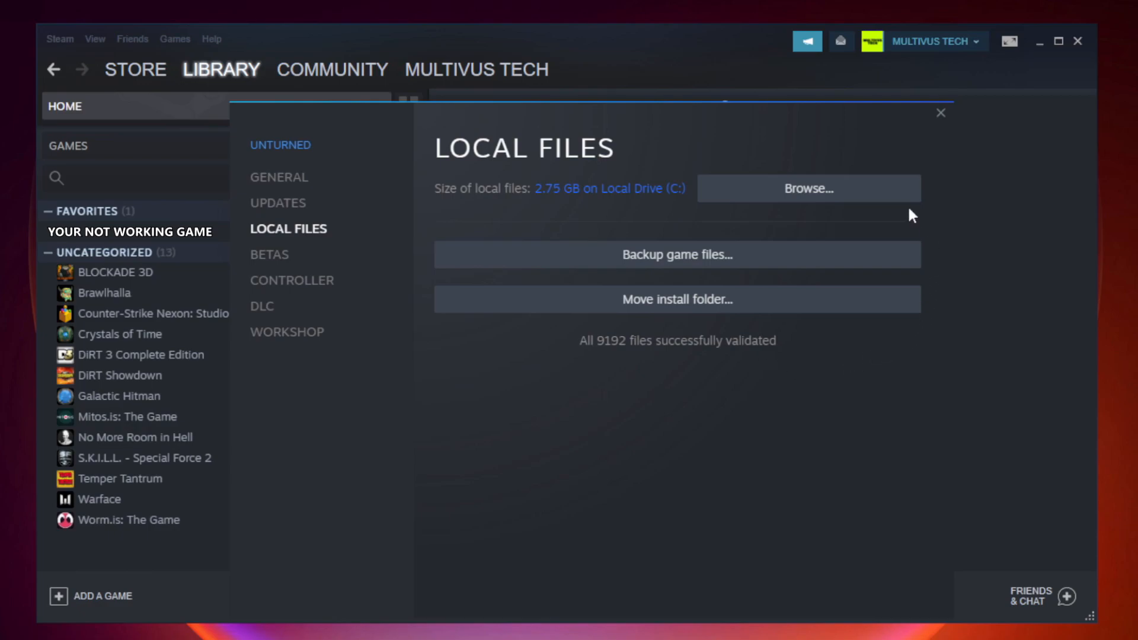
{"action": "mouse_move", "coordinate": [809, 188]}
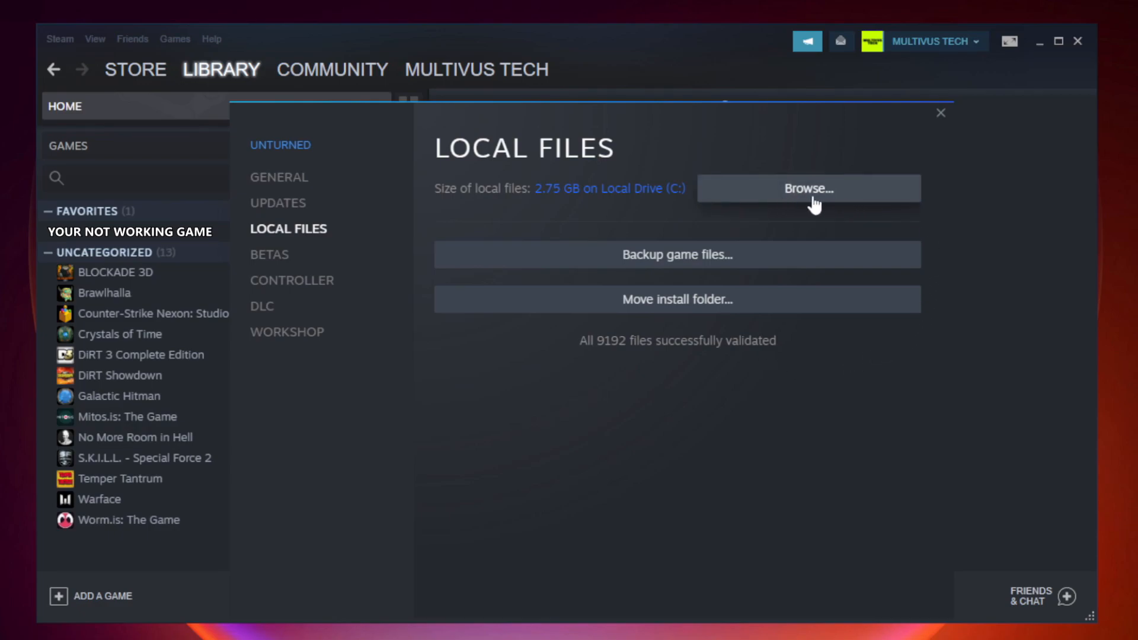
Step: Browse to the install folder and bring up Properties for the game's shortcut
{"action": "left_click", "coordinate": [808, 188]}
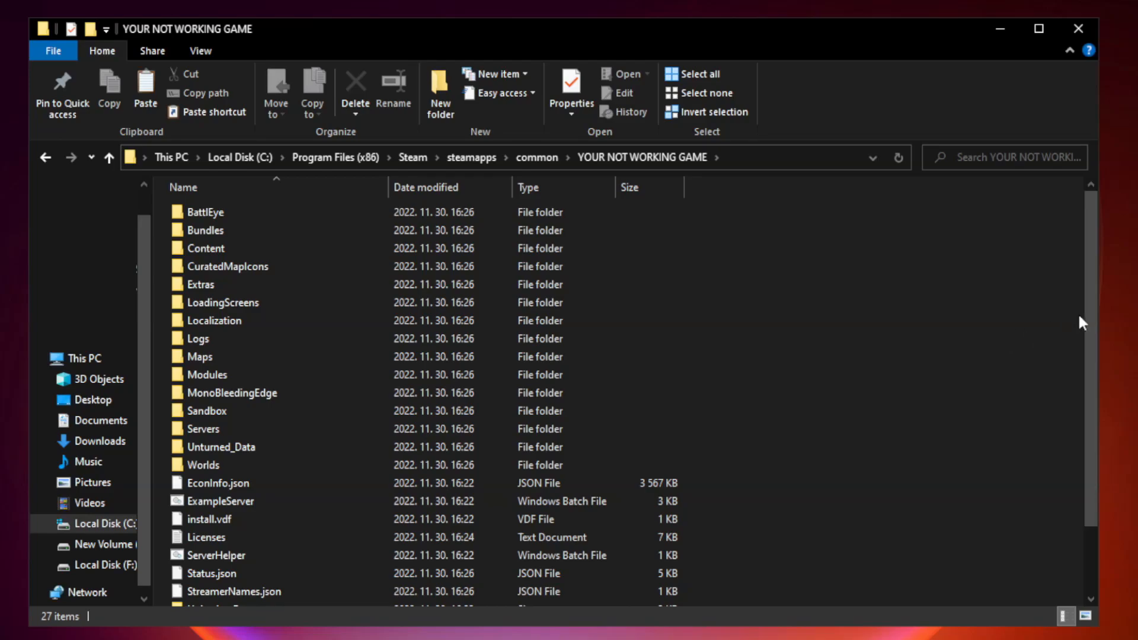
{"action": "scroll", "scroll_direction": "down", "scroll_amount": 3}
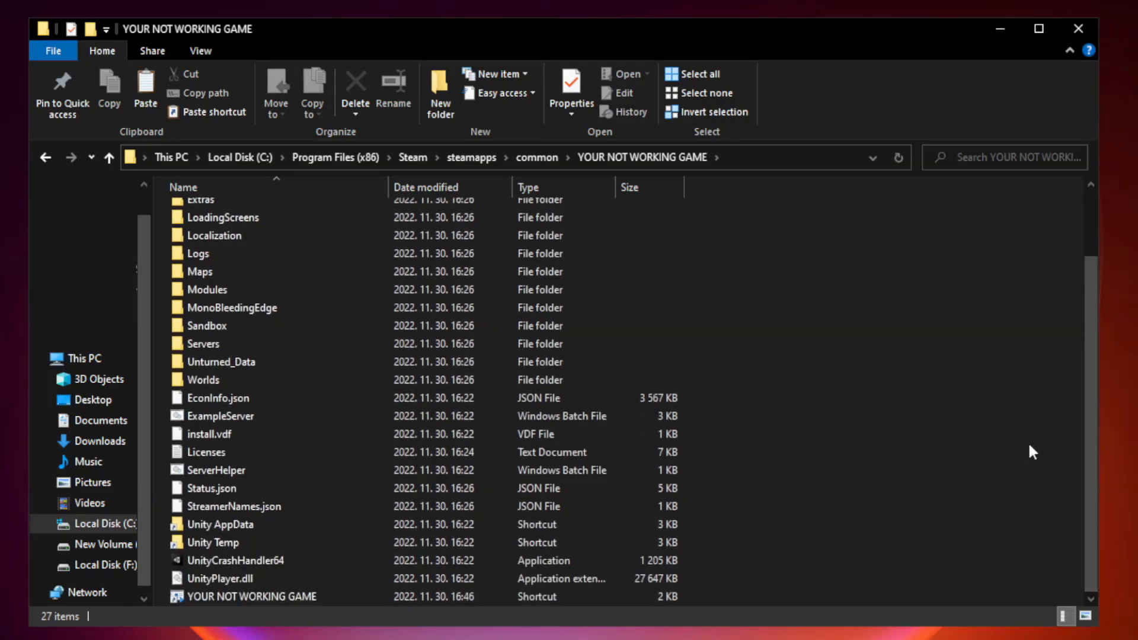
{"action": "left_click", "coordinate": [251, 596]}
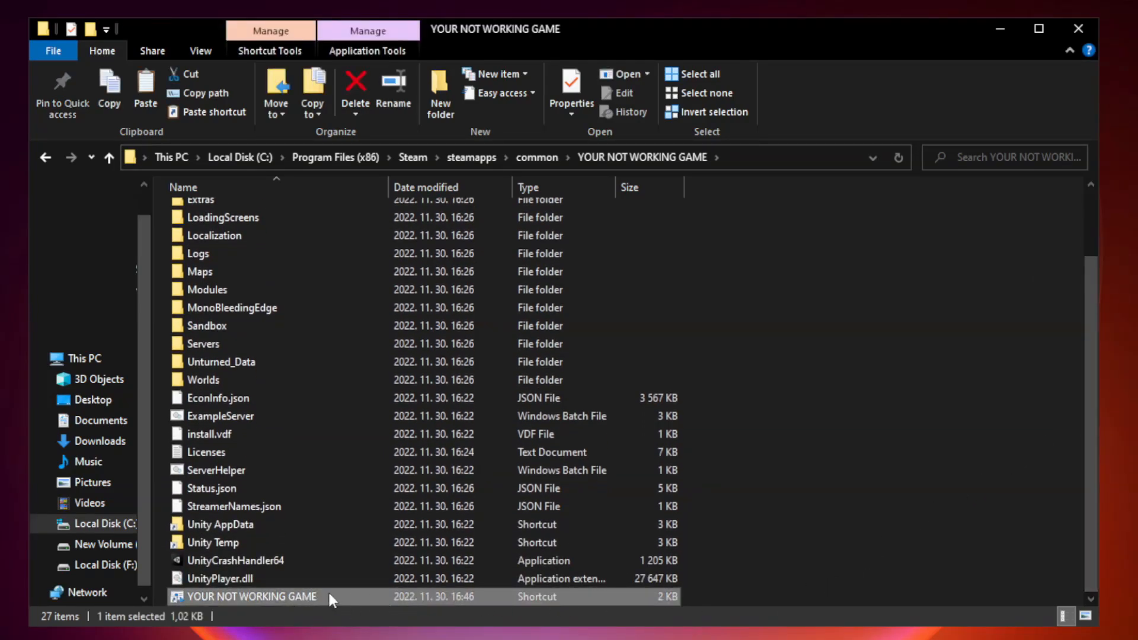
{"action": "right_click", "coordinate": [251, 596]}
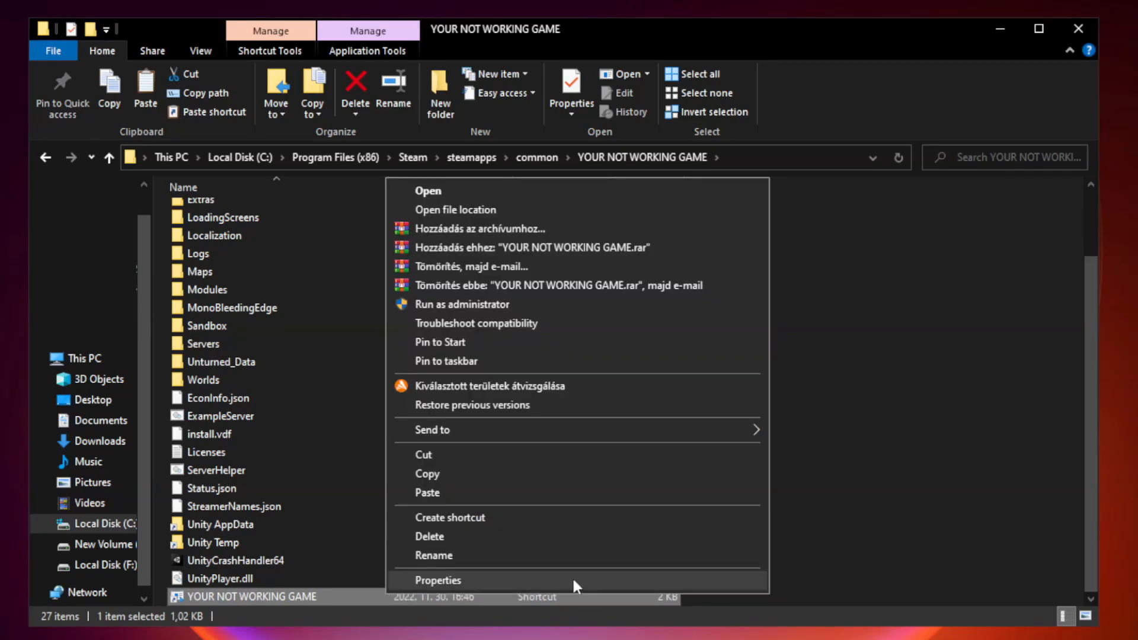
{"action": "left_click", "coordinate": [438, 580]}
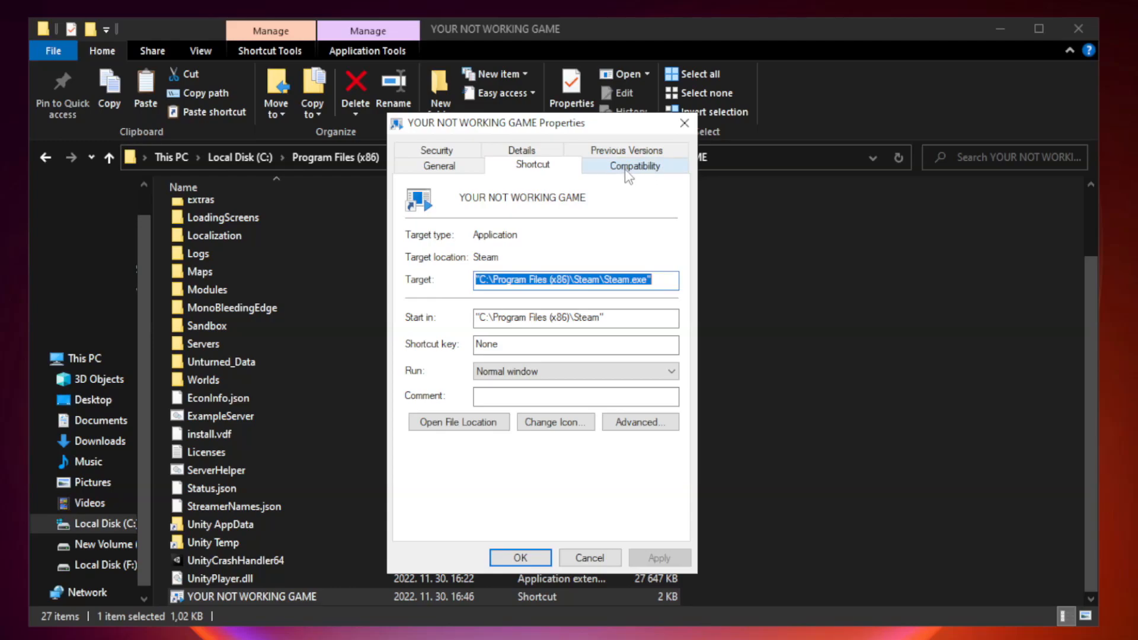
Step: Set the shortcut to Windows 8 compatibility mode, disable fullscreen optimizations, run as administrator, and apply
{"action": "left_click", "coordinate": [633, 151]}
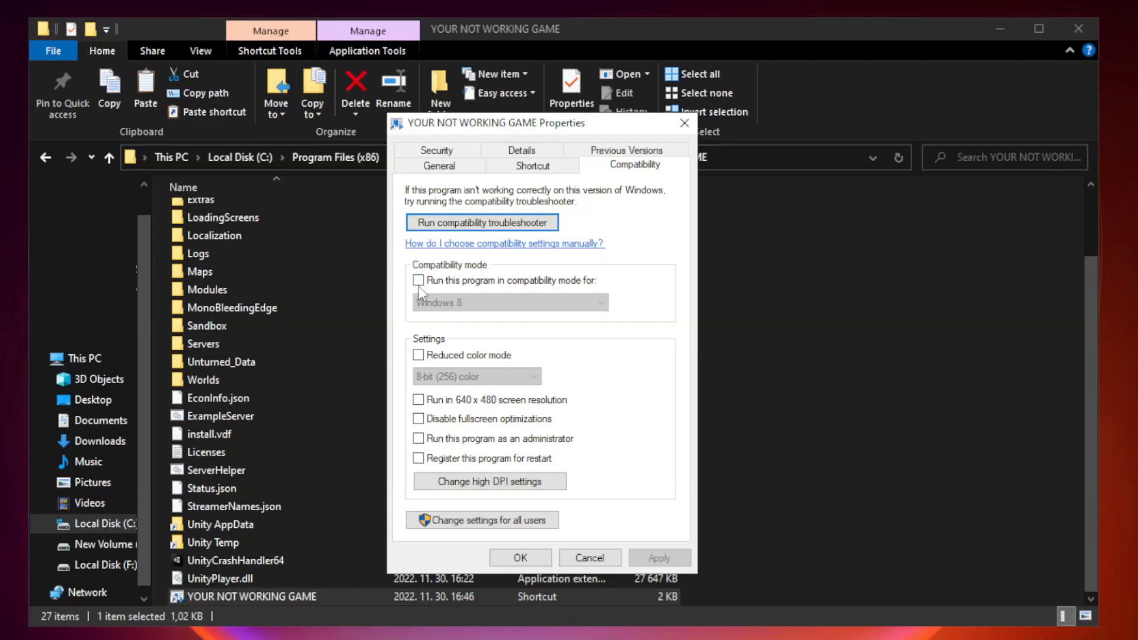
{"action": "mouse_move", "coordinate": [455, 287]}
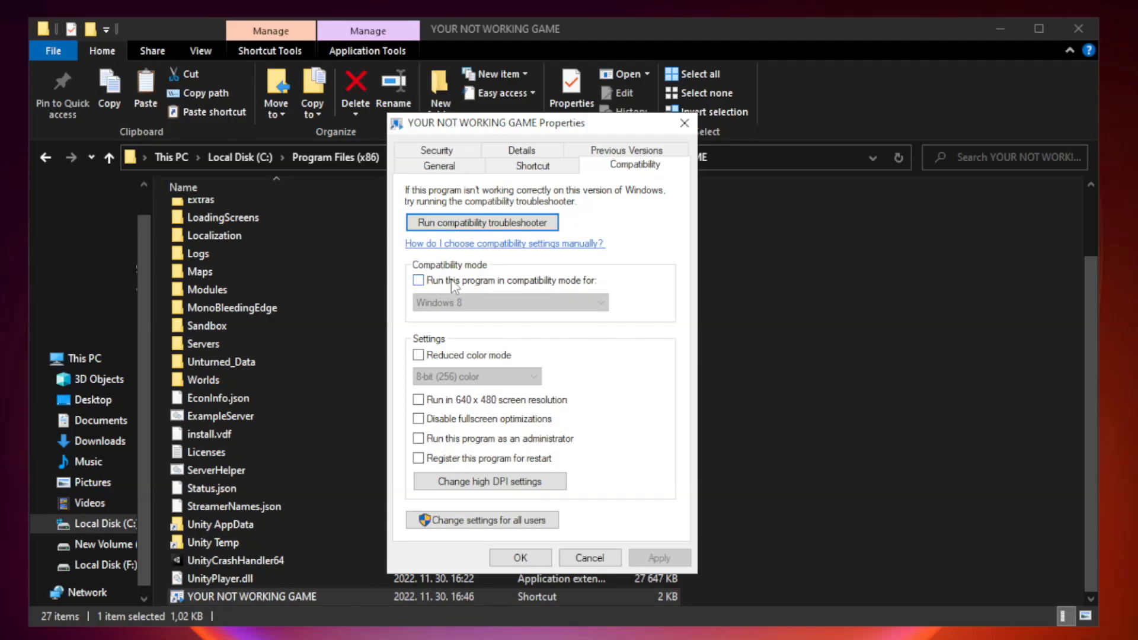
{"action": "left_click", "coordinate": [509, 303]}
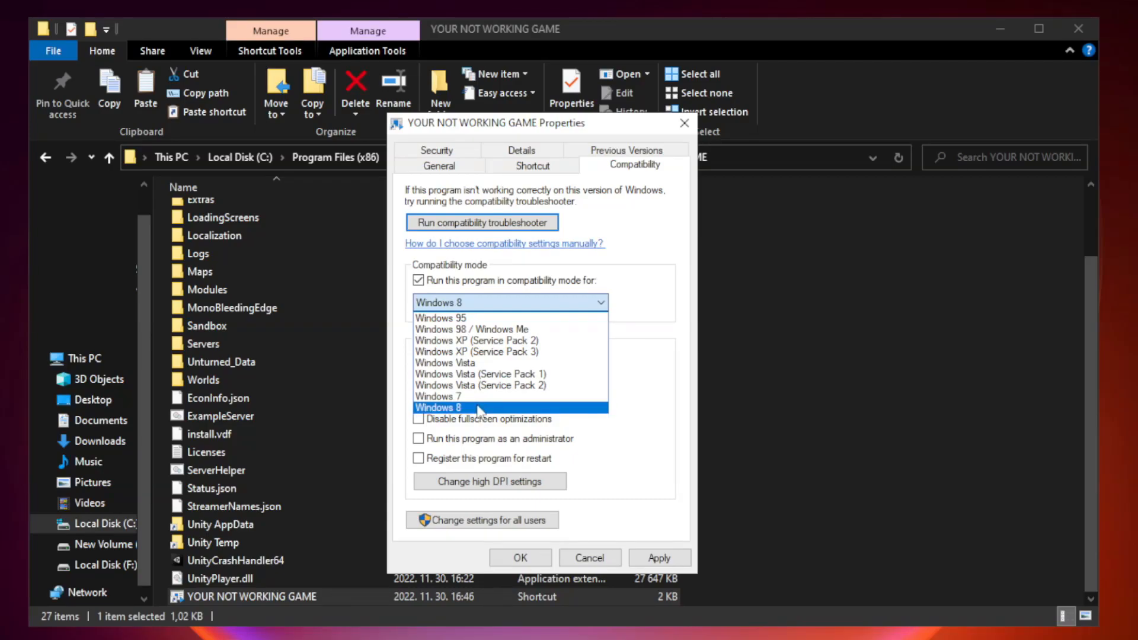
{"action": "left_click", "coordinate": [437, 406]}
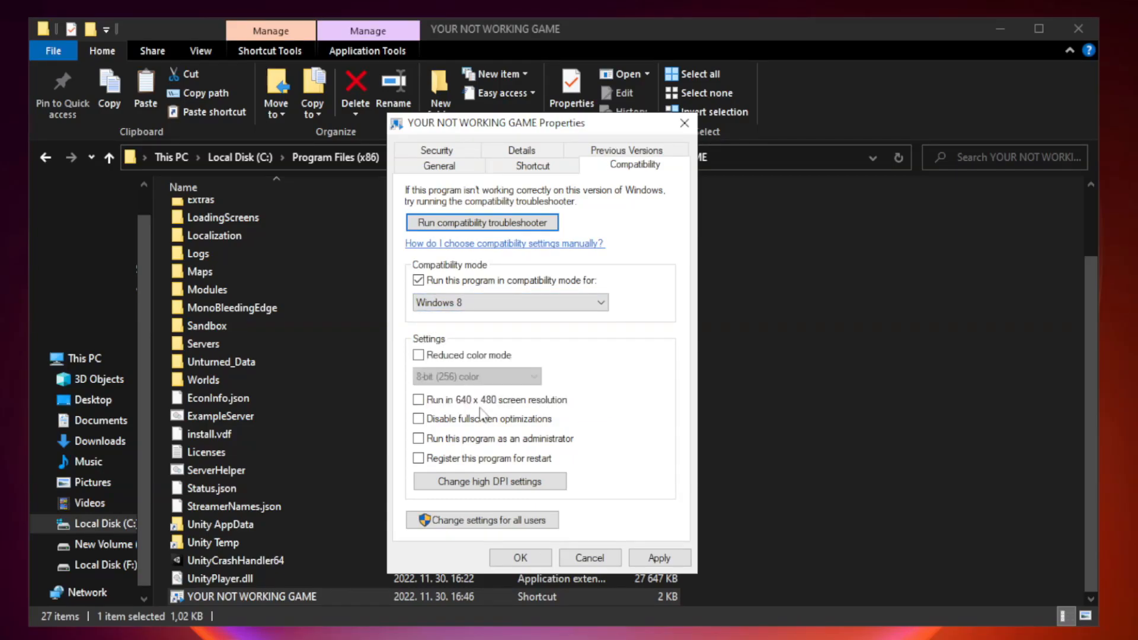
{"action": "mouse_move", "coordinate": [444, 434]}
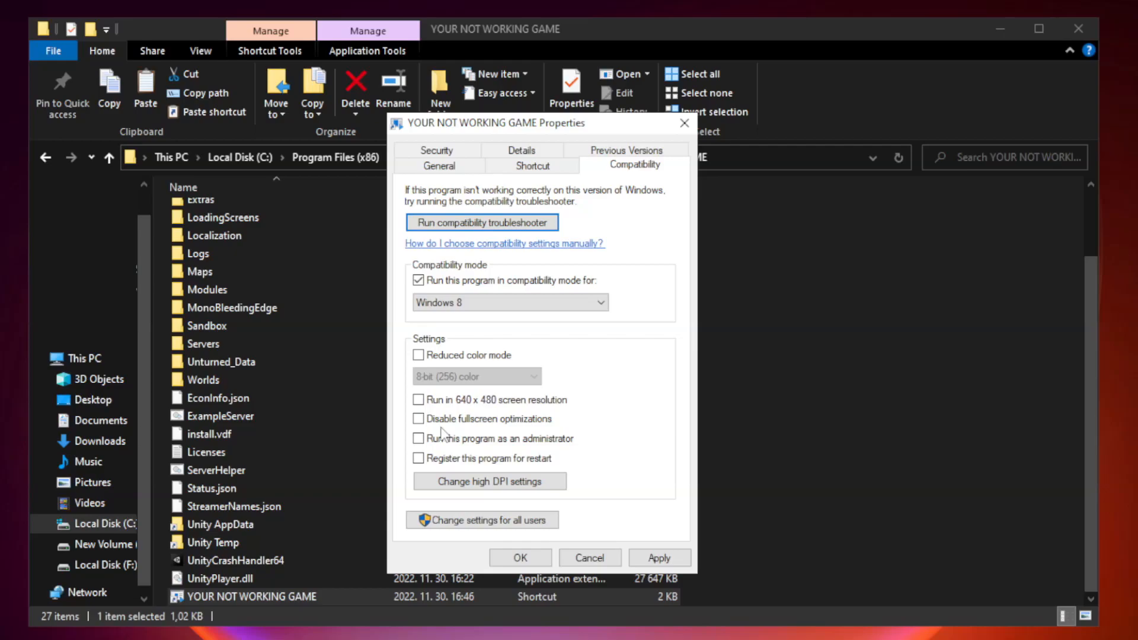
{"action": "left_click", "coordinate": [419, 419]}
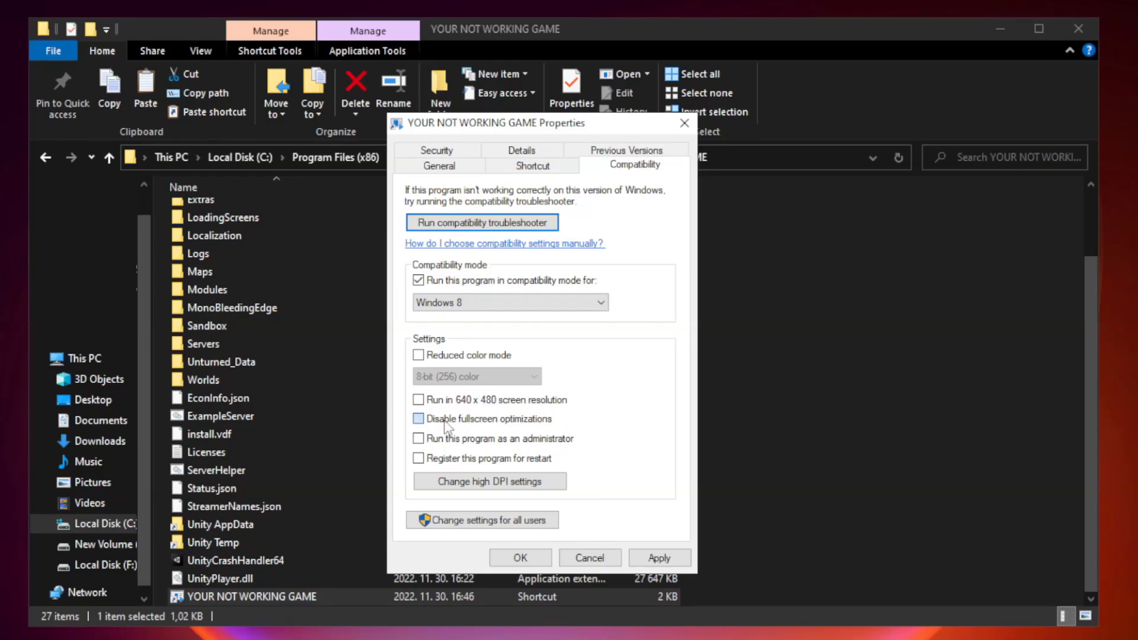
{"action": "left_click", "coordinate": [418, 419]}
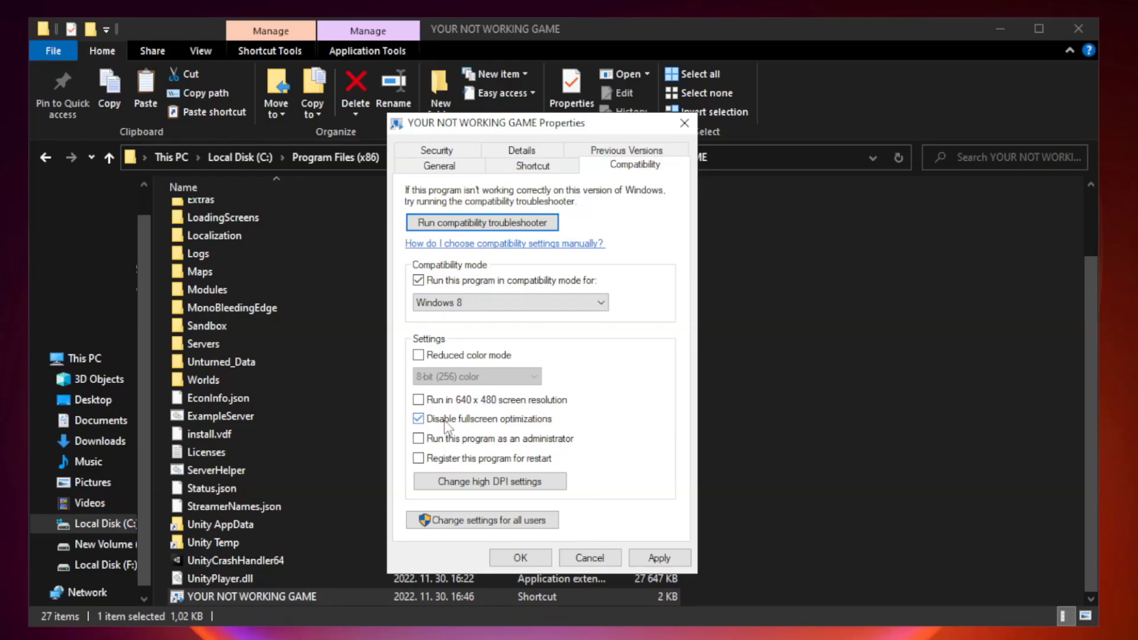
{"action": "mouse_move", "coordinate": [515, 448]}
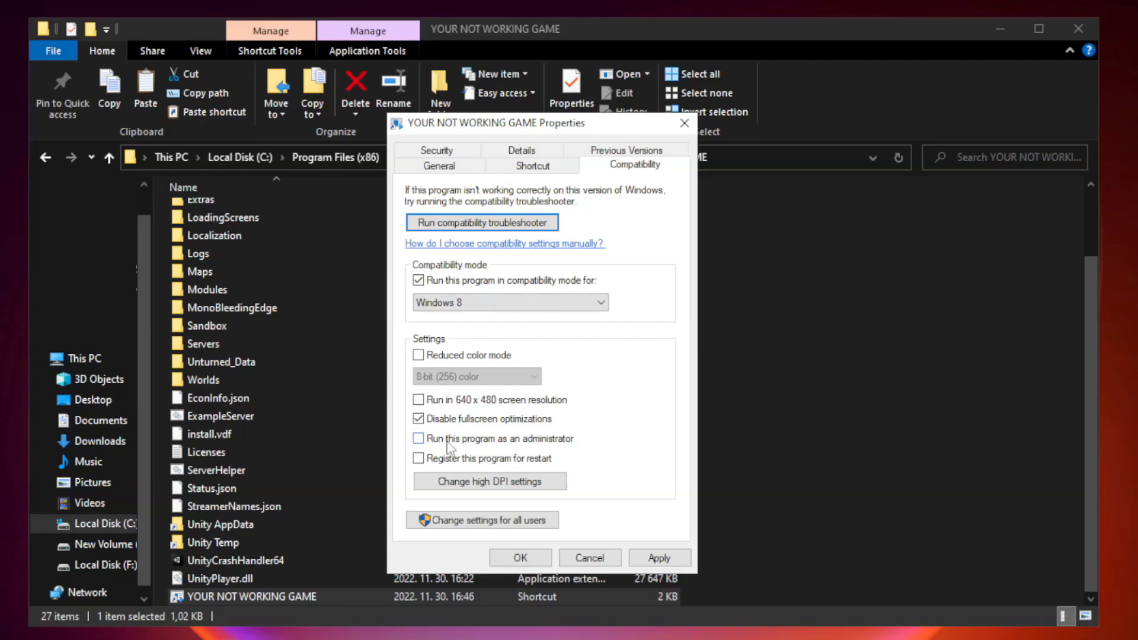
{"action": "left_click", "coordinate": [419, 439]}
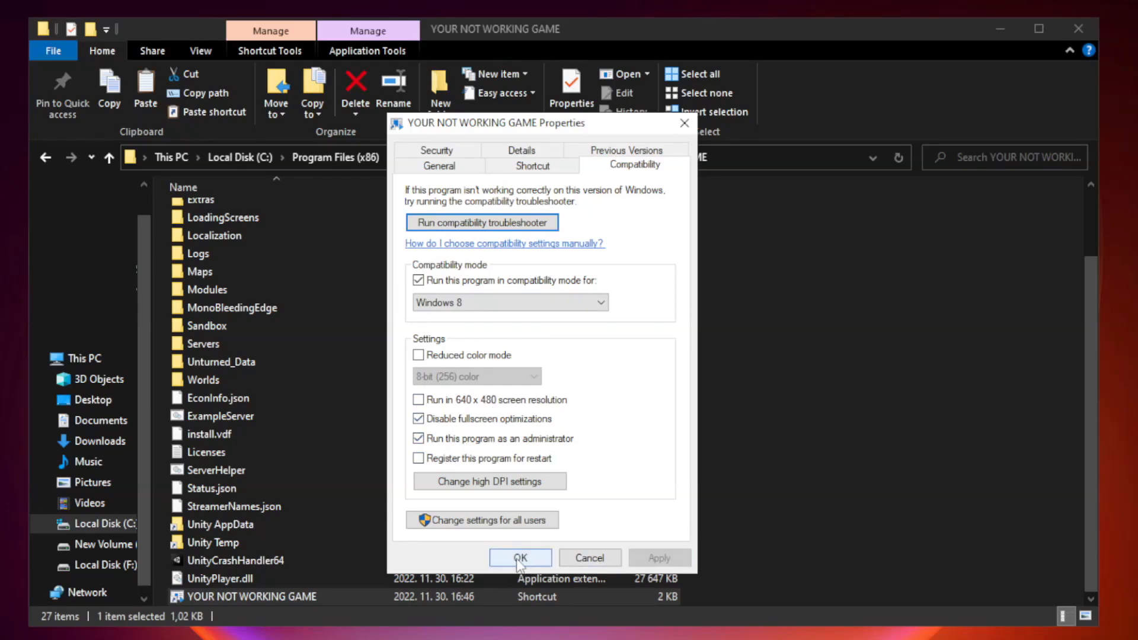
{"action": "left_click", "coordinate": [519, 557]}
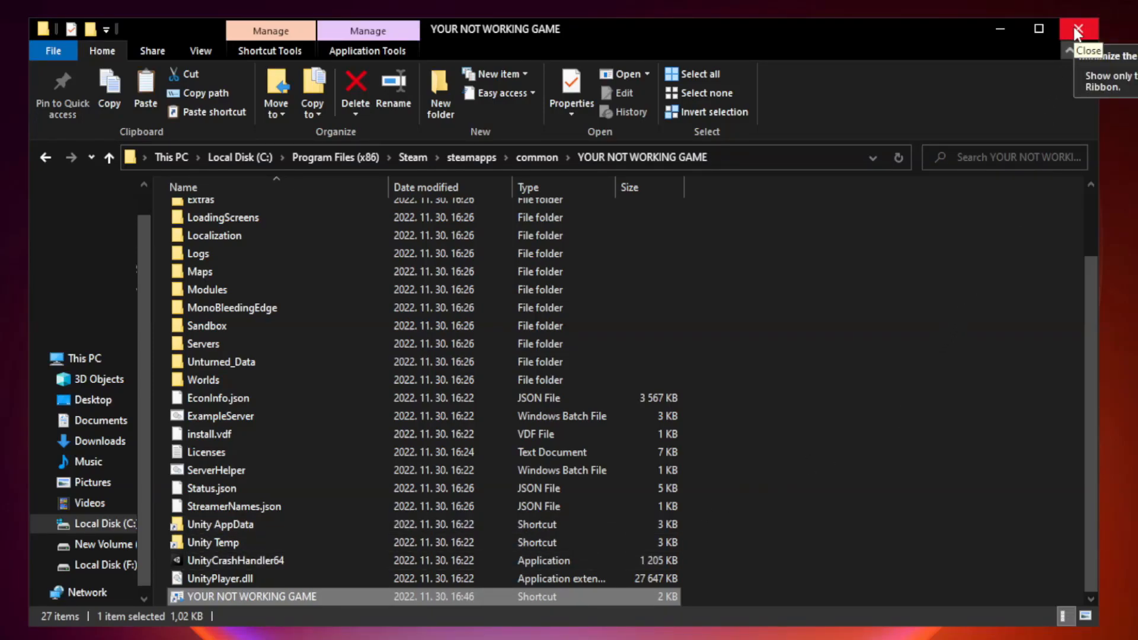
Step: Close the game's install folder and bring up the Start button's quick system tools menu
{"action": "left_click", "coordinate": [1081, 28]}
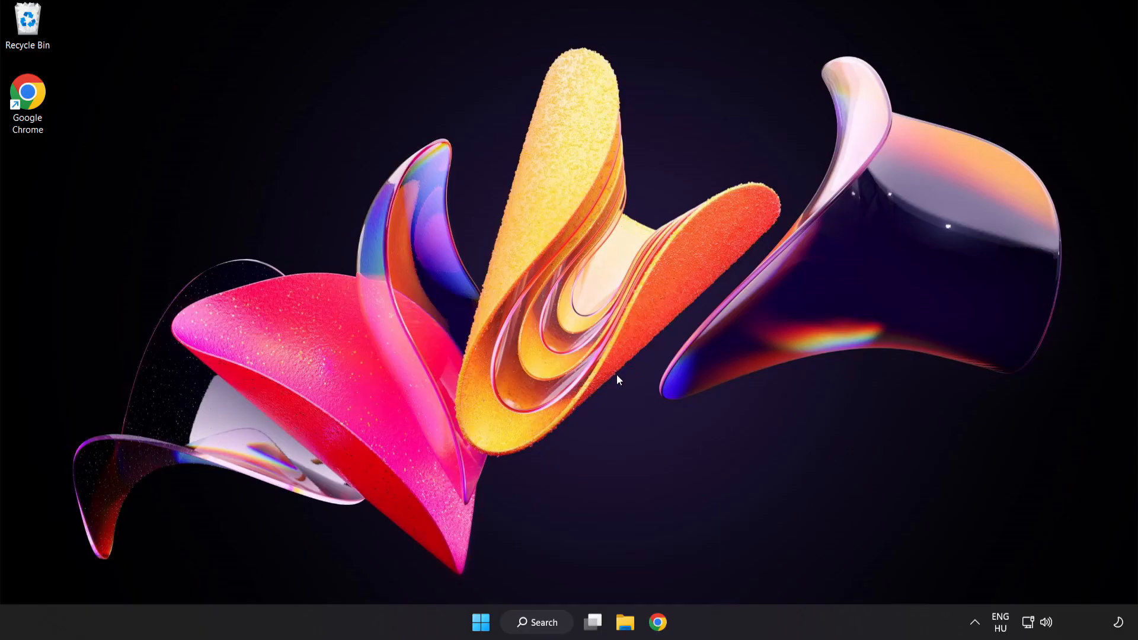
{"action": "mouse_move", "coordinate": [481, 623]}
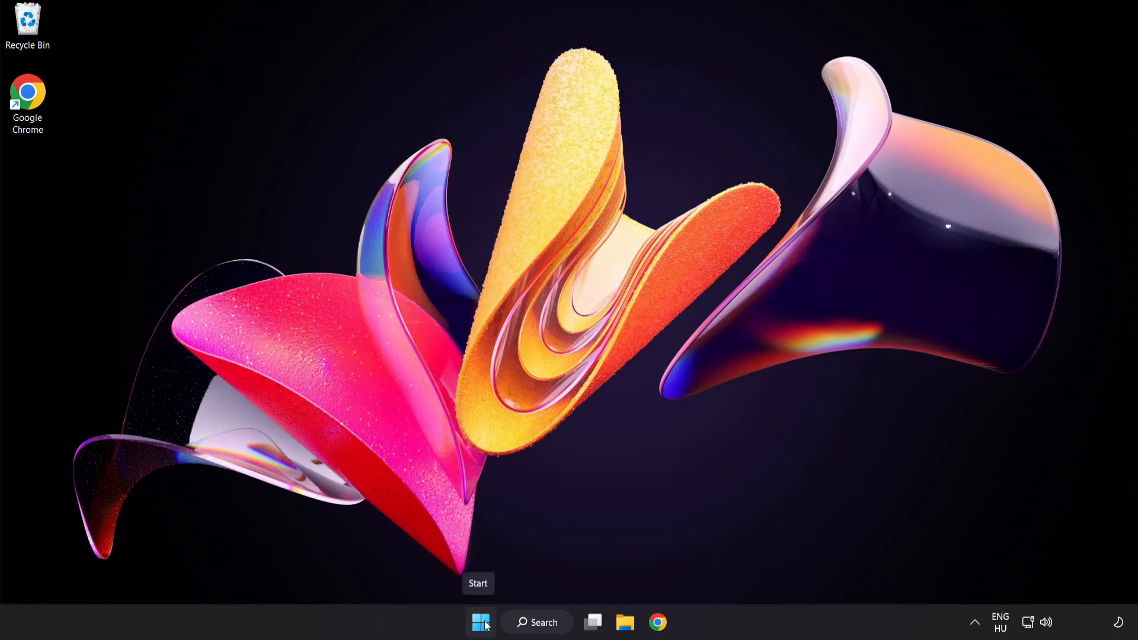
{"action": "right_click", "coordinate": [480, 623]}
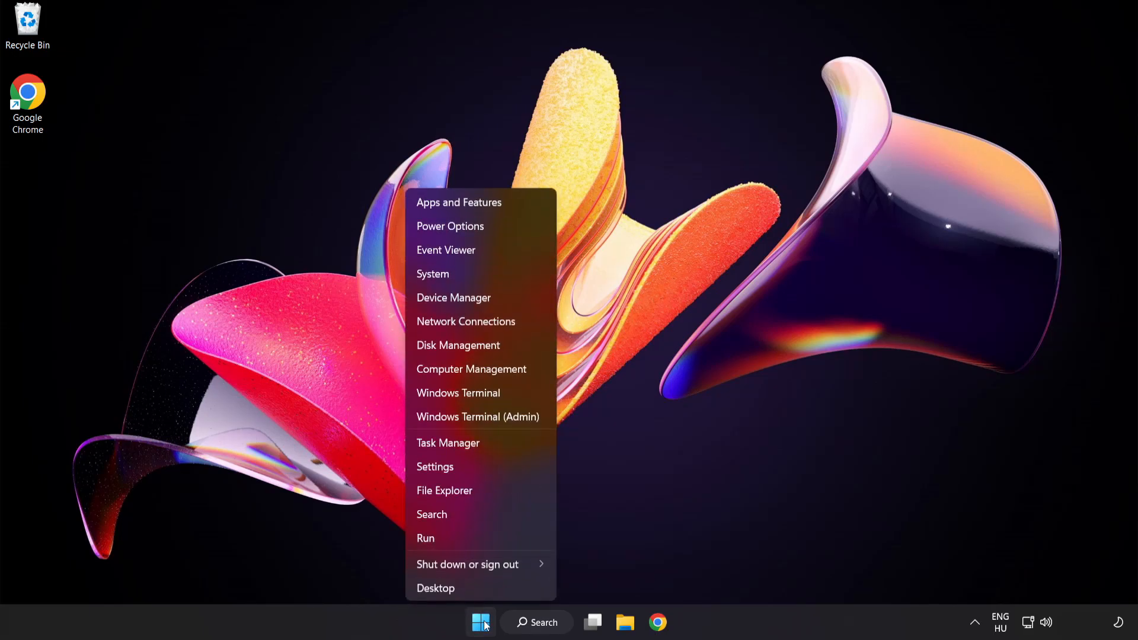
{"action": "mouse_move", "coordinate": [497, 444]}
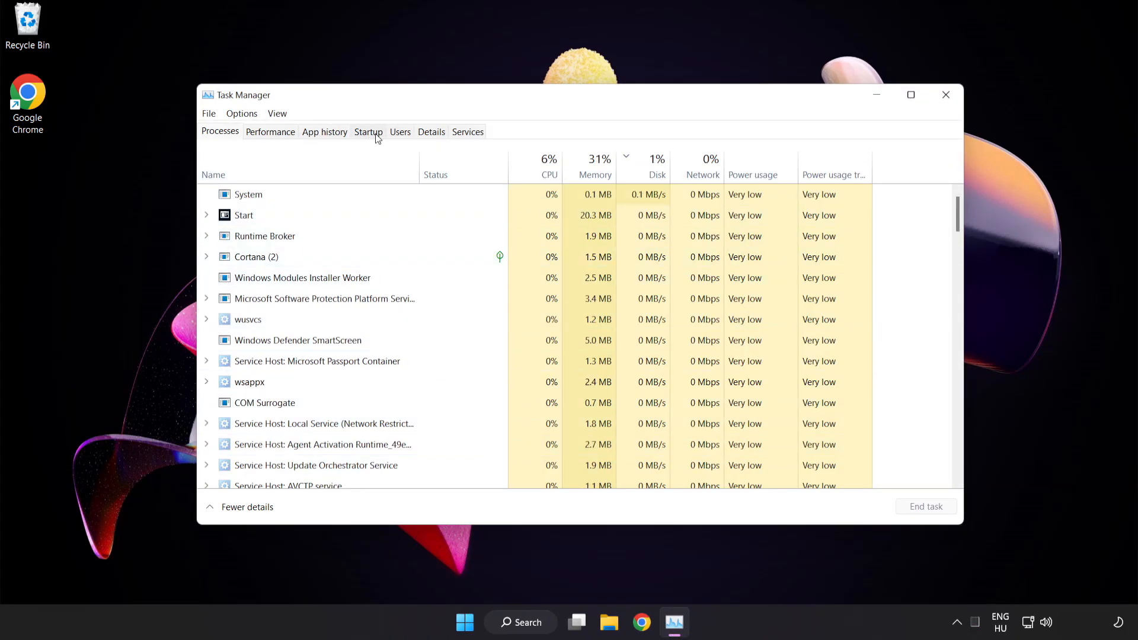
Step: Disable Cortana, Phone Link and the Windows Security notification icon in the Startup apps list
{"action": "left_click", "coordinate": [367, 132]}
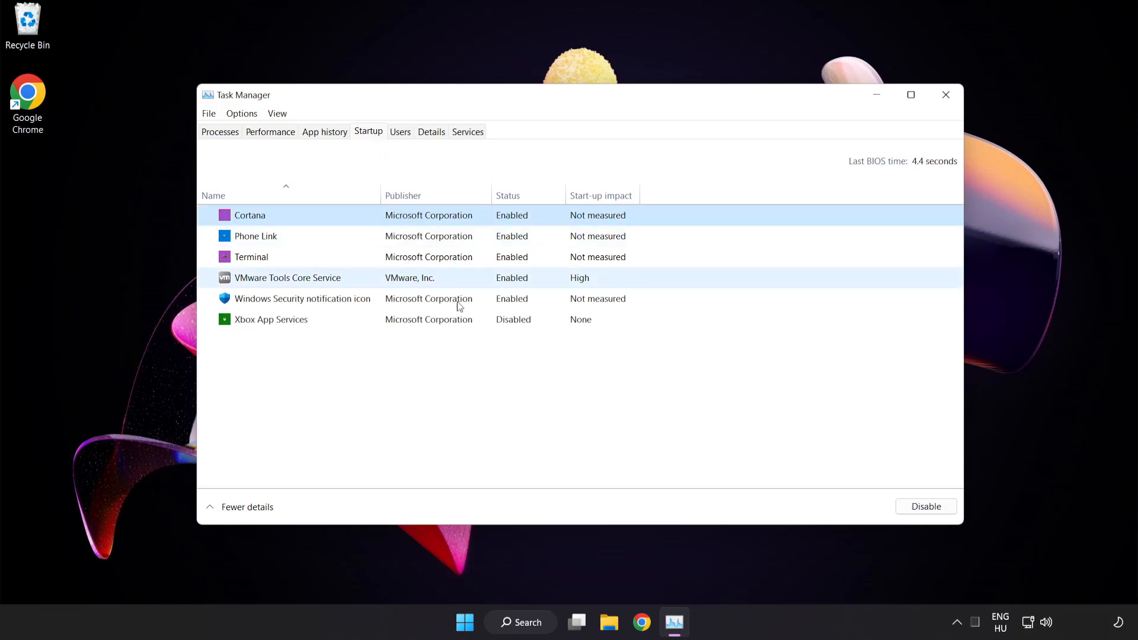
{"action": "left_click", "coordinate": [925, 506]}
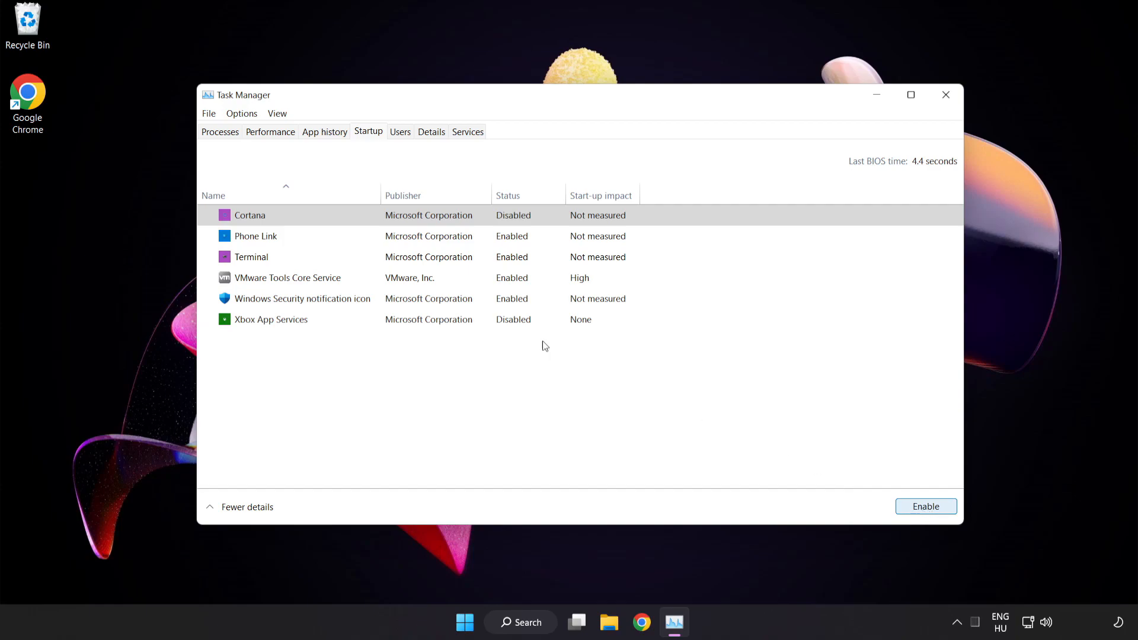
{"action": "left_click", "coordinate": [255, 236]}
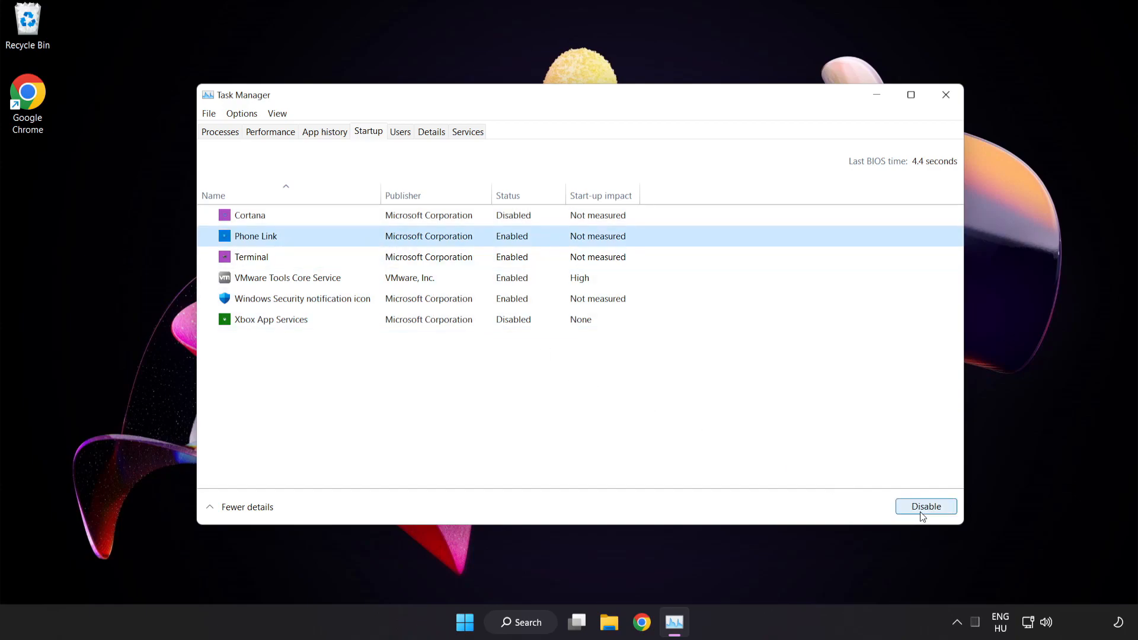
{"action": "left_click", "coordinate": [927, 506]}
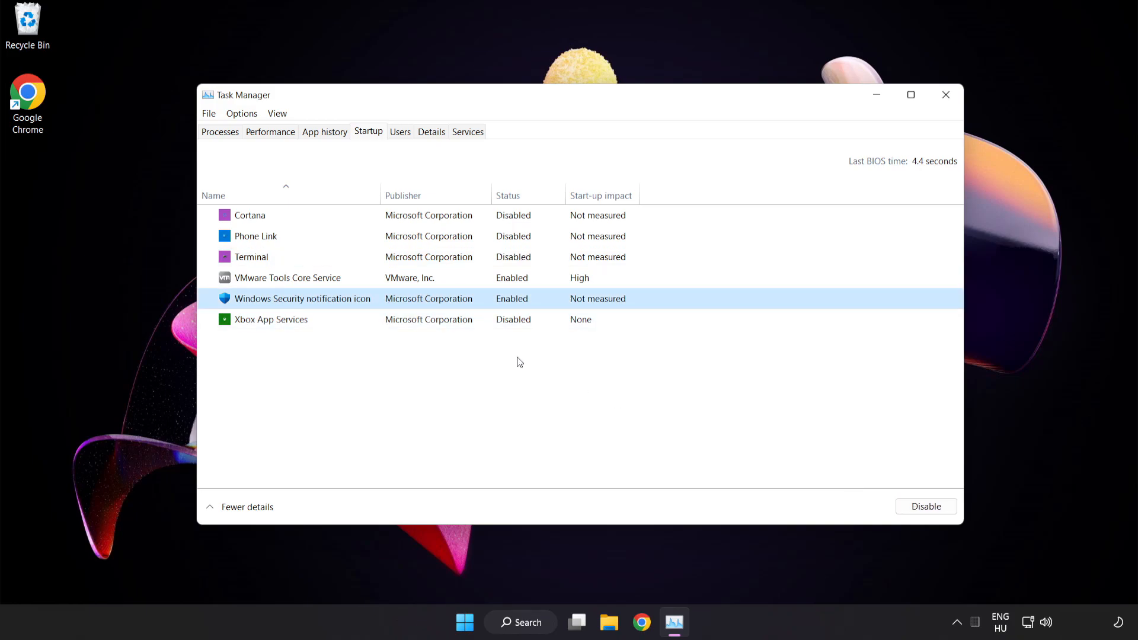
{"action": "left_click", "coordinate": [926, 506]}
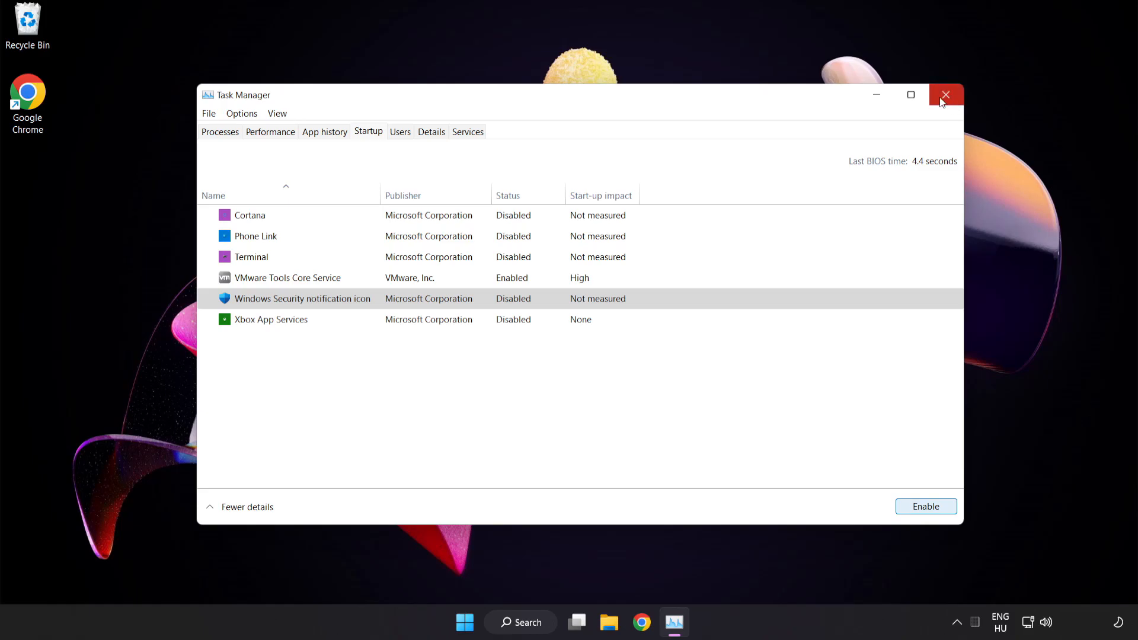
{"action": "mouse_move", "coordinate": [946, 95]}
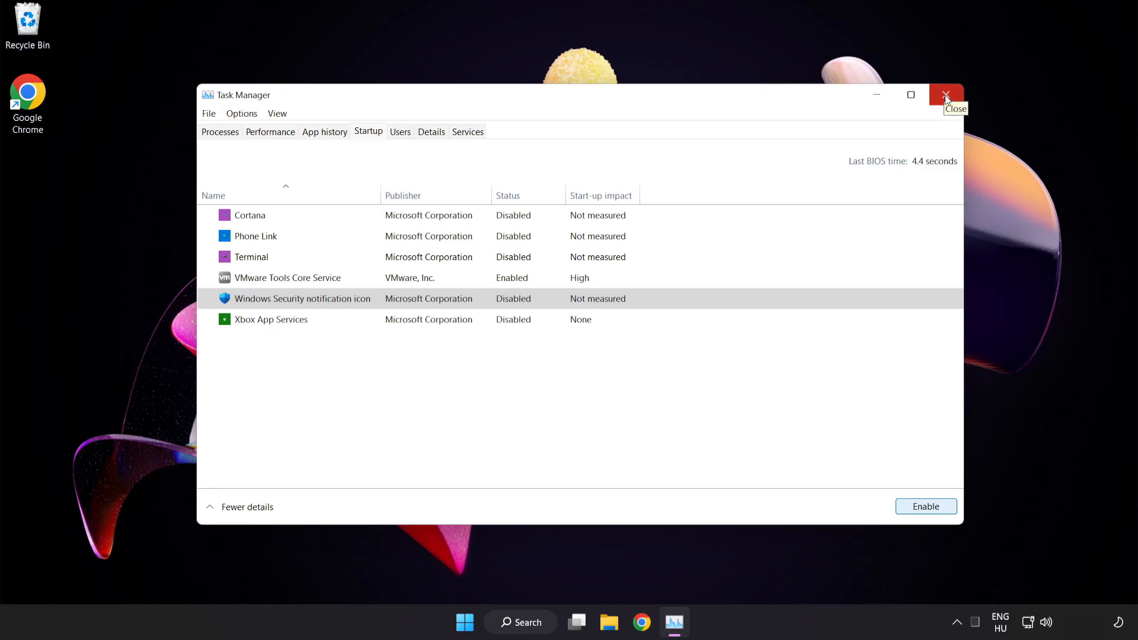
Step: Close Task Manager and start the DirectX End-User Runtime Web Installer download in Chrome
{"action": "left_click", "coordinate": [946, 95]}
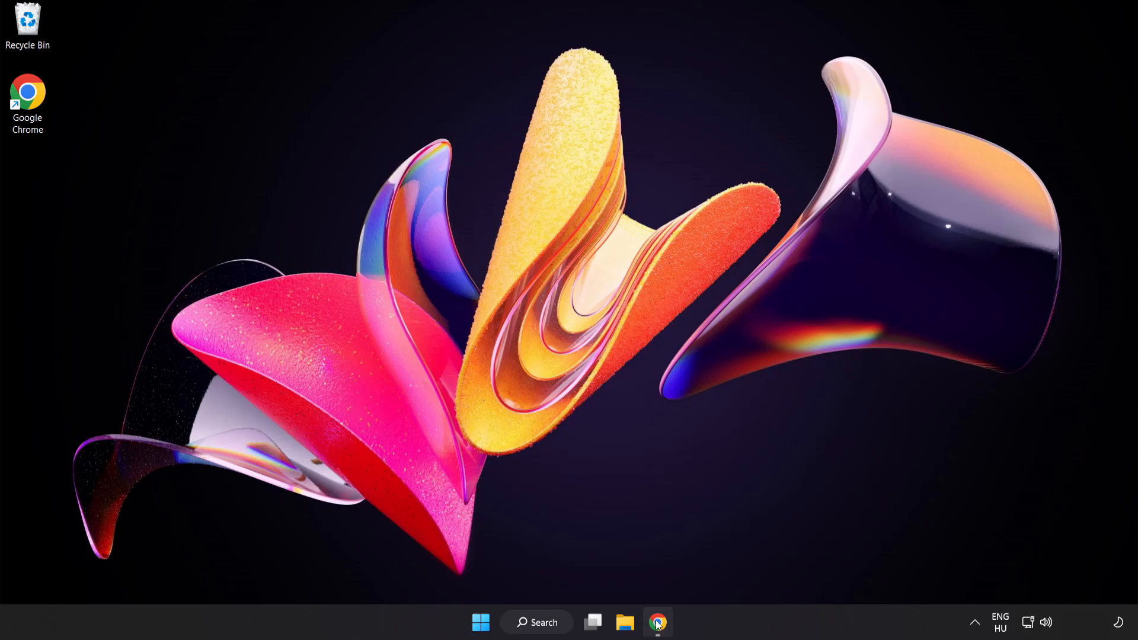
{"action": "left_click", "coordinate": [656, 622]}
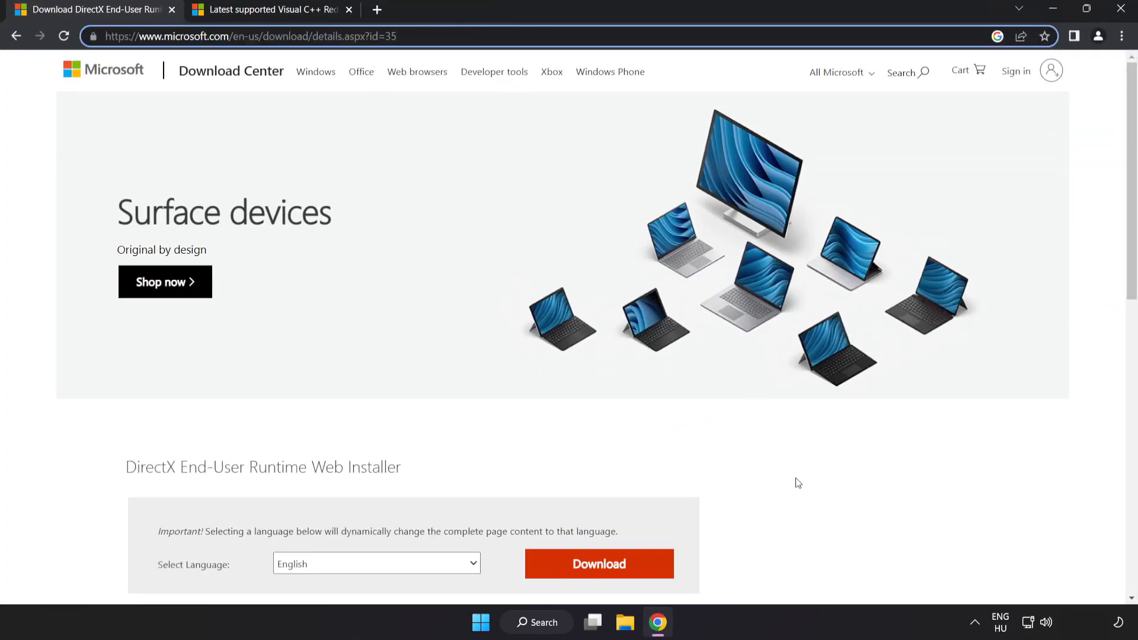
{"action": "scroll", "scroll_direction": "down", "scroll_amount": 3}
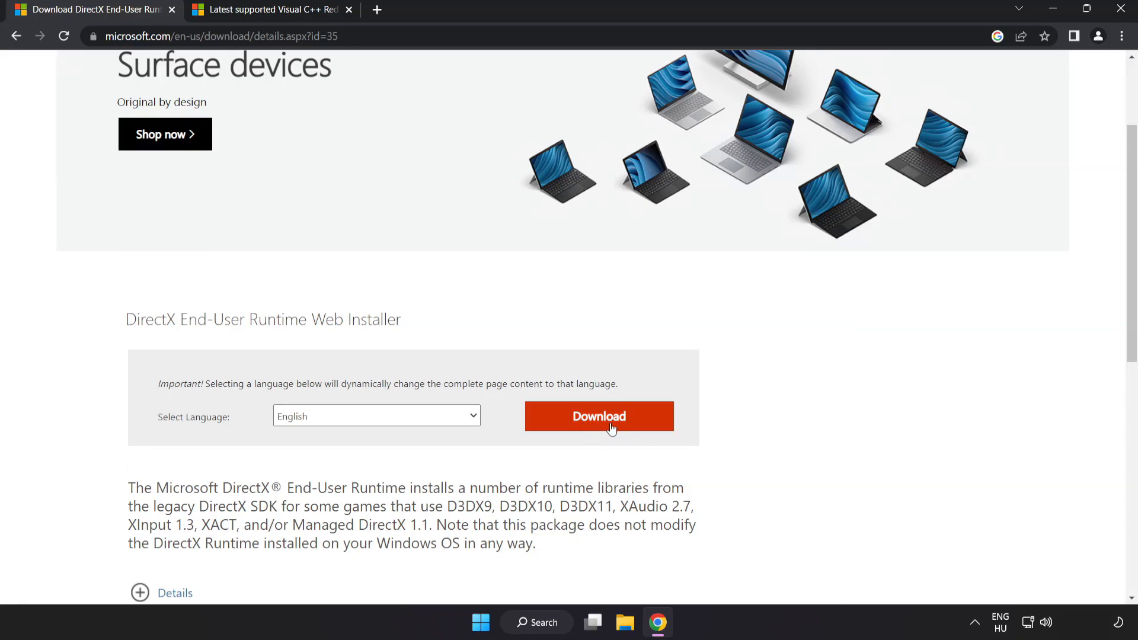
{"action": "left_click", "coordinate": [598, 416]}
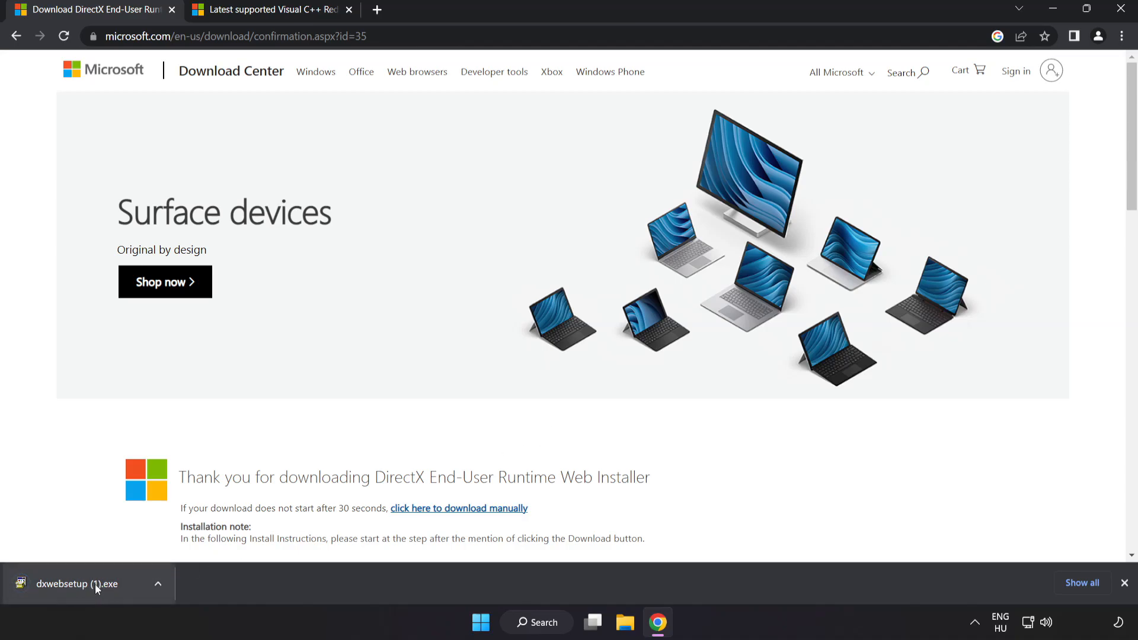
Step: Launch dxwebsetup.exe and accept the DirectX license agreement
{"action": "left_click", "coordinate": [76, 583]}
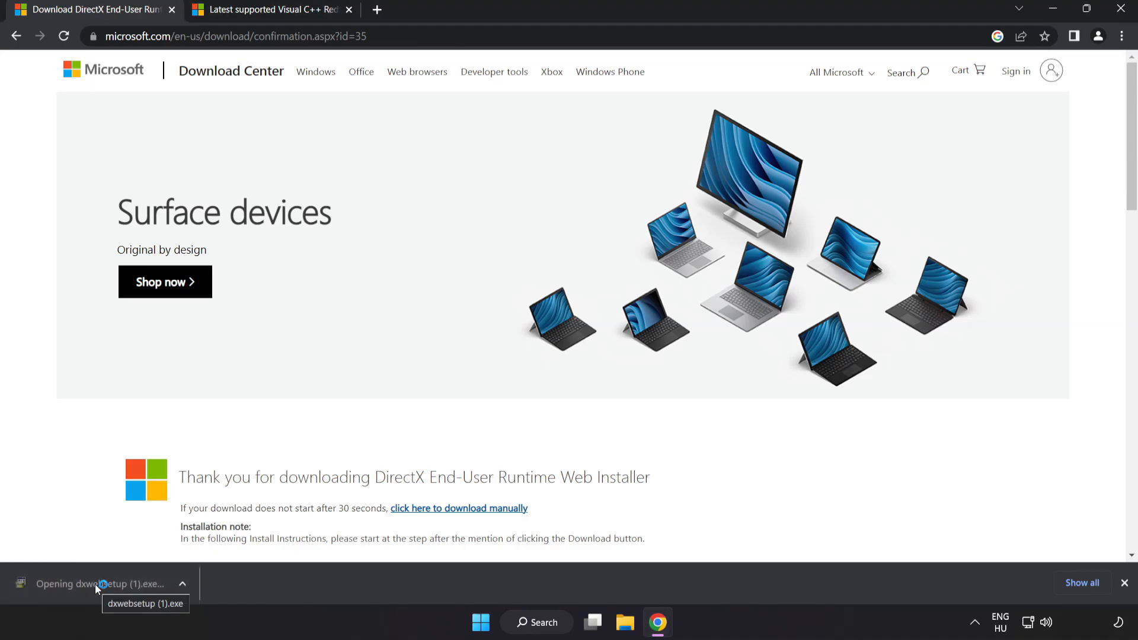
{"action": "left_click", "coordinate": [101, 584]}
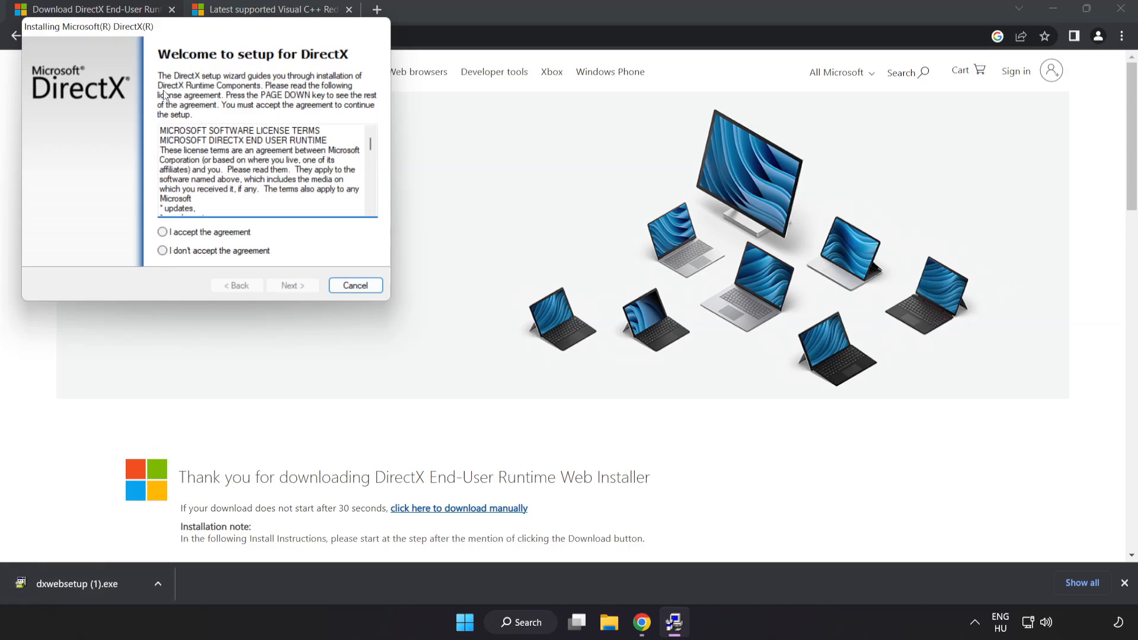
{"action": "left_click_drag", "start_coordinate": [88, 26], "coordinate": [438, 149]}
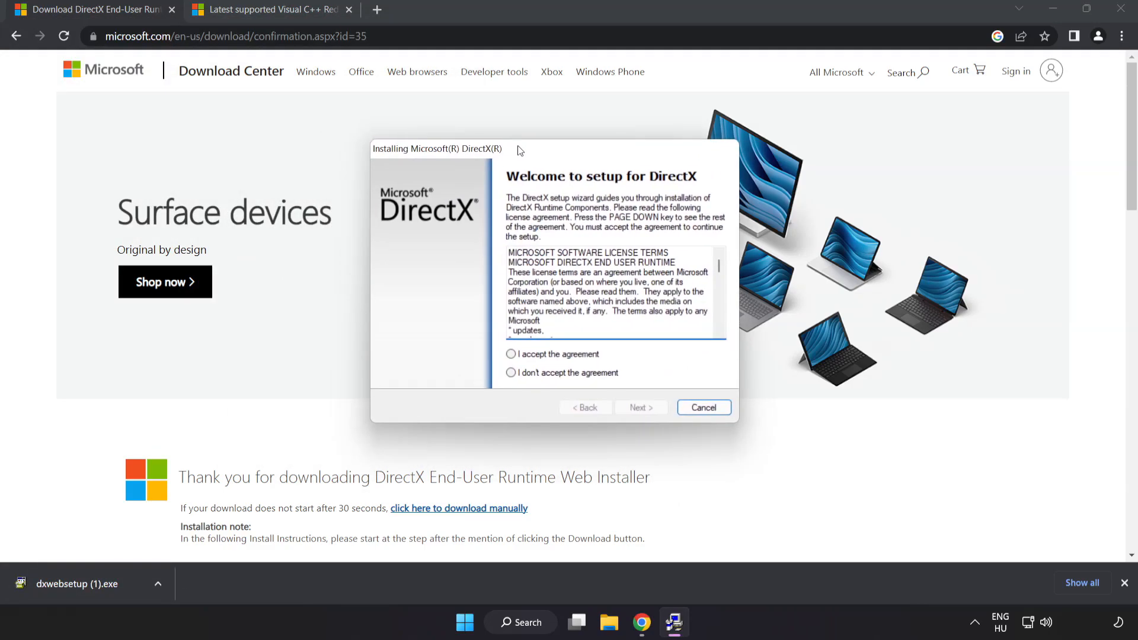
{"action": "scroll", "scroll_direction": "down", "scroll_amount": 3}
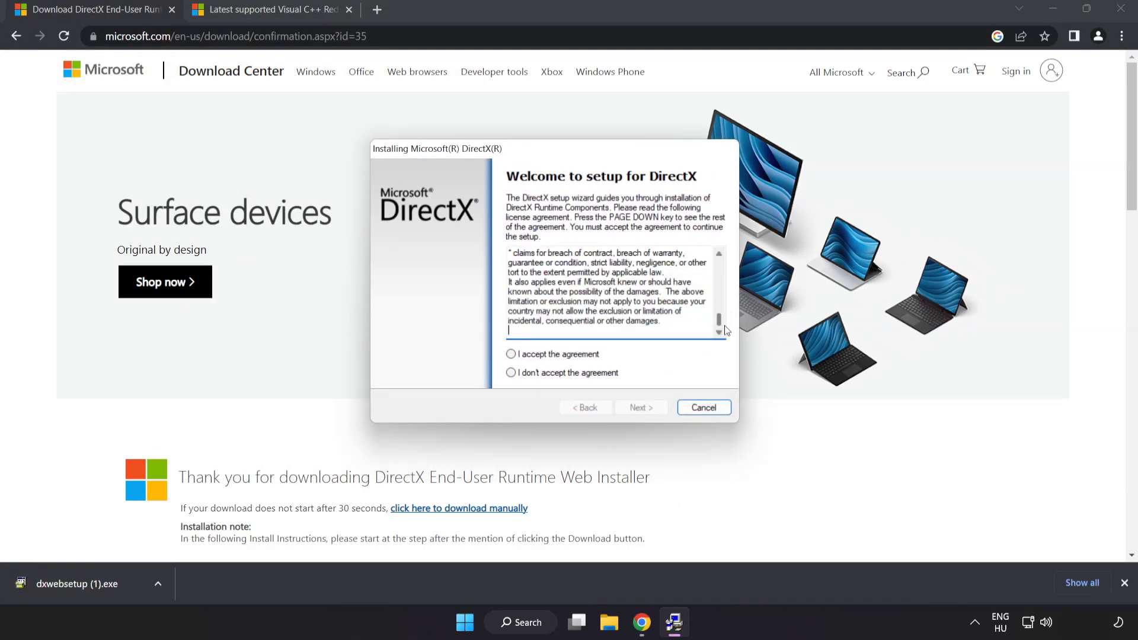
{"action": "left_click", "coordinate": [511, 354]}
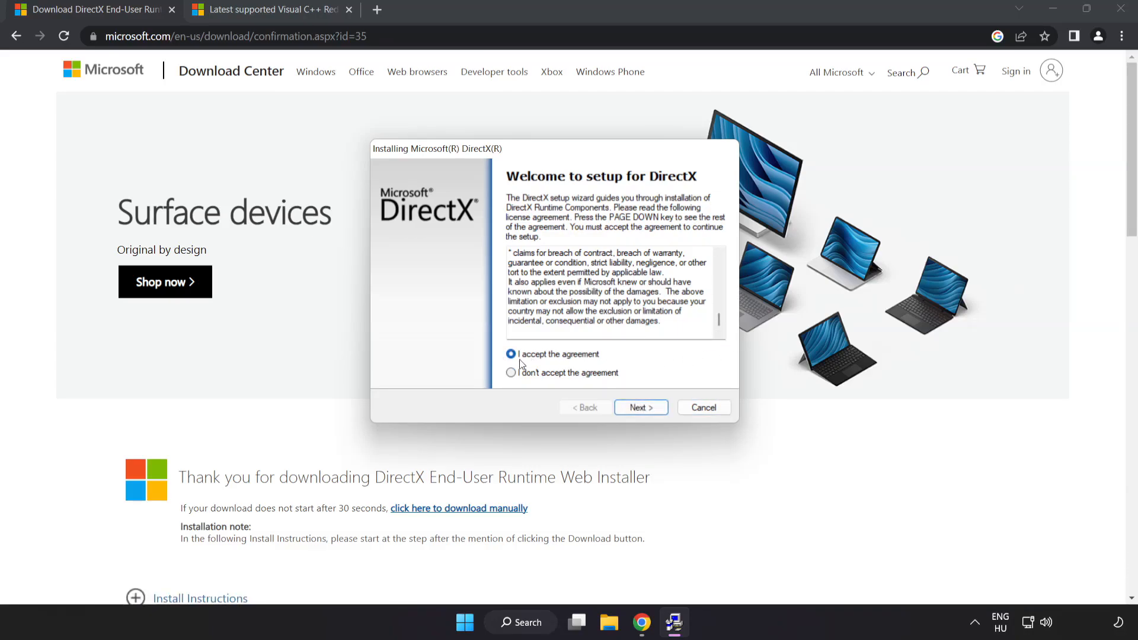
Step: Decline the Bing Bar, continue setup and finish once DirectX is found already up to date
{"action": "left_click", "coordinate": [639, 406]}
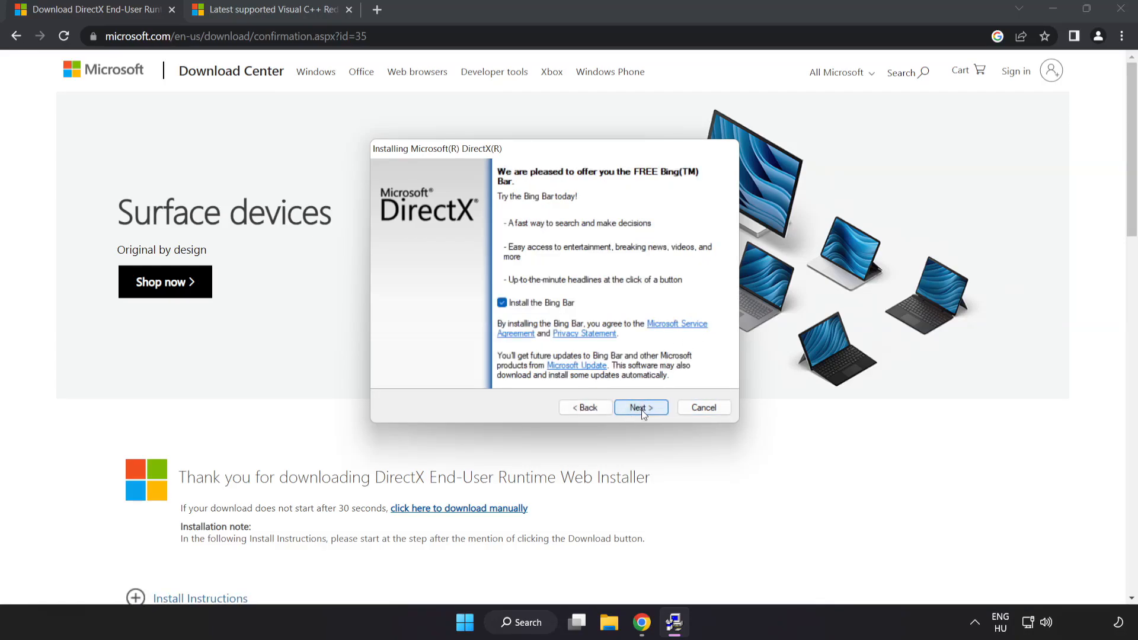
{"action": "left_click", "coordinate": [501, 303]}
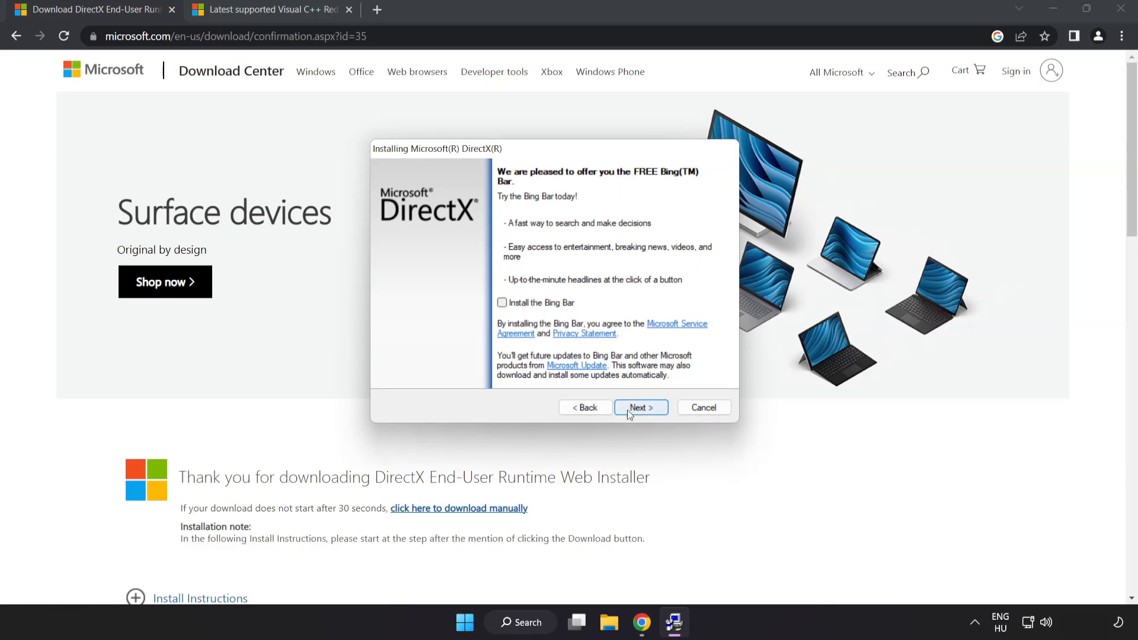
{"action": "left_click", "coordinate": [640, 406]}
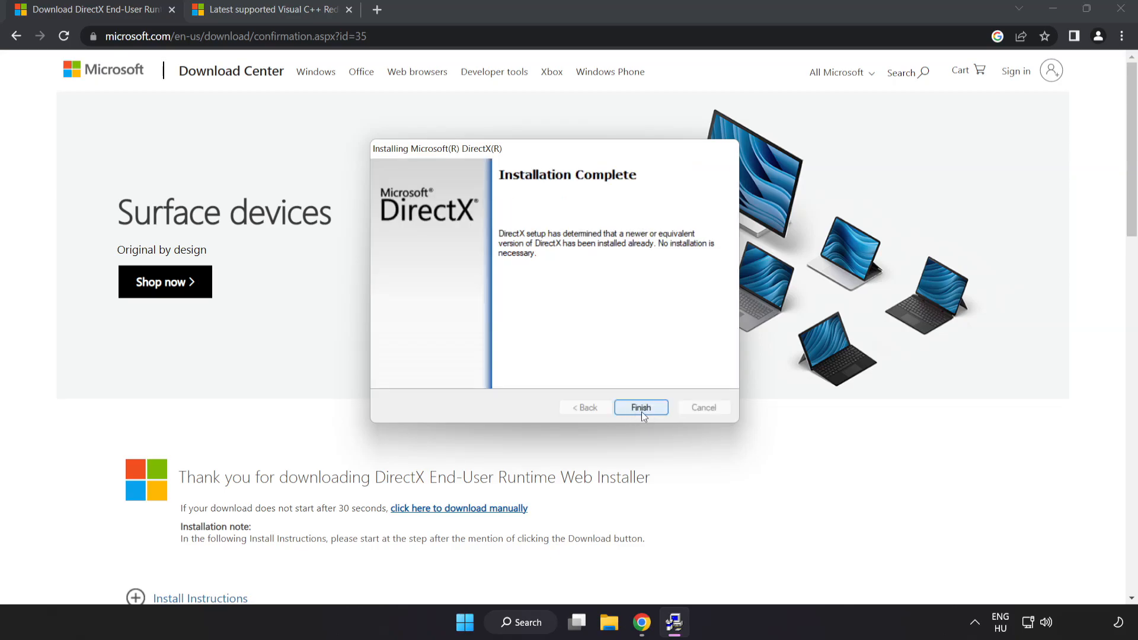
{"action": "left_click", "coordinate": [641, 407]}
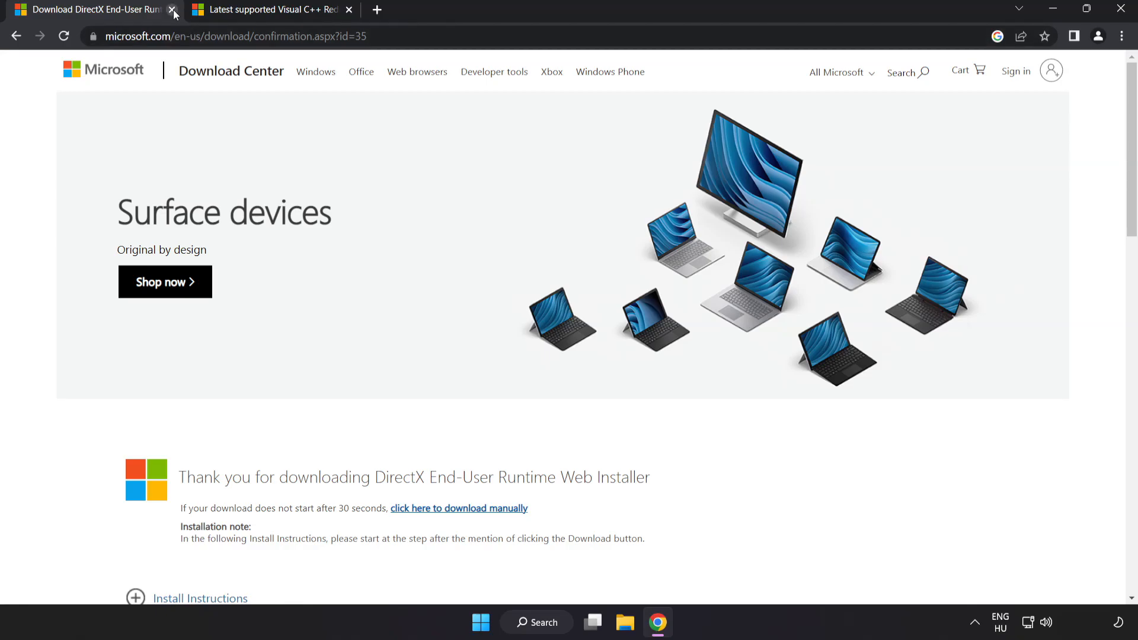
Step: Go to the Visual C++ 2015-2022 downloads table and download the vc_redist installers including x64
{"action": "left_click", "coordinate": [173, 8]}
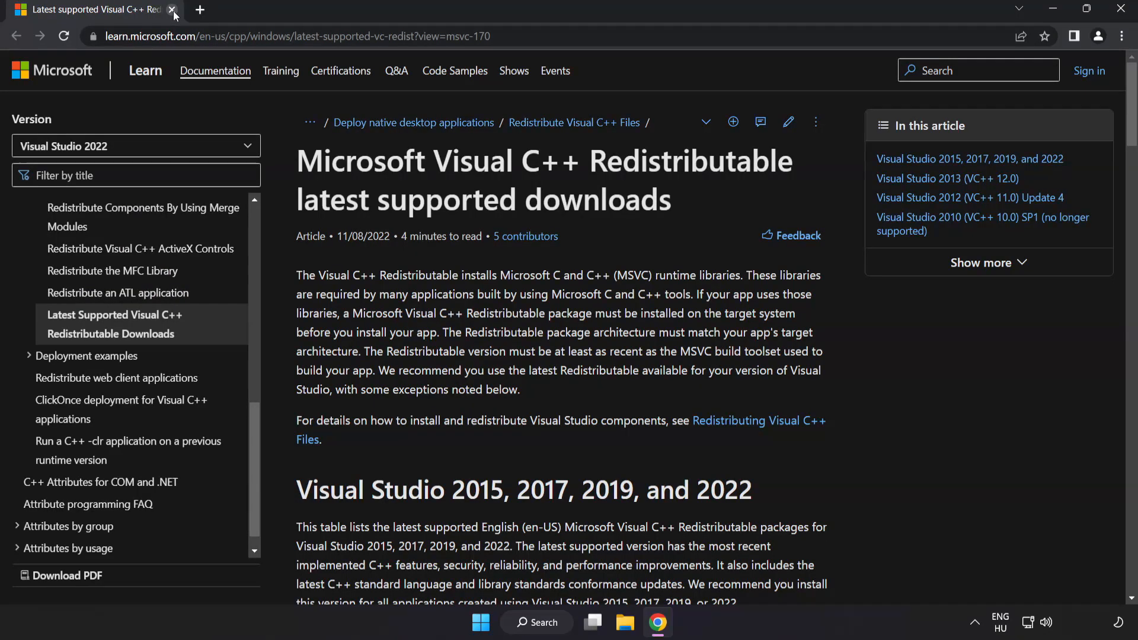
{"action": "left_click", "coordinate": [290, 37]}
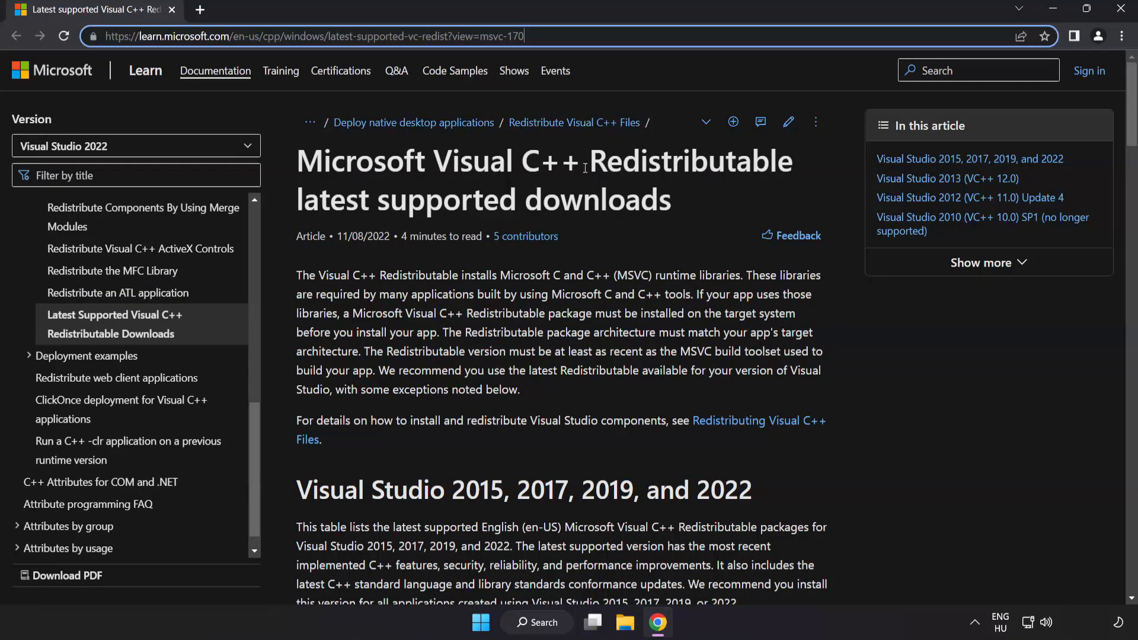
{"action": "scroll", "scroll_direction": "down", "scroll_amount": 3}
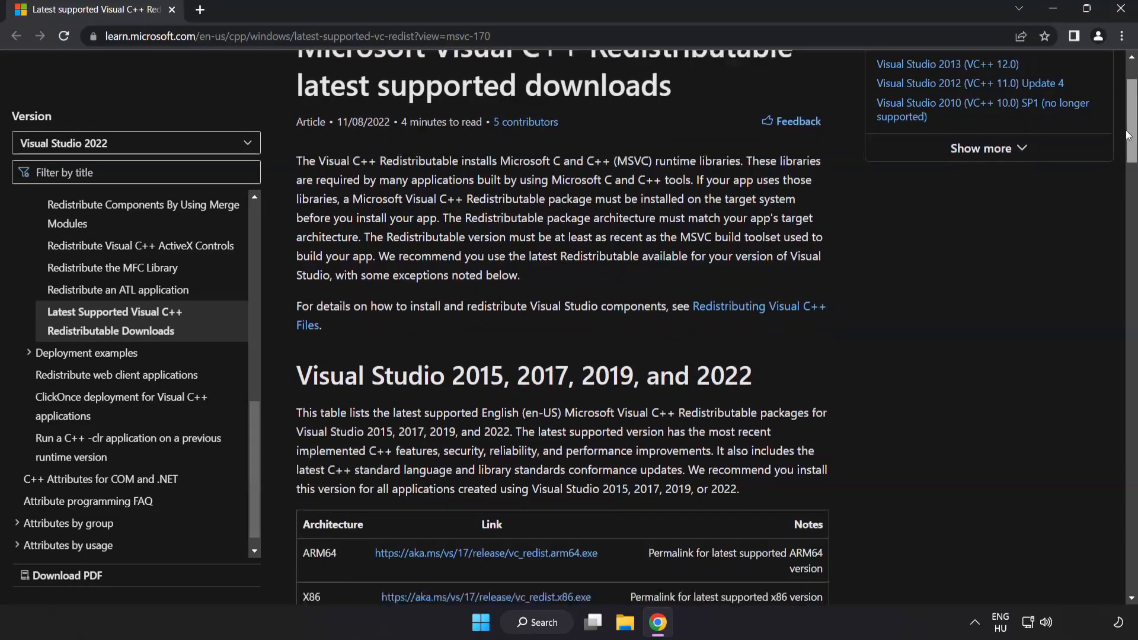
{"action": "scroll", "scroll_direction": "down", "scroll_amount": 3}
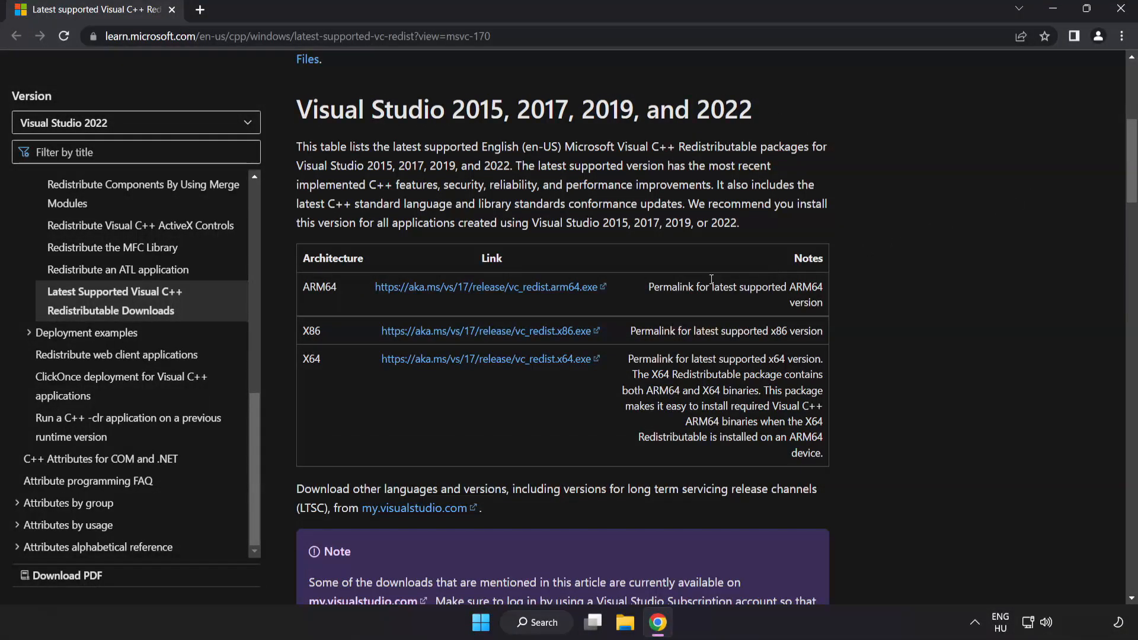
{"action": "left_click", "coordinate": [485, 287]}
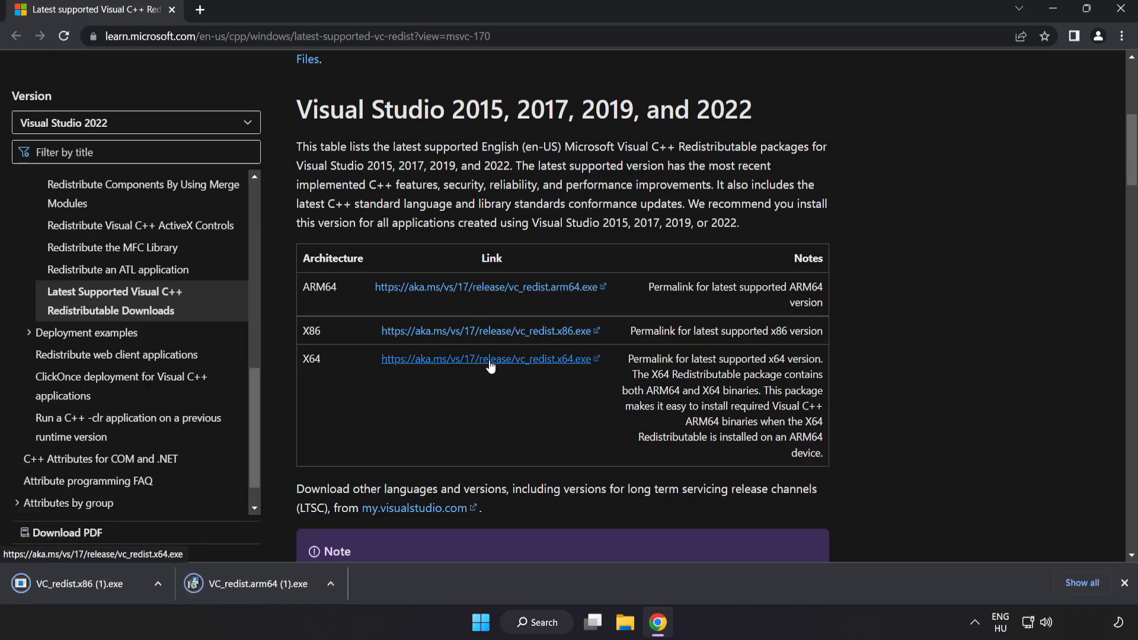
{"action": "left_click", "coordinate": [486, 358]}
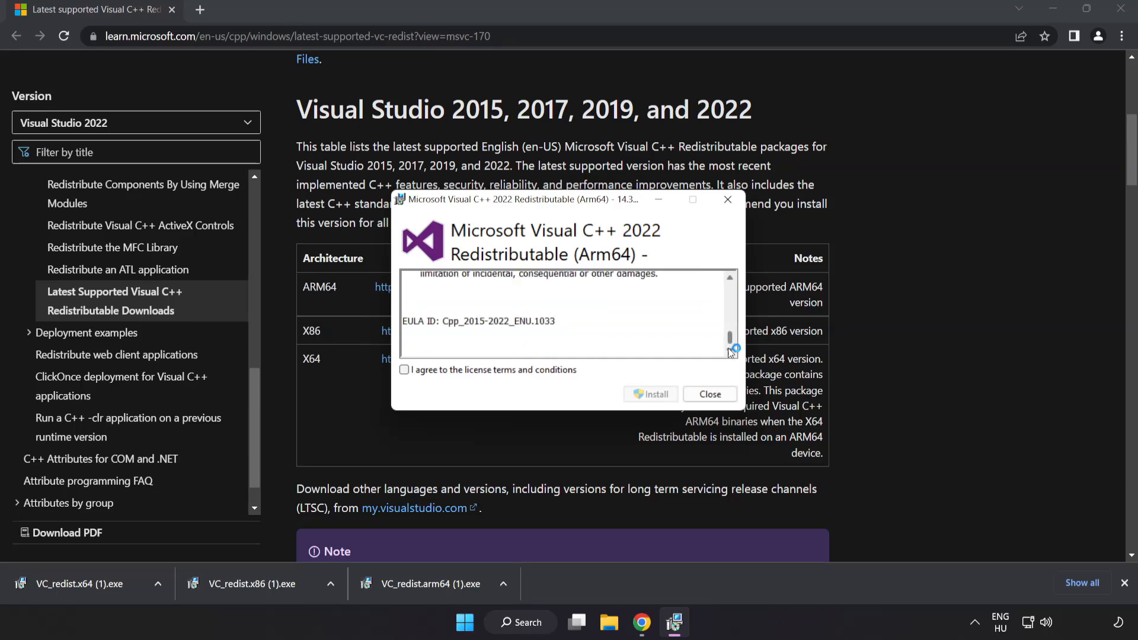
Step: Accept the license and attempt the ARM64 redistributable install, dismissing its failure
{"action": "left_click", "coordinate": [405, 370]}
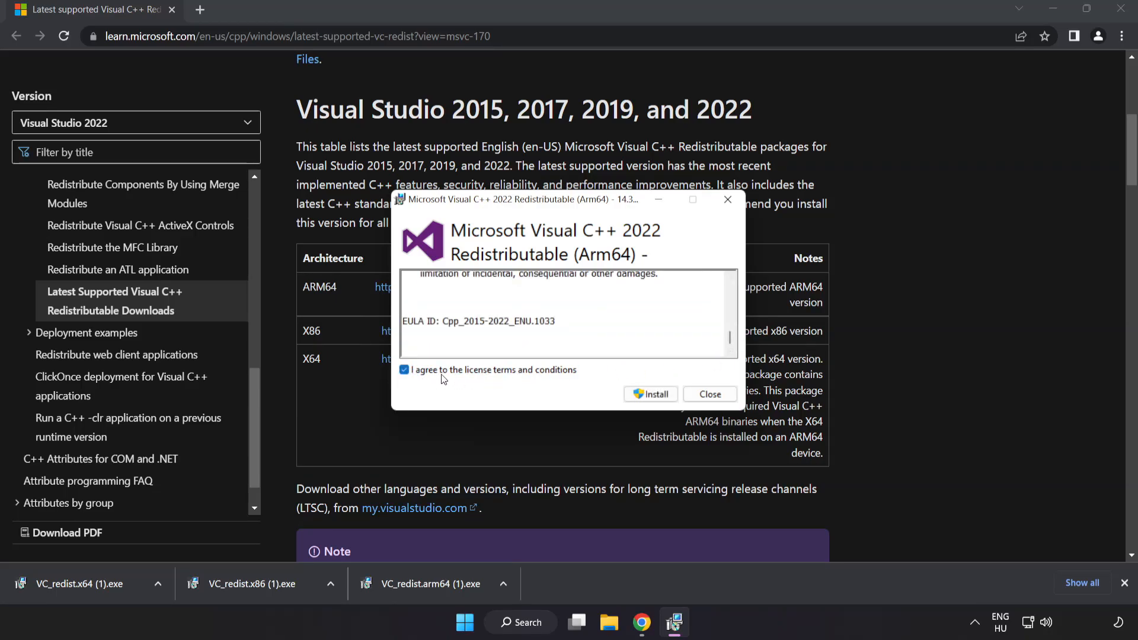
{"action": "left_click", "coordinate": [651, 394]}
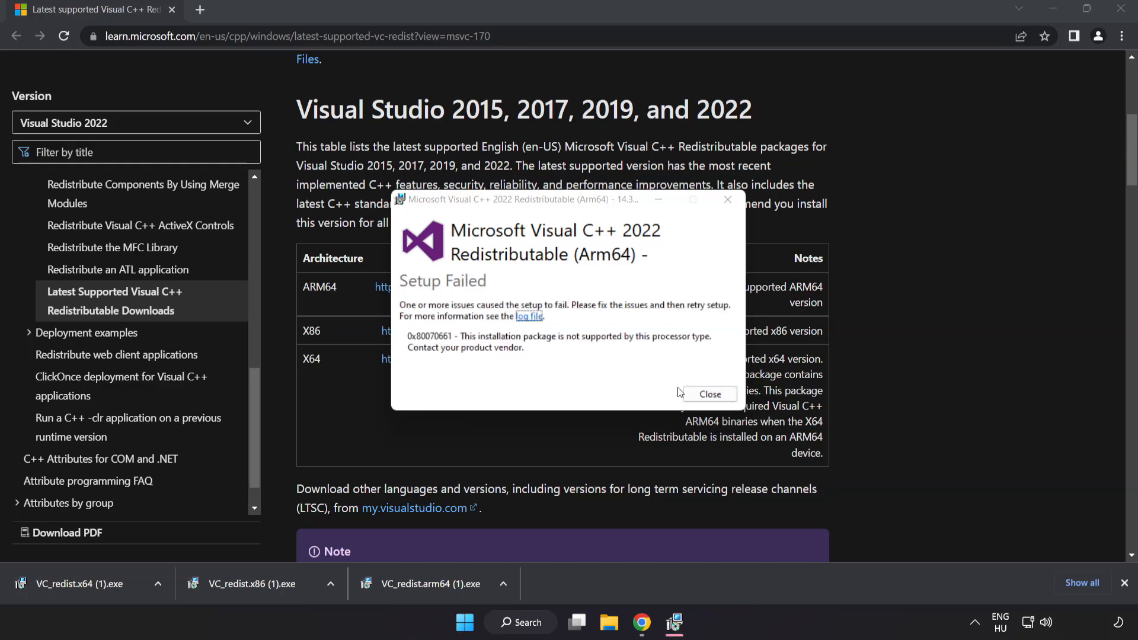
{"action": "left_click", "coordinate": [709, 394]}
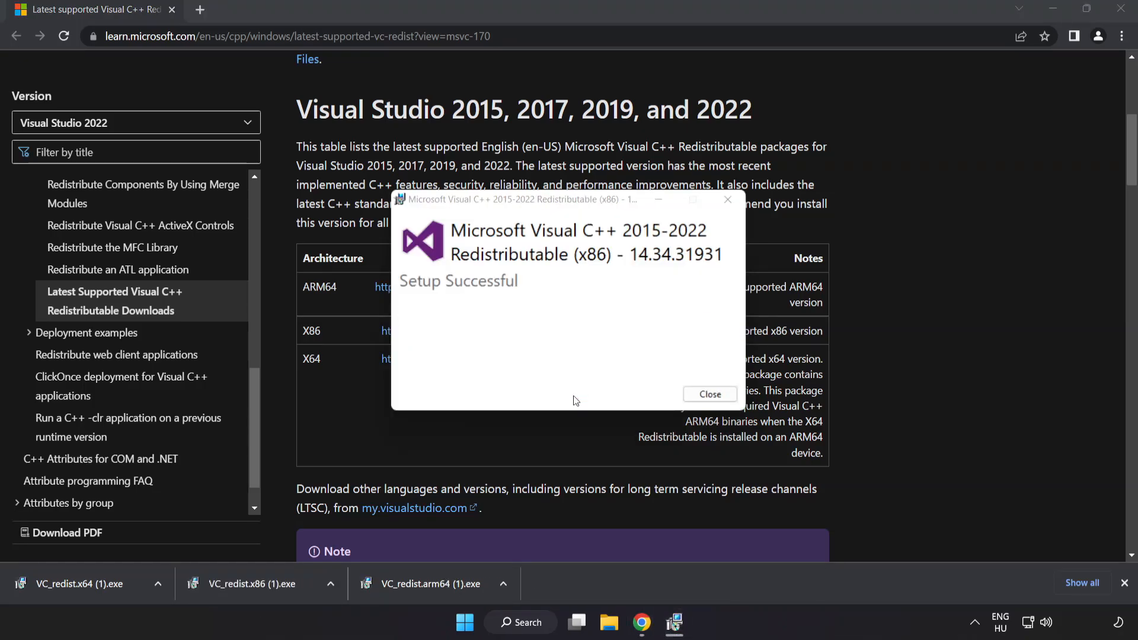
Step: Acknowledge the x86 install success, then run the x64 installer and dismiss its failure without restarting
{"action": "left_click", "coordinate": [709, 394]}
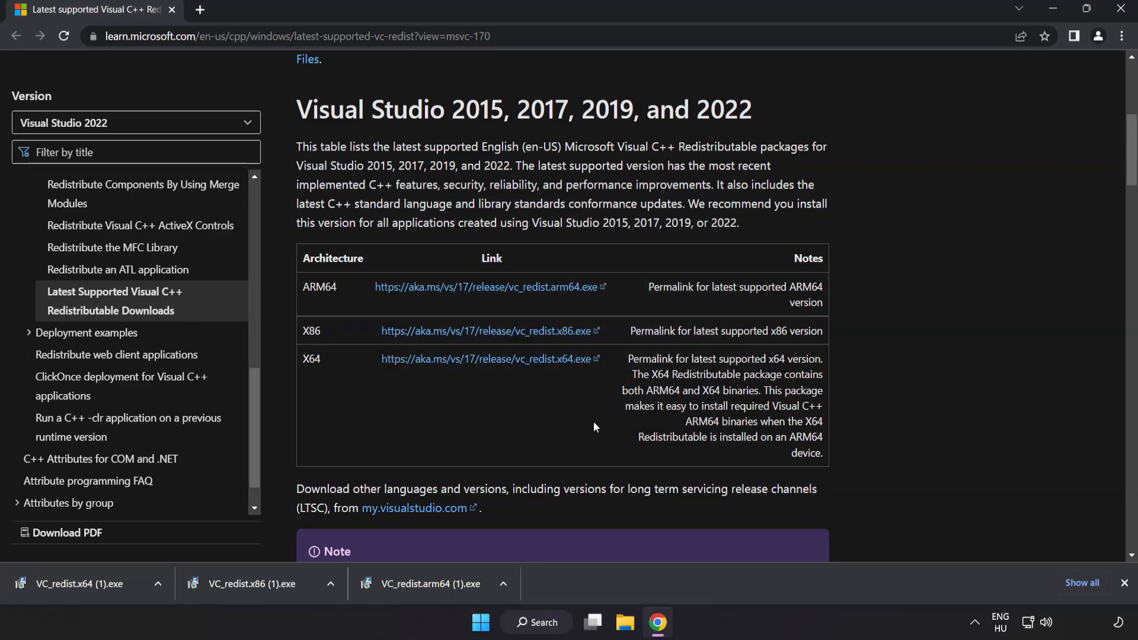
{"action": "left_click", "coordinate": [87, 584]}
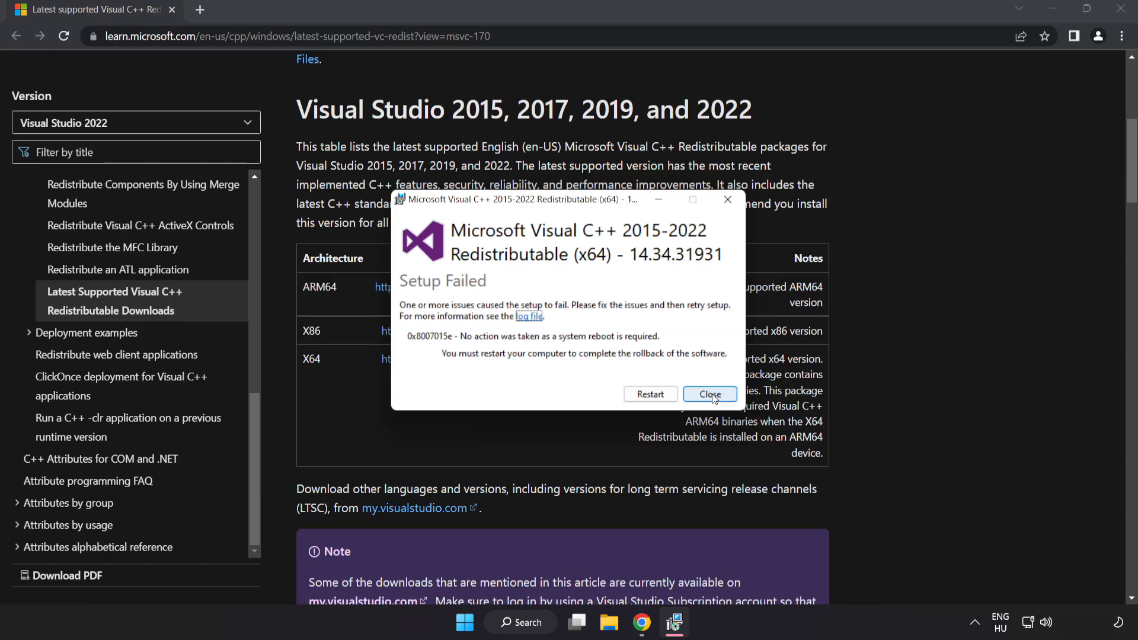
{"action": "left_click", "coordinate": [709, 394]}
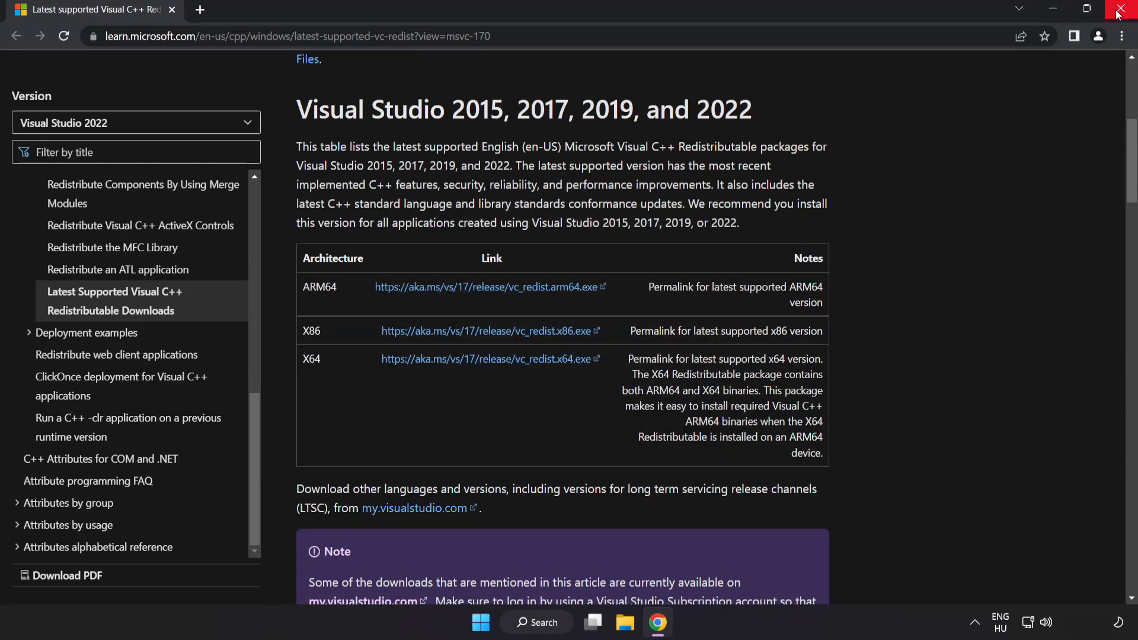
{"action": "mouse_move", "coordinate": [1125, 13]}
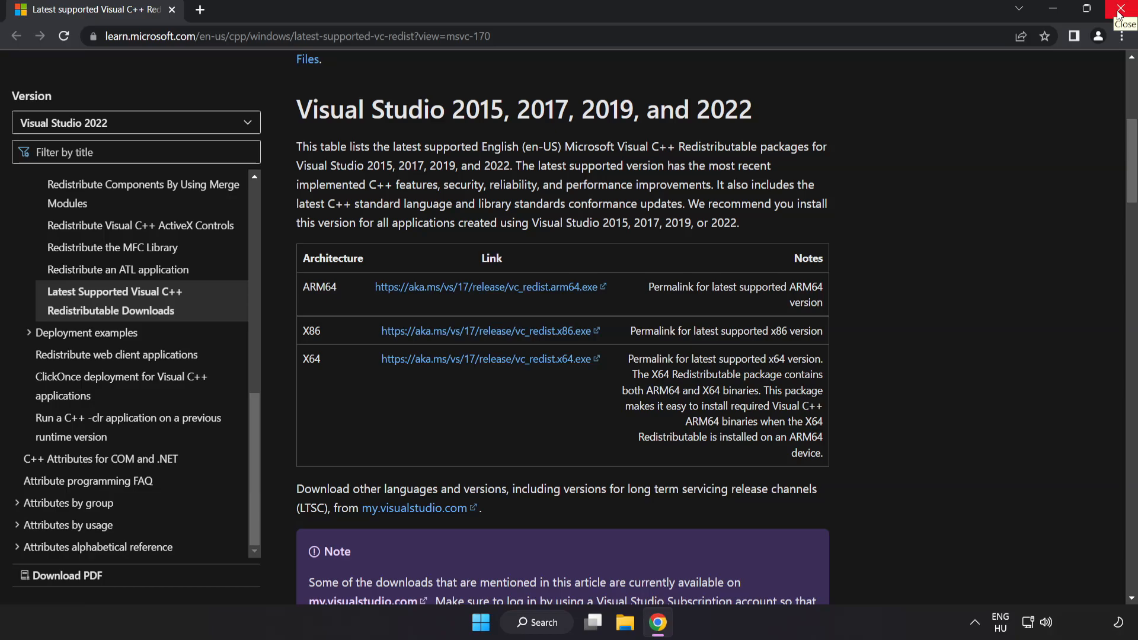
Step: Close Chrome and launch Command Prompt as administrator via a search for cmd
{"action": "left_click", "coordinate": [1124, 10]}
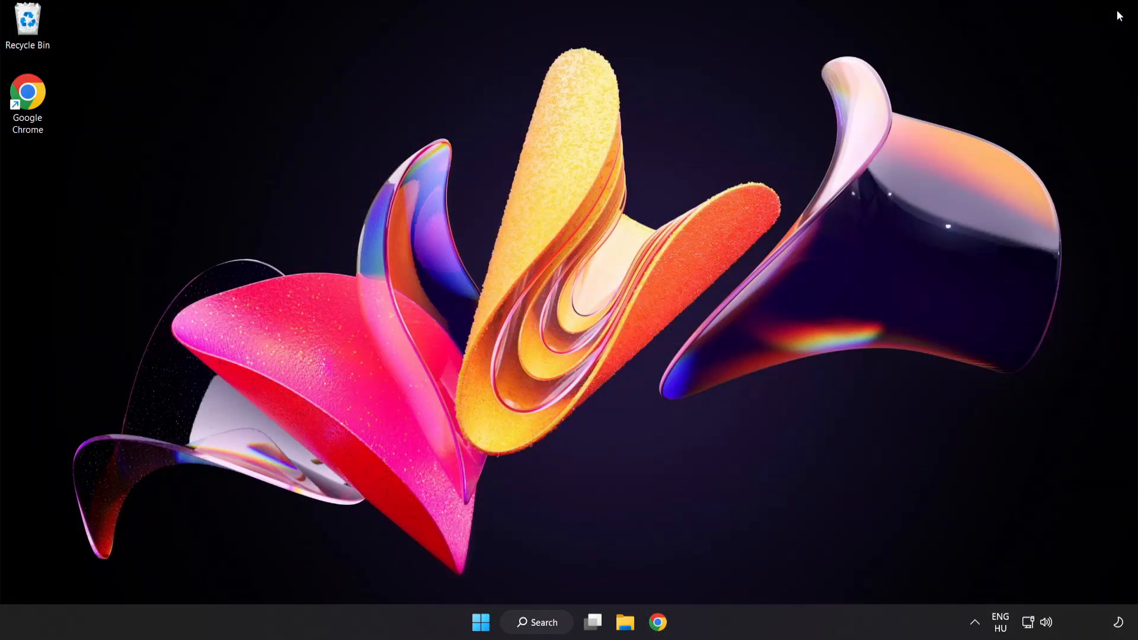
{"action": "mouse_move", "coordinate": [835, 329]}
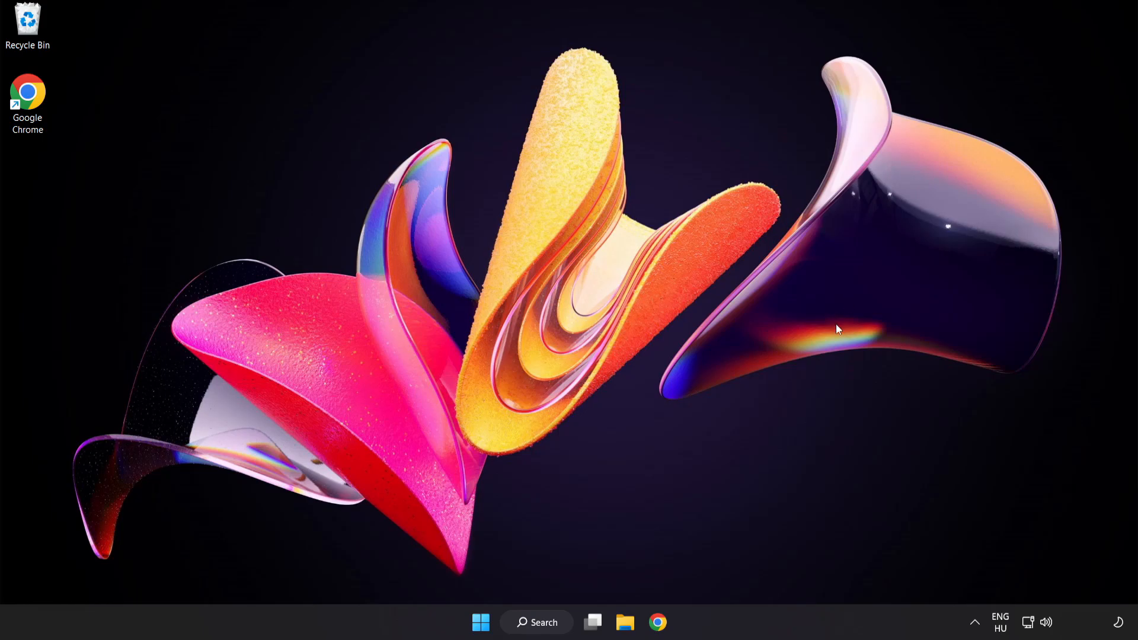
{"action": "left_click", "coordinate": [536, 623]}
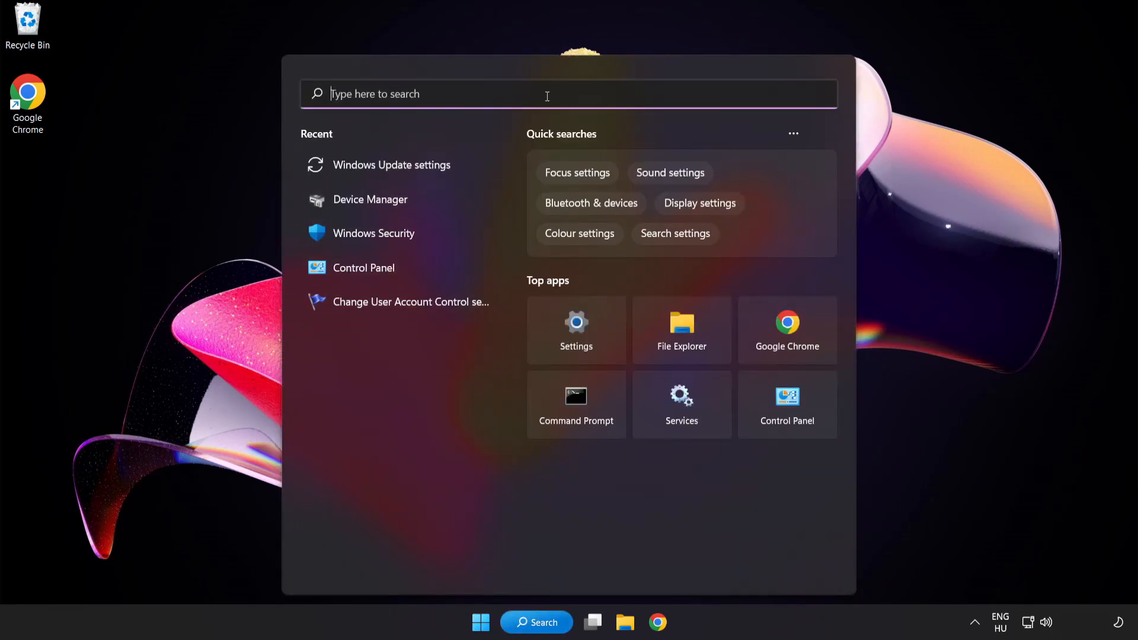
{"action": "type", "text": "cmd"}
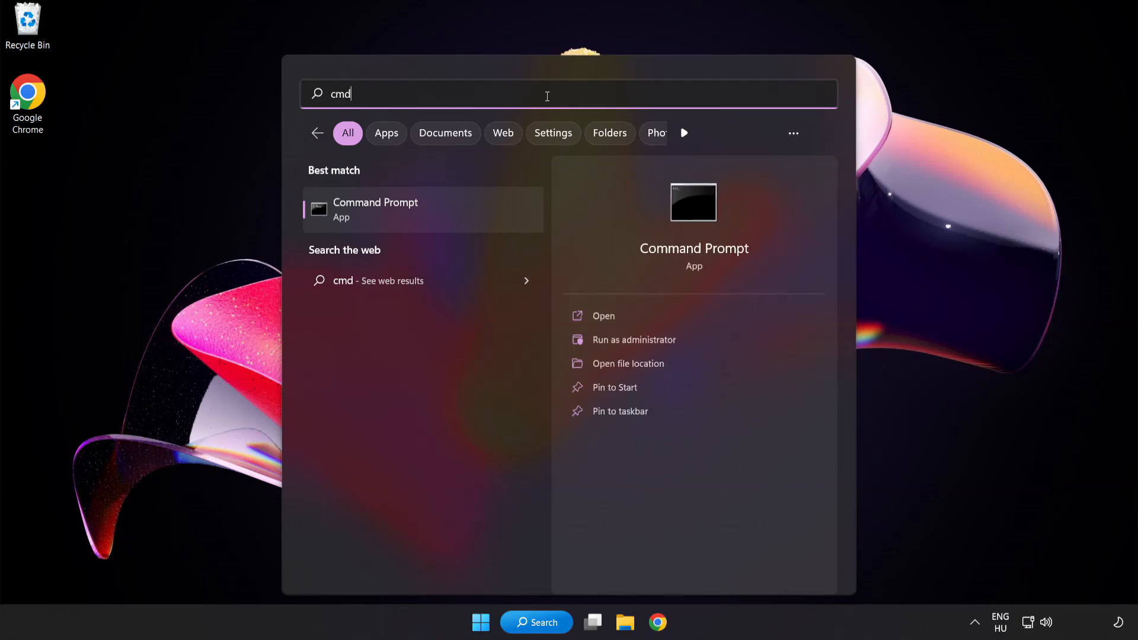
{"action": "right_click", "coordinate": [376, 209]}
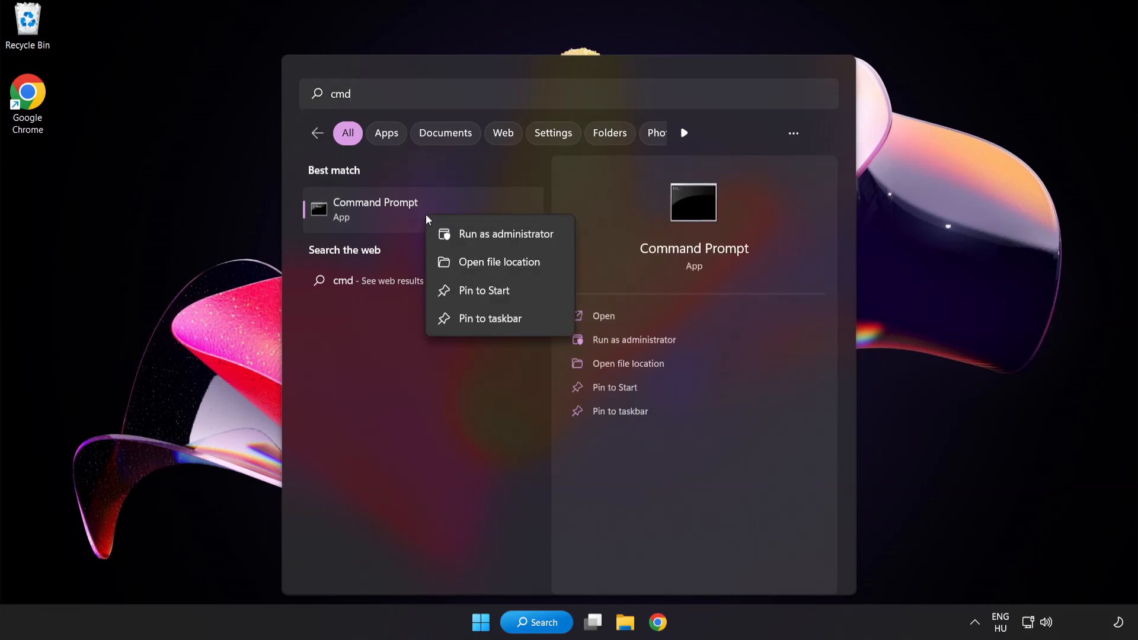
{"action": "mouse_move", "coordinate": [479, 242]}
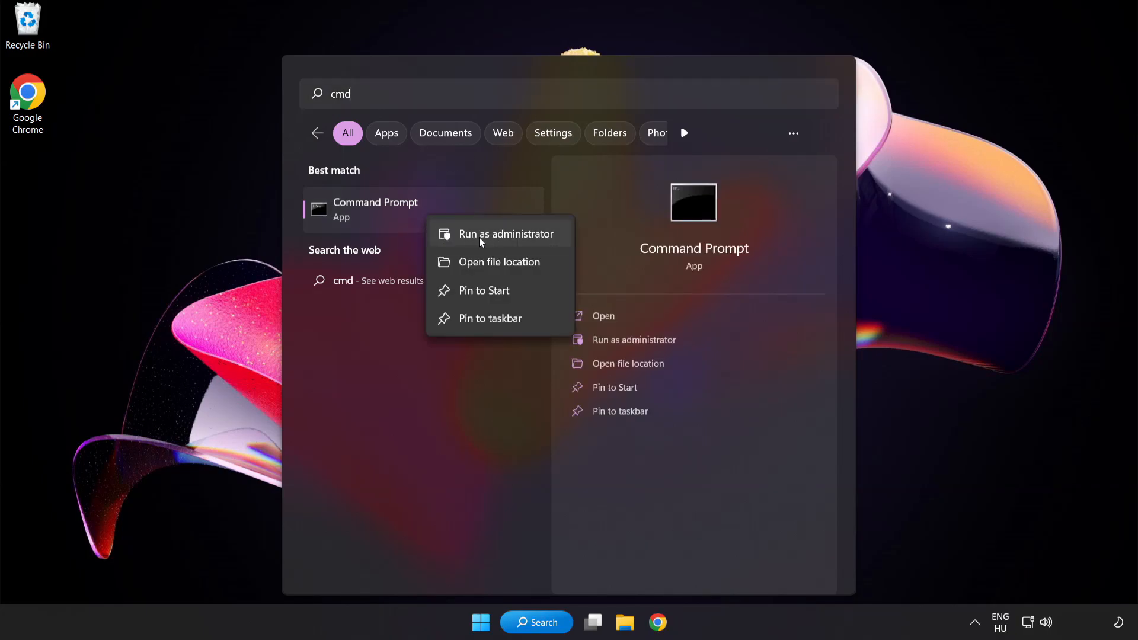
{"action": "left_click", "coordinate": [505, 233]}
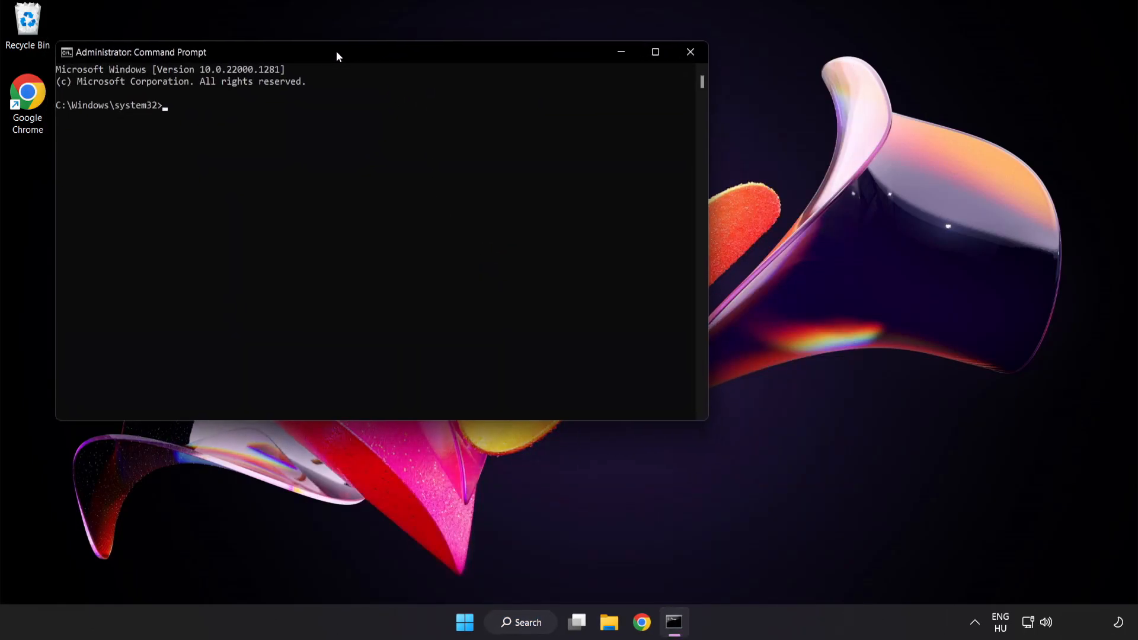
Step: Run sfc /scannow to verify system files, then close Command Prompt
{"action": "left_click_drag", "start_coordinate": [336, 51], "coordinate": [476, 110]}
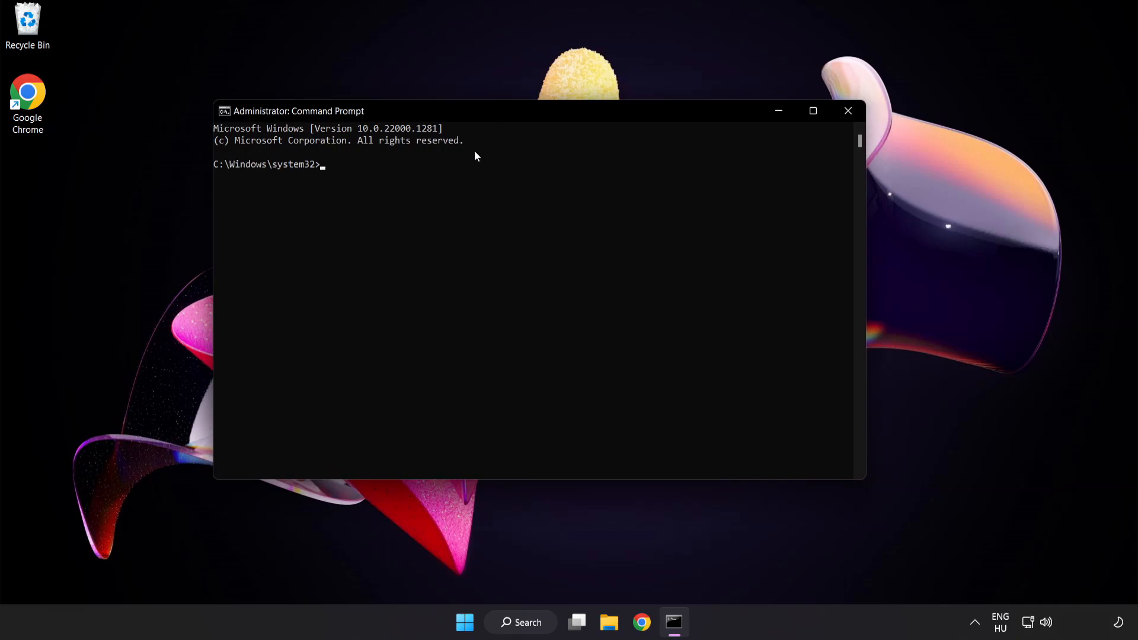
{"action": "type", "text": "sfc"}
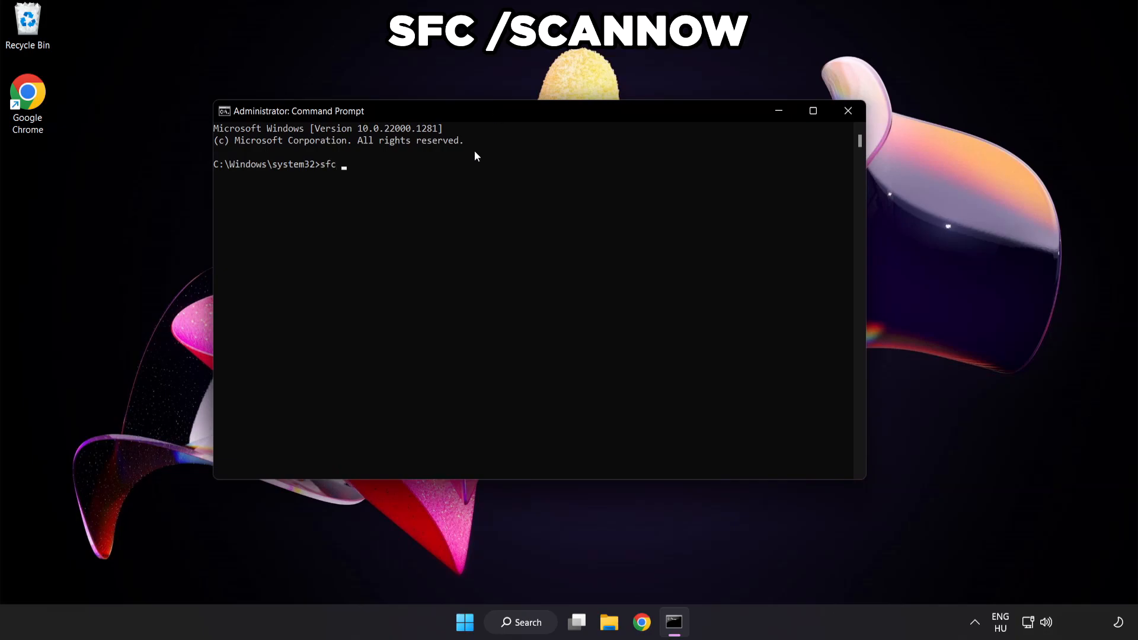
{"action": "type", "text": "/scannow"}
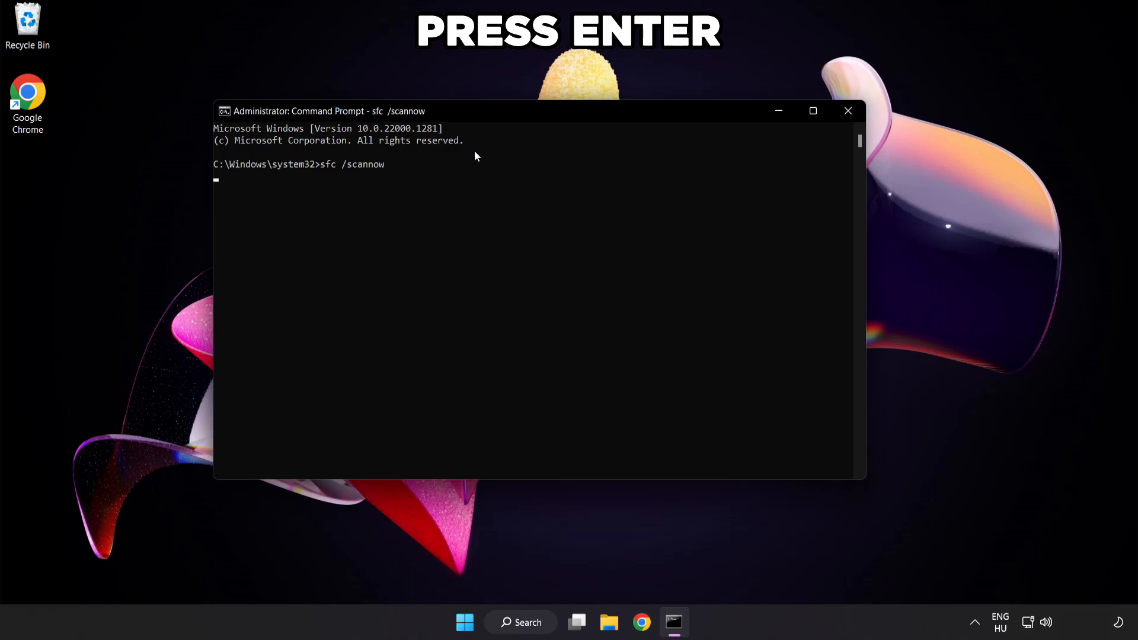
{"action": "key", "text": "enter"}
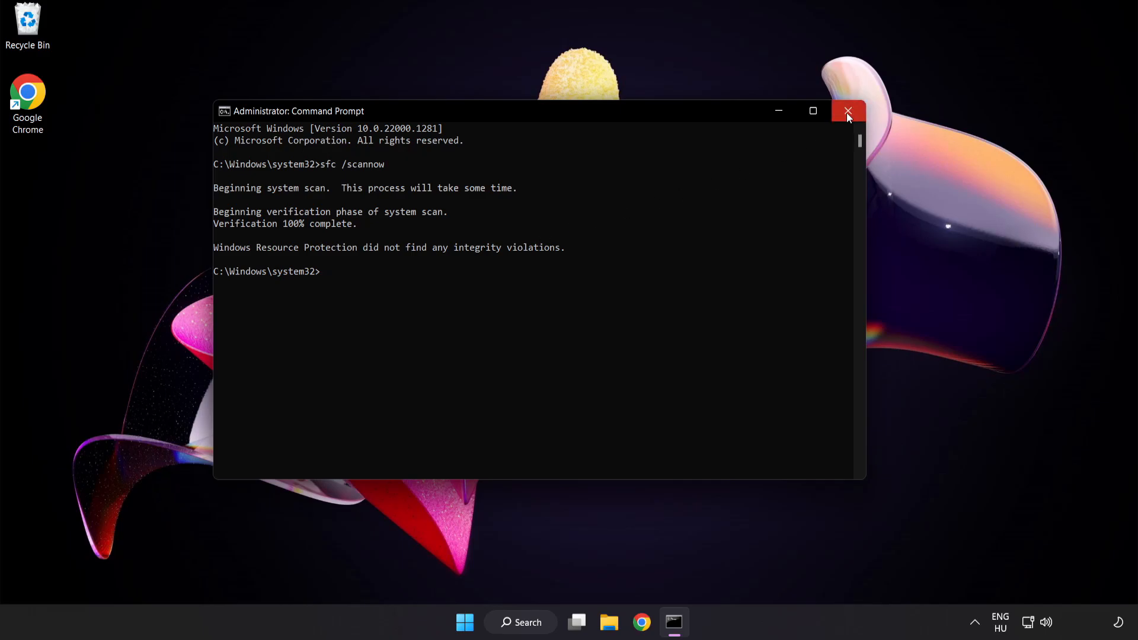
{"action": "left_click", "coordinate": [848, 112]}
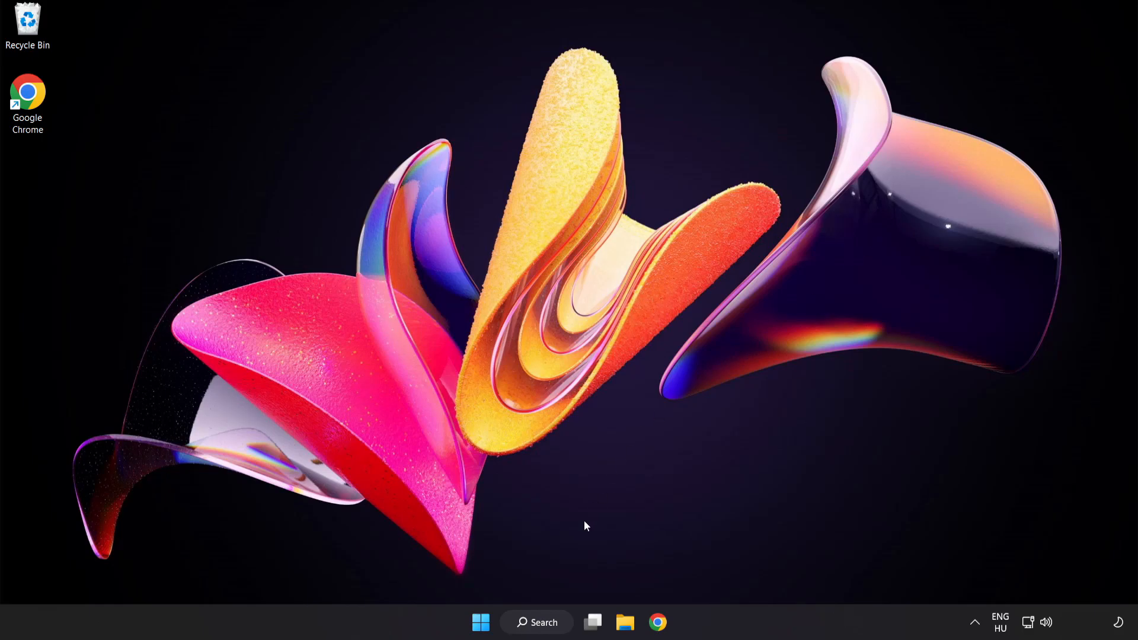
Step: Open the Start menu's power options to reach Restart
{"action": "left_click", "coordinate": [480, 623]}
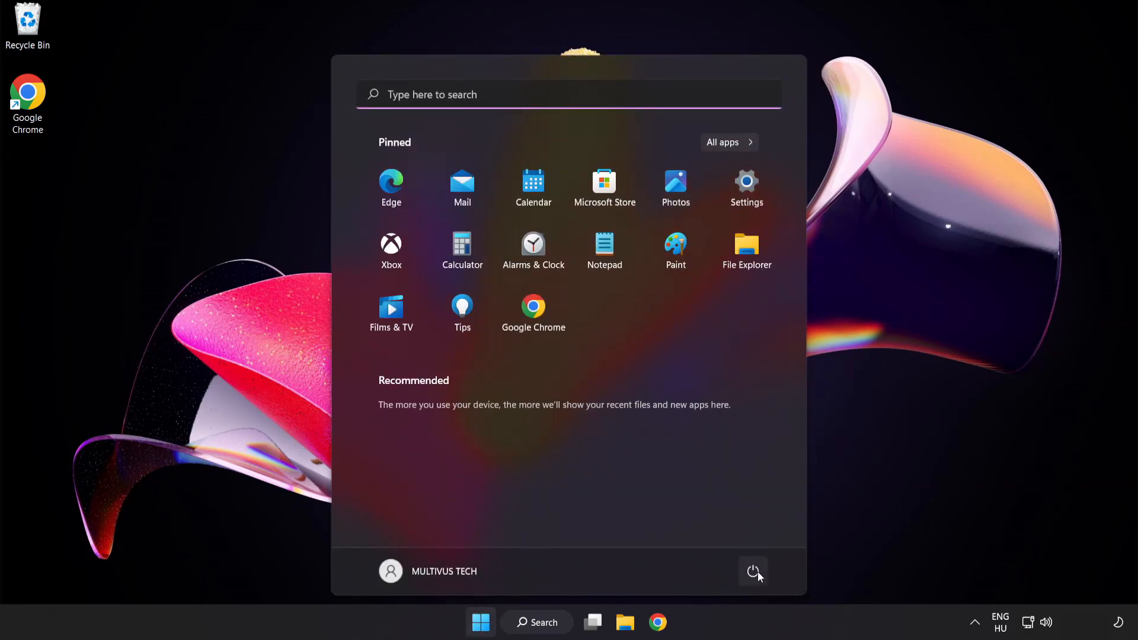
{"action": "left_click", "coordinate": [753, 571]}
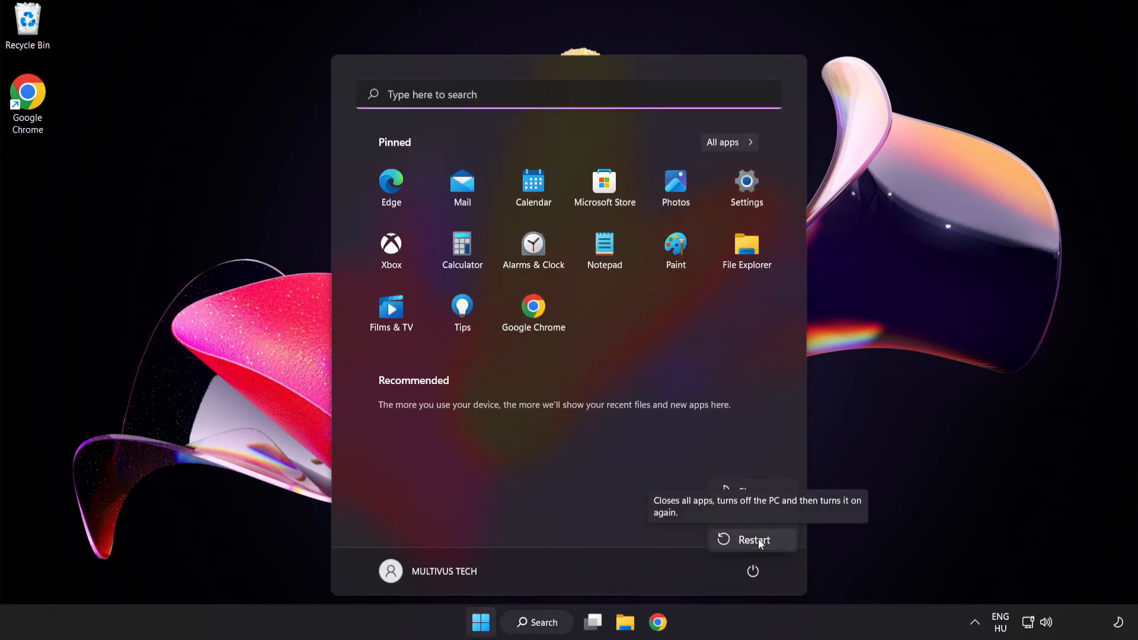